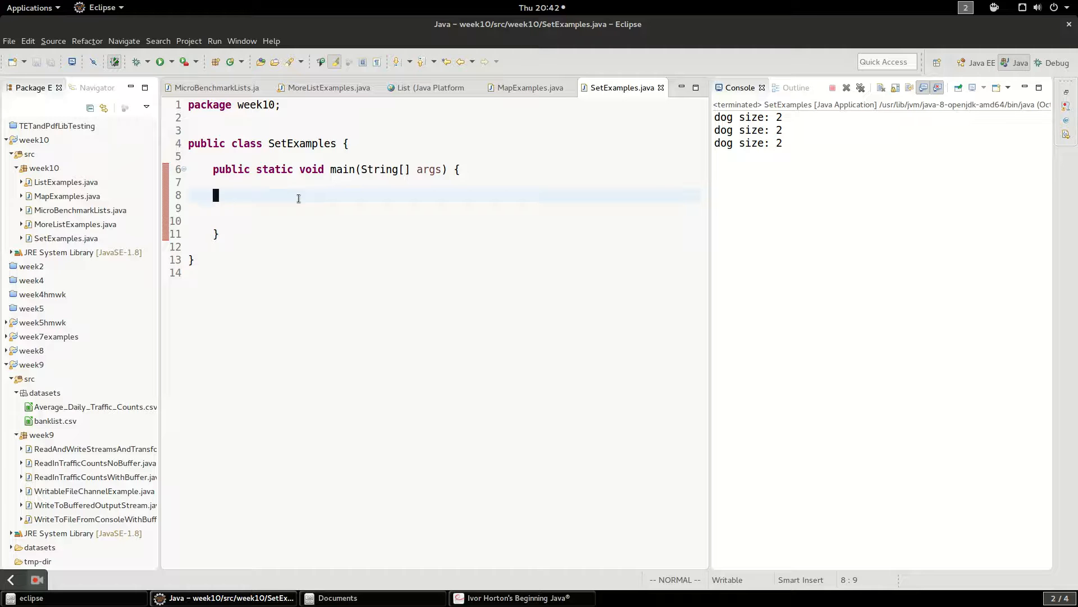
# - Declare Set<String> strings = new HashSet<>() in main with java.util.Set and HashSet imported
pyautogui.press('i')
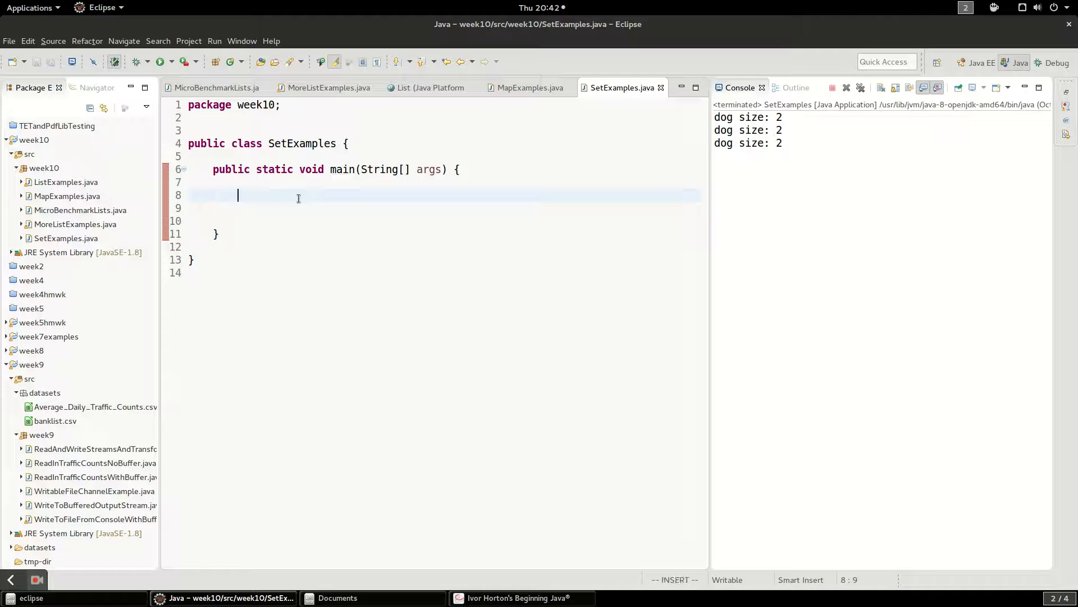
pyautogui.write('Se')
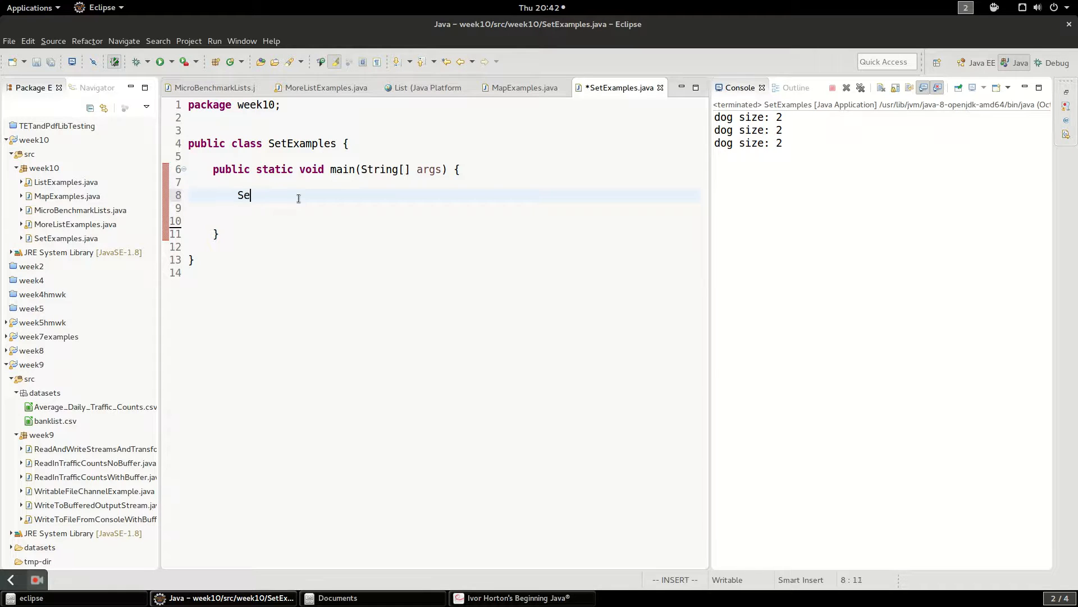
pyautogui.write('t<E>')
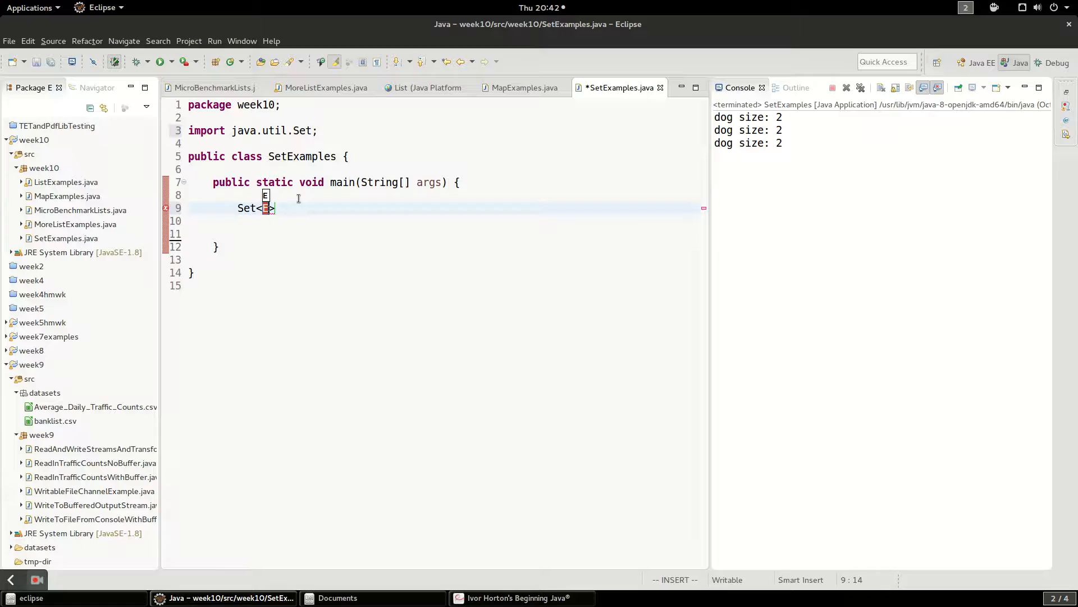
pyautogui.write('String')
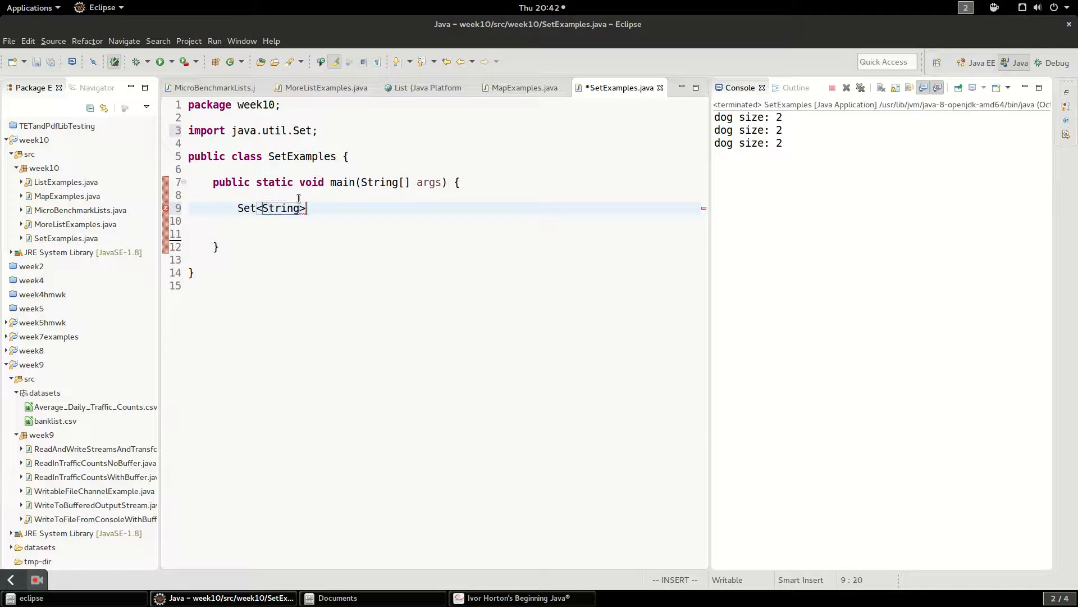
pyautogui.write('strings')
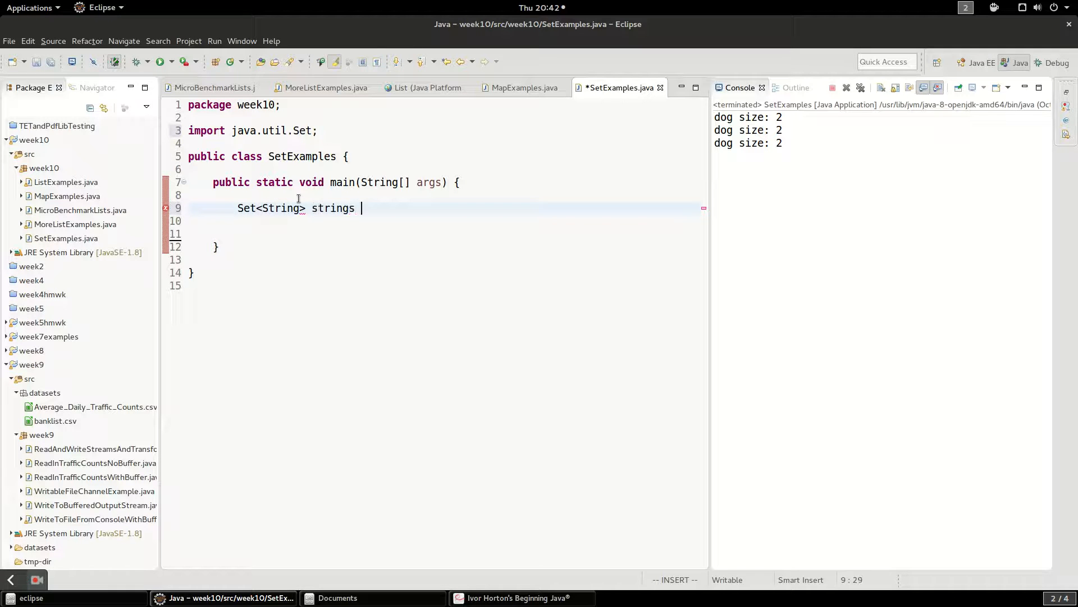
pyautogui.write('= new')
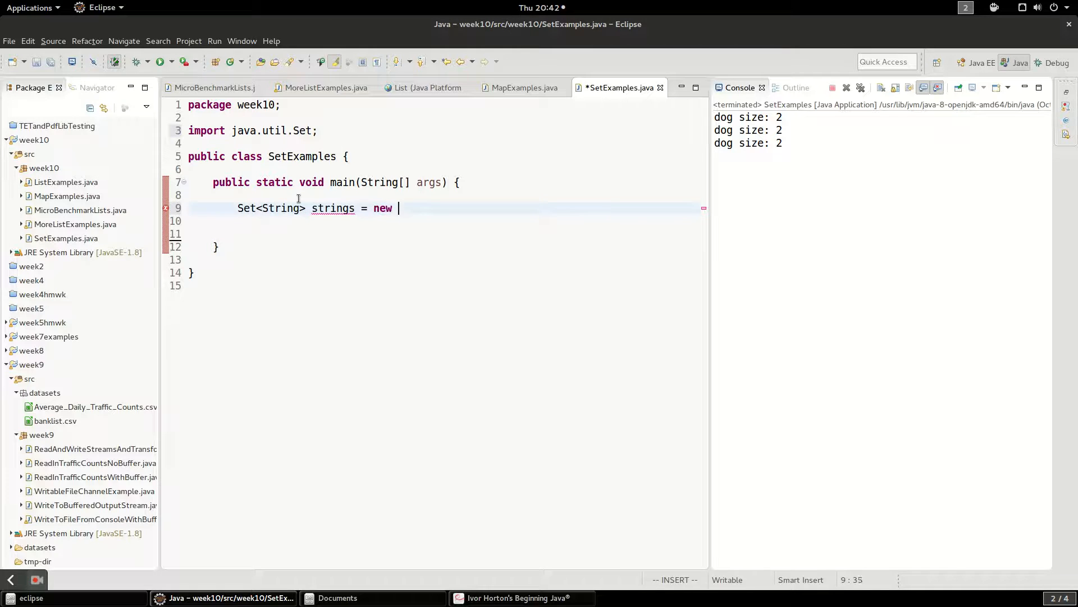
pyautogui.write('H')
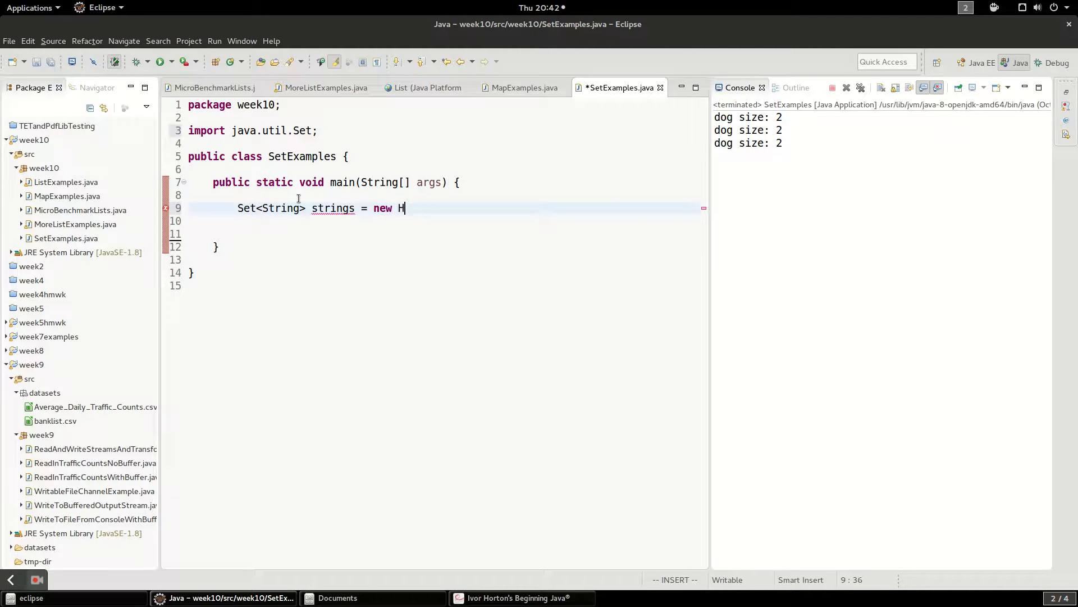
pyautogui.write('Set')
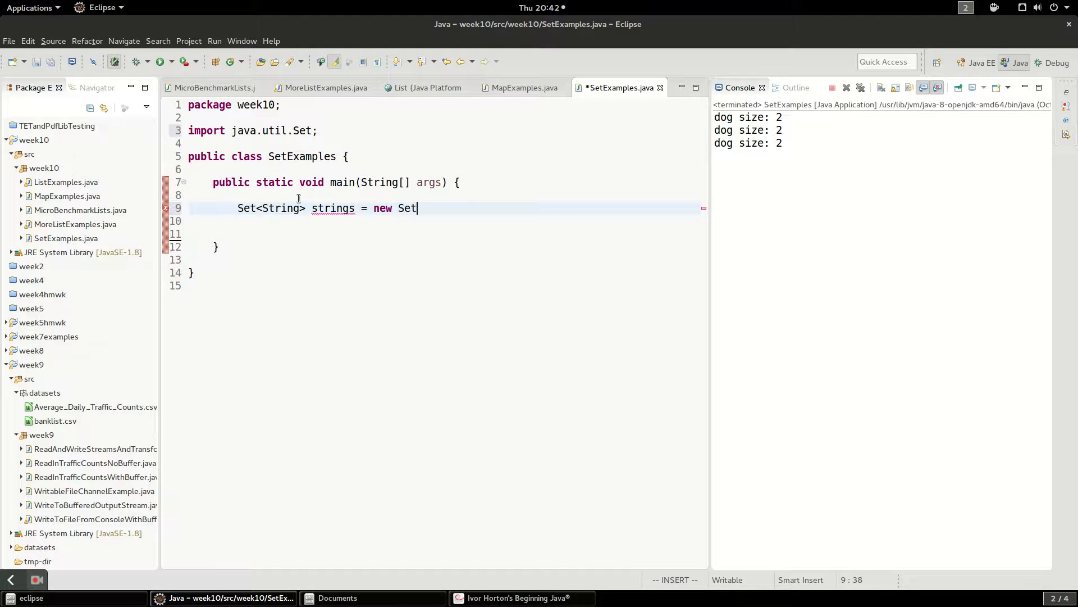
pyautogui.press('ctrl+space')
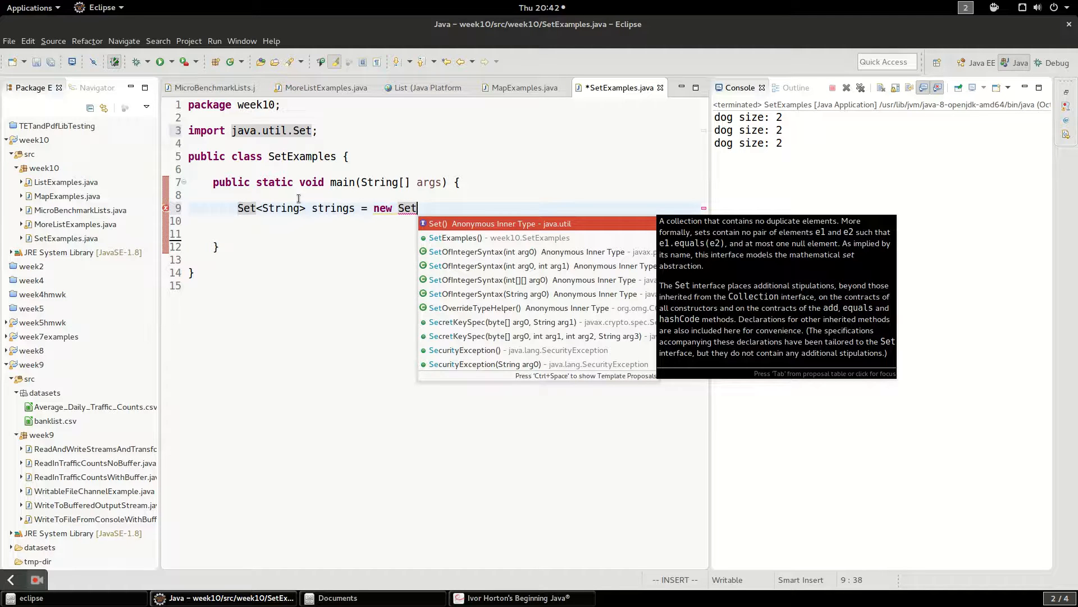
pyautogui.press('BackSpace')
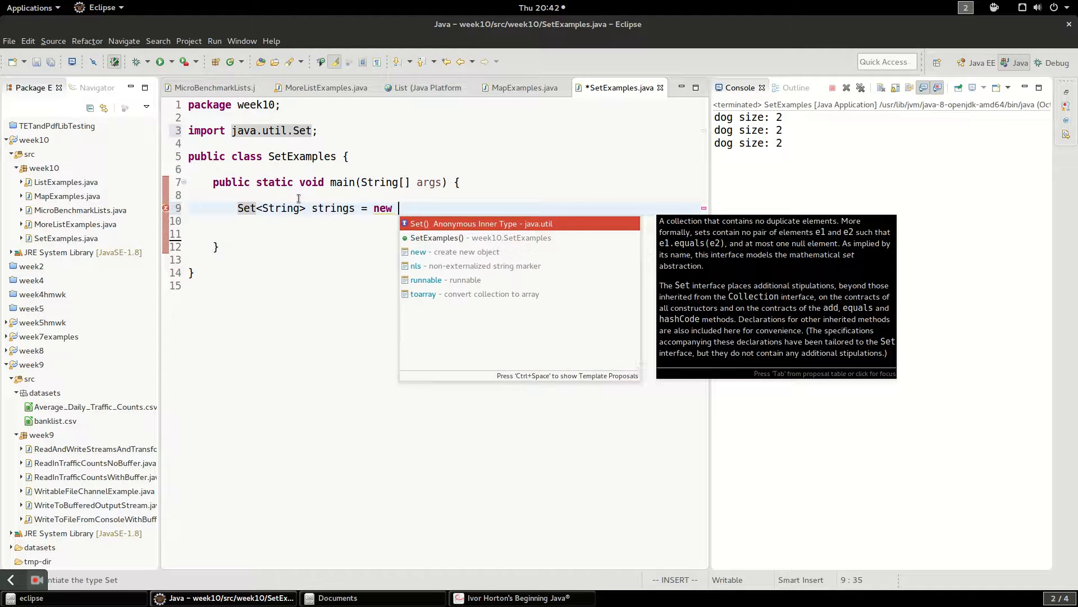
pyautogui.write('HashS')
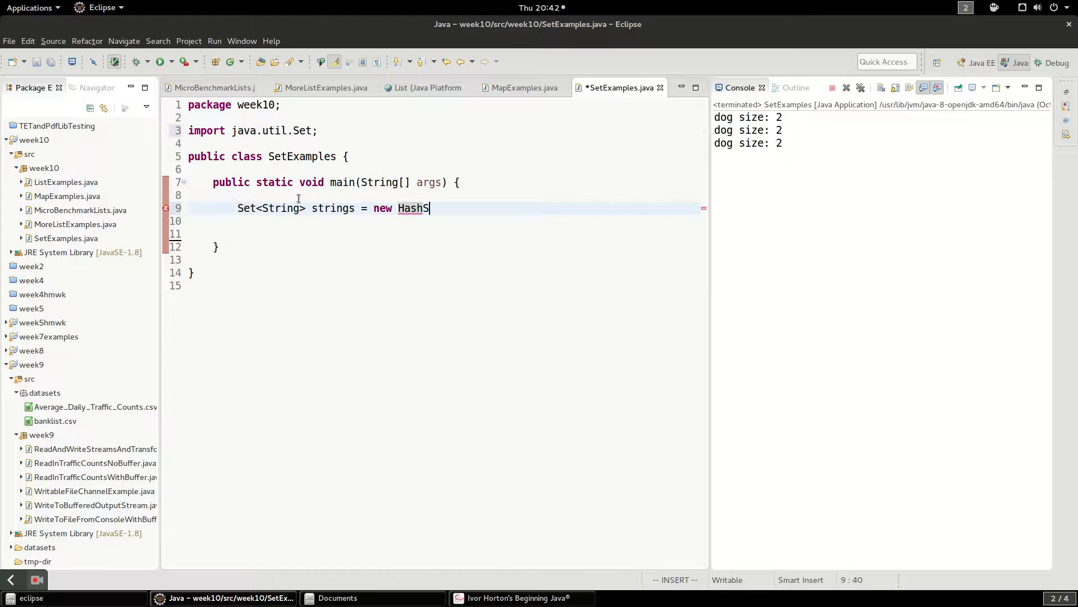
pyautogui.write('et<>();')
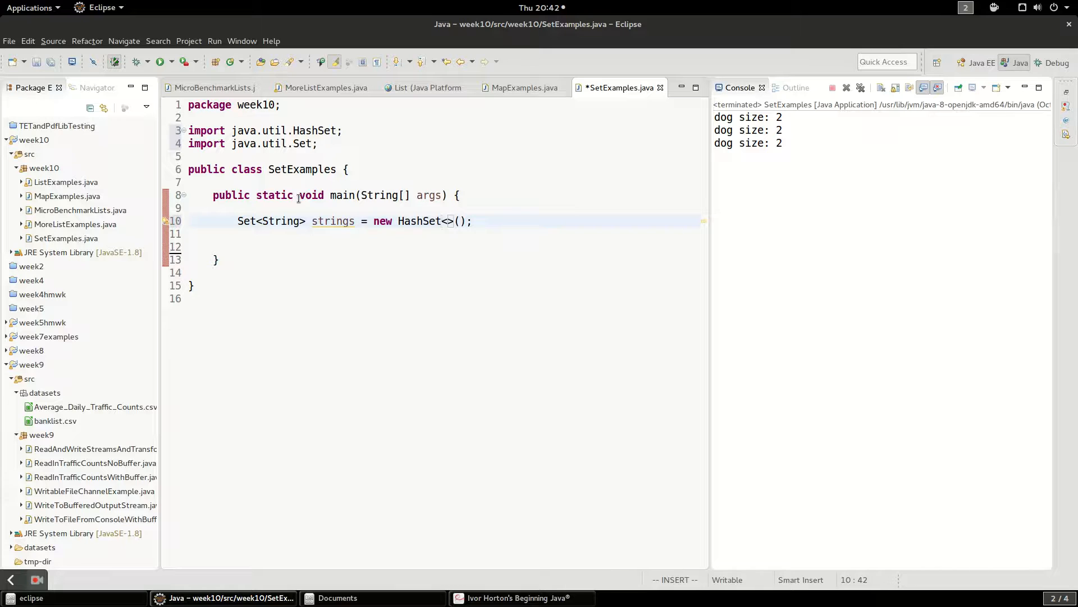
pyautogui.write('Str')
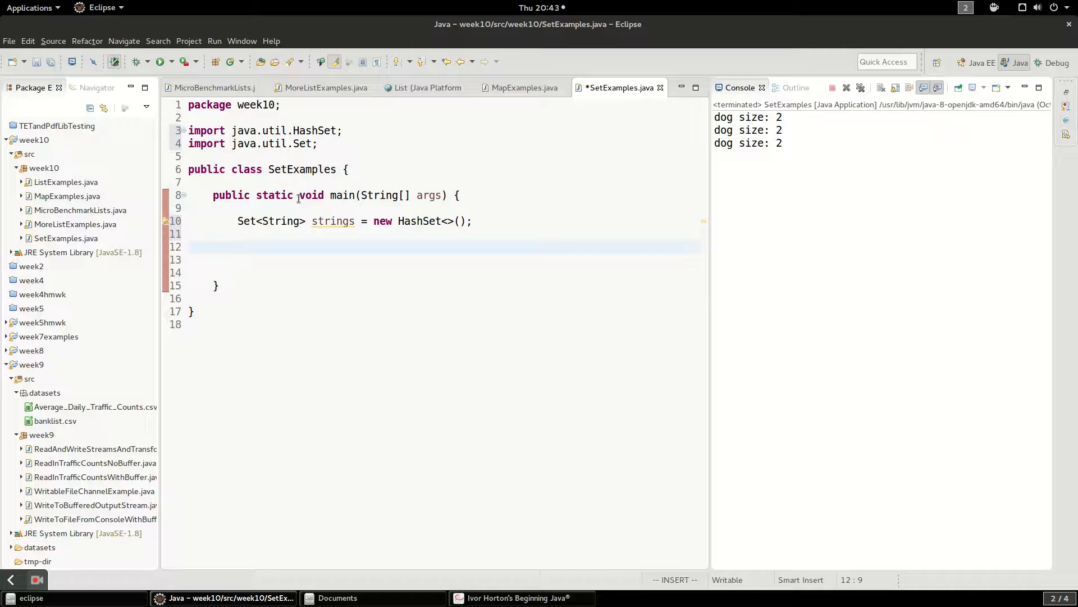
# - Add "test" and "test2" to the strings set
pyautogui.click(238, 246)
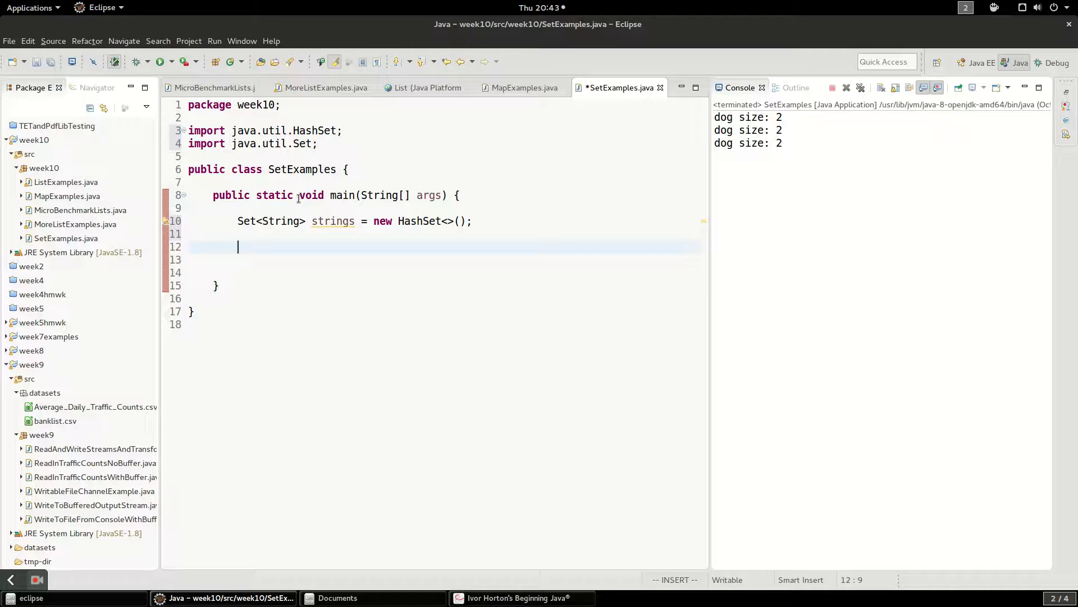
pyautogui.write('strings.add("test");')
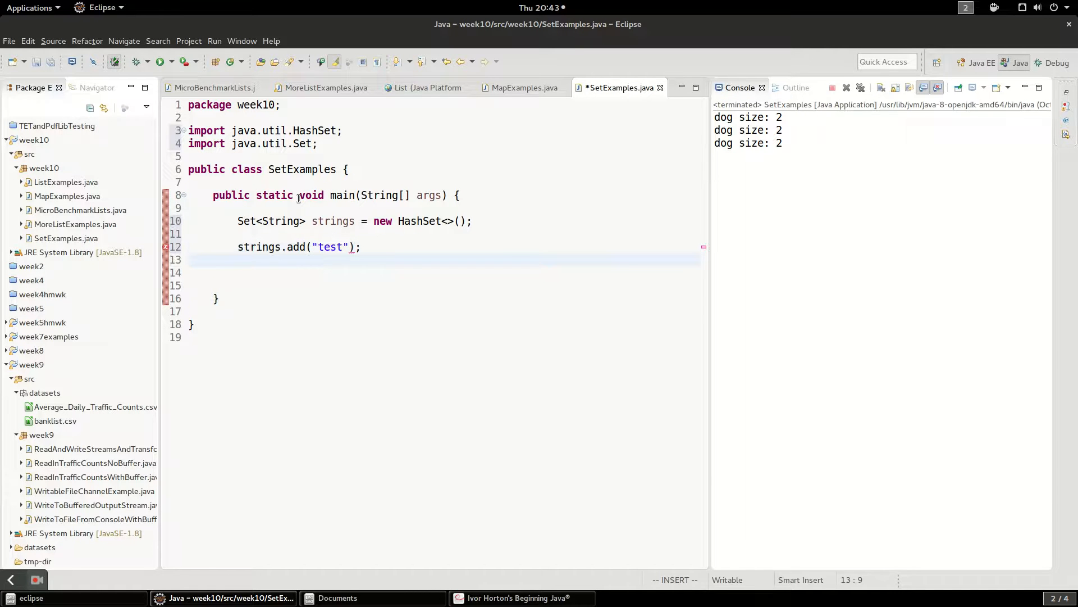
pyautogui.write('strings.add)')
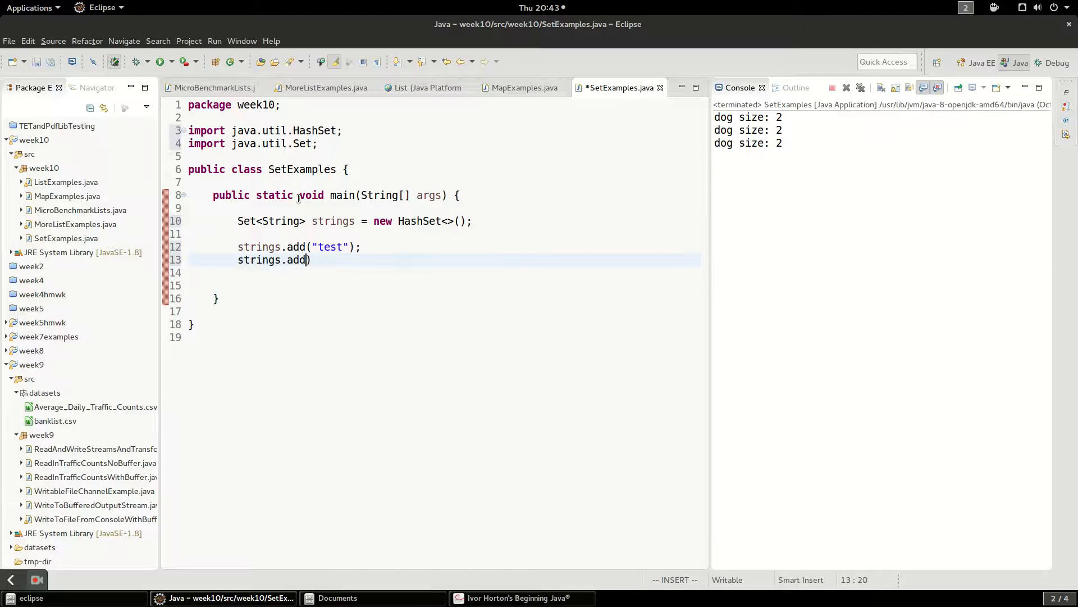
pyautogui.write('("te"')
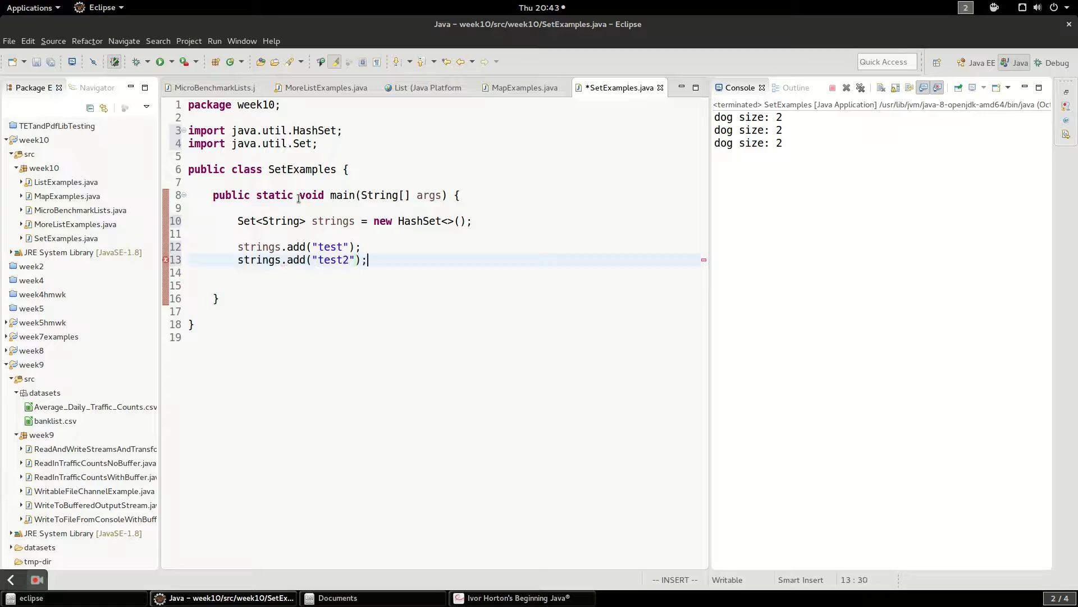
# - Print "Size: " + strings.size() and run so the console shows Size: 2
pyautogui.write('syso')
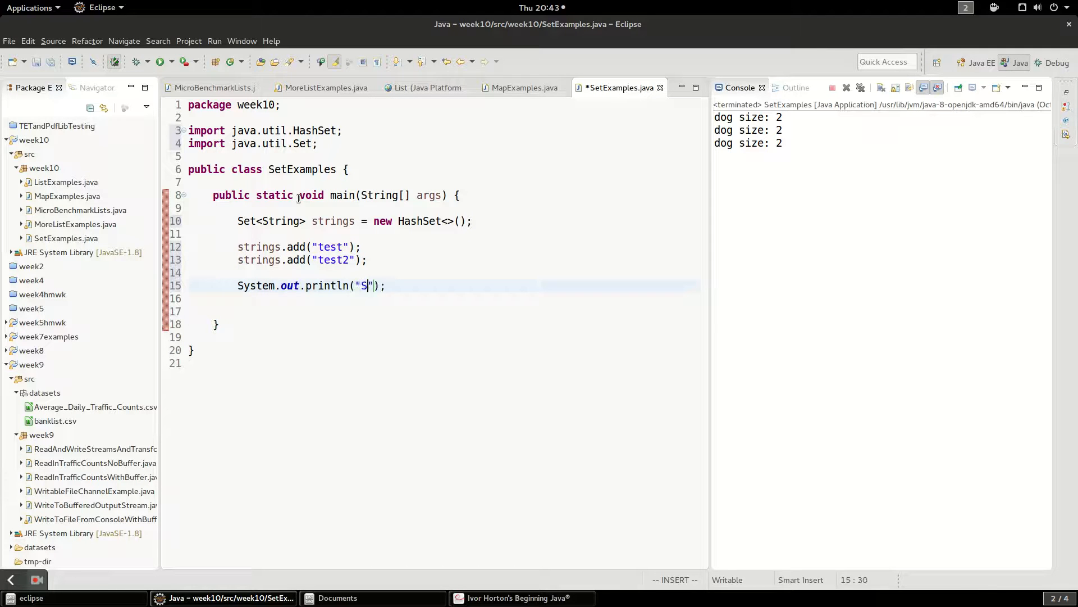
pyautogui.write('ize: " +')
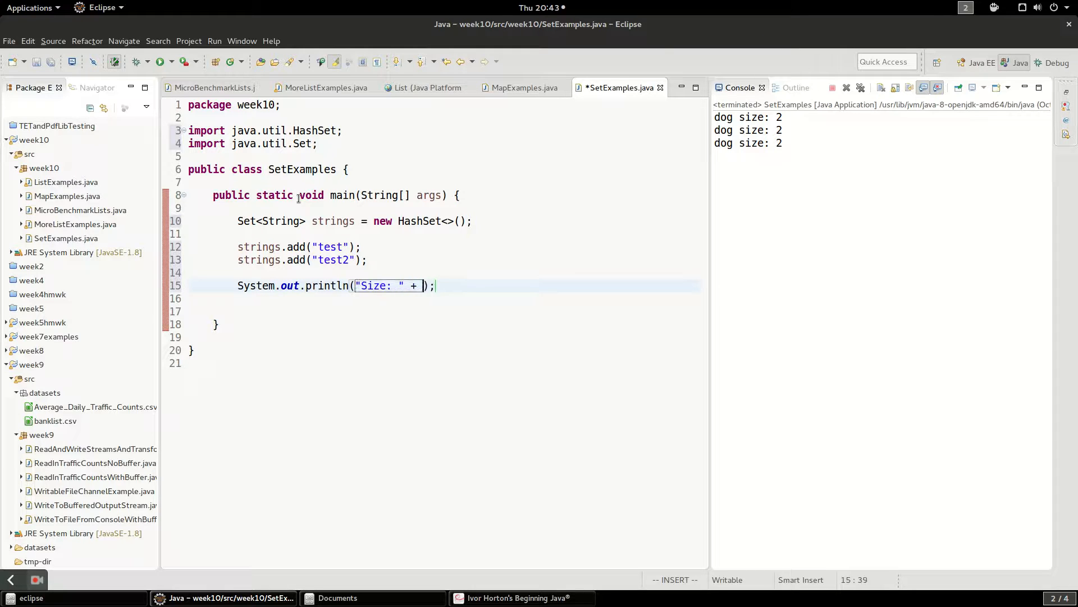
pyautogui.write('strings.size(')
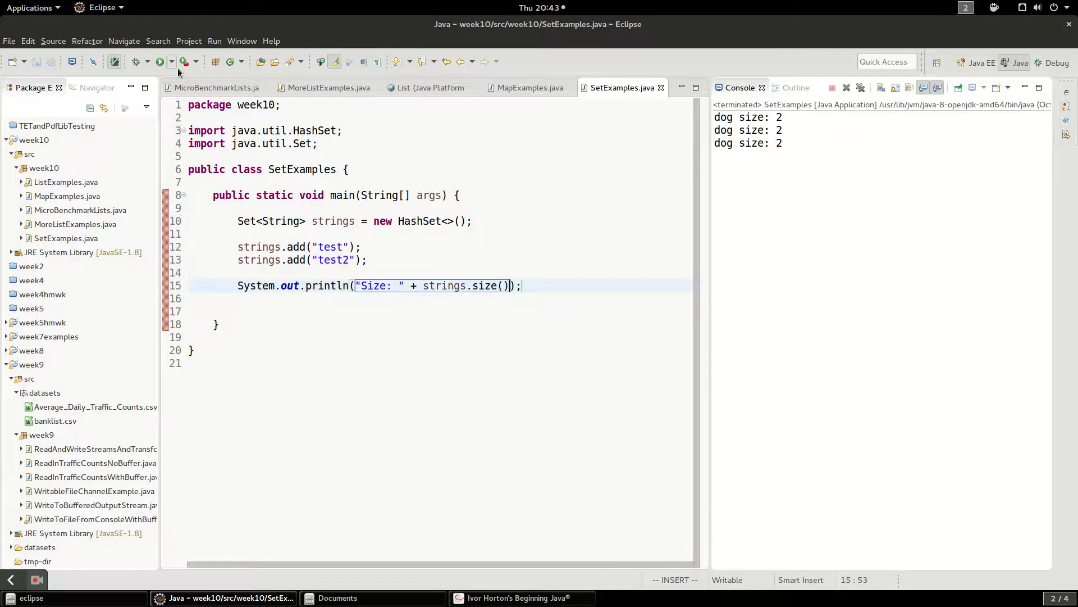
pyautogui.click(160, 61)
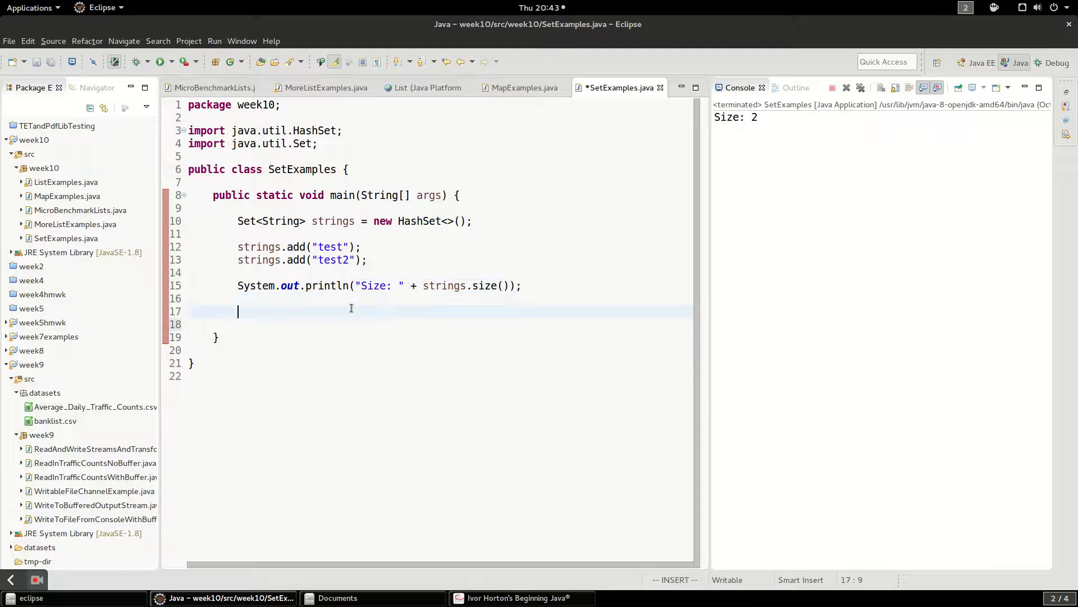
# - Add a duplicate strings.add("test") and print the size again, confirming Size: 2 twice
pyautogui.write('strings')
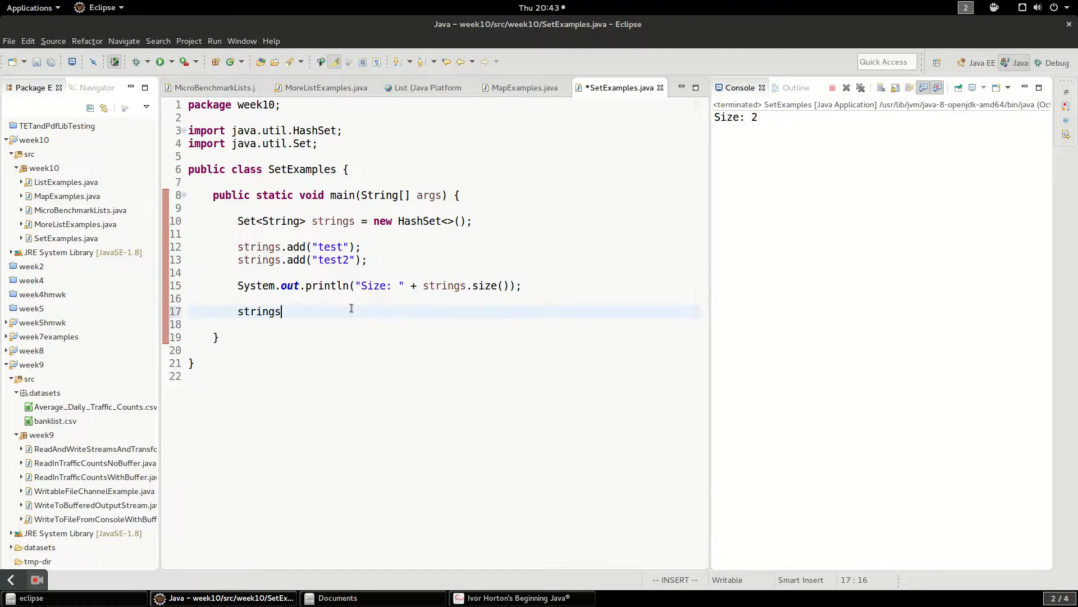
pyautogui.write('.add("')
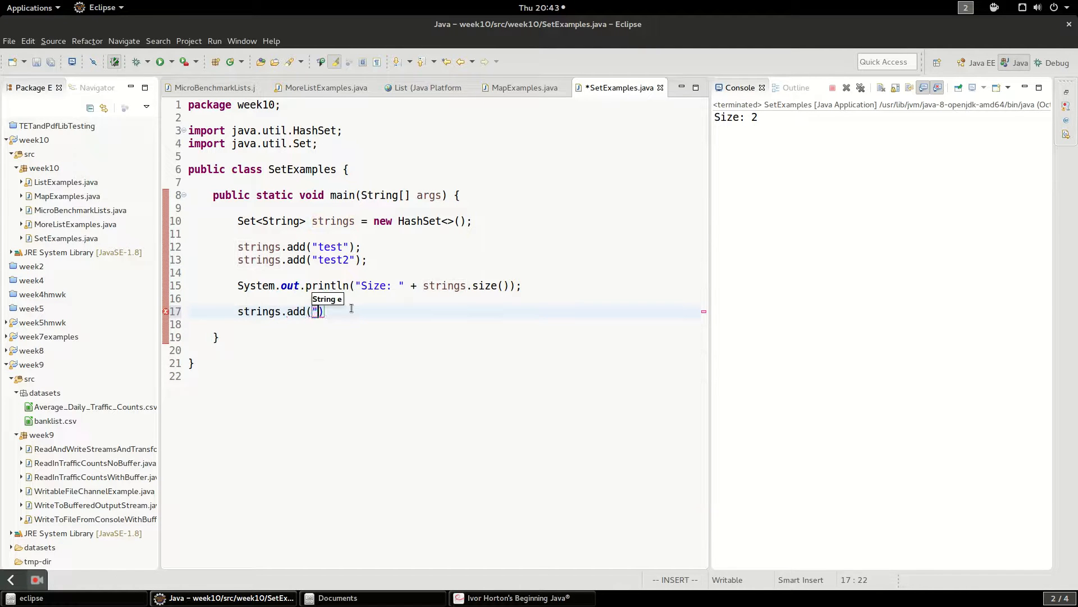
pyautogui.write('test')
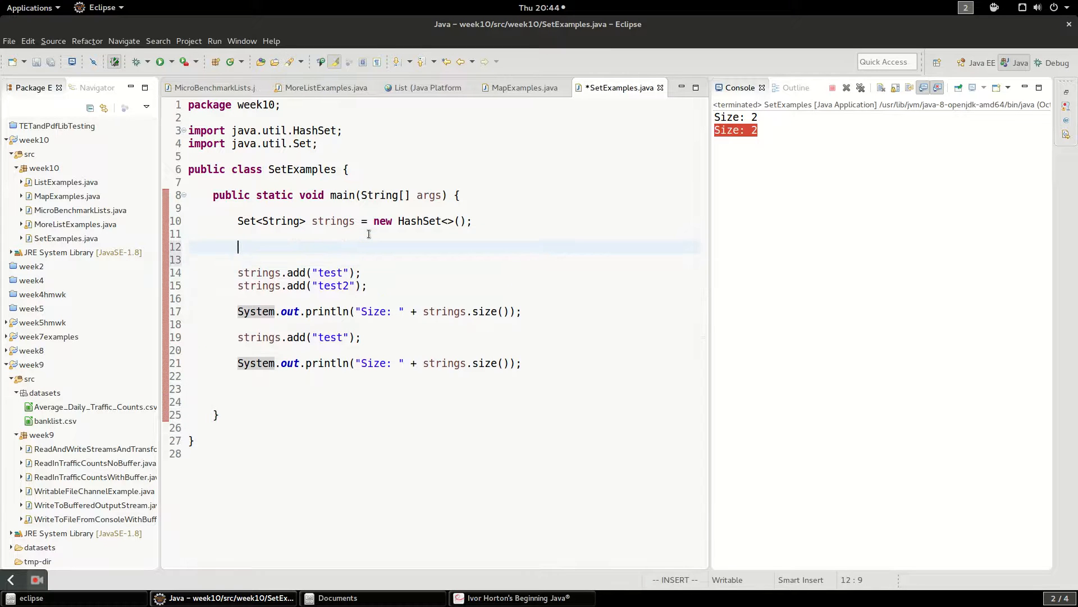
# - Declare String variables test = "test" and test3 = "test"
pyautogui.write('Str')
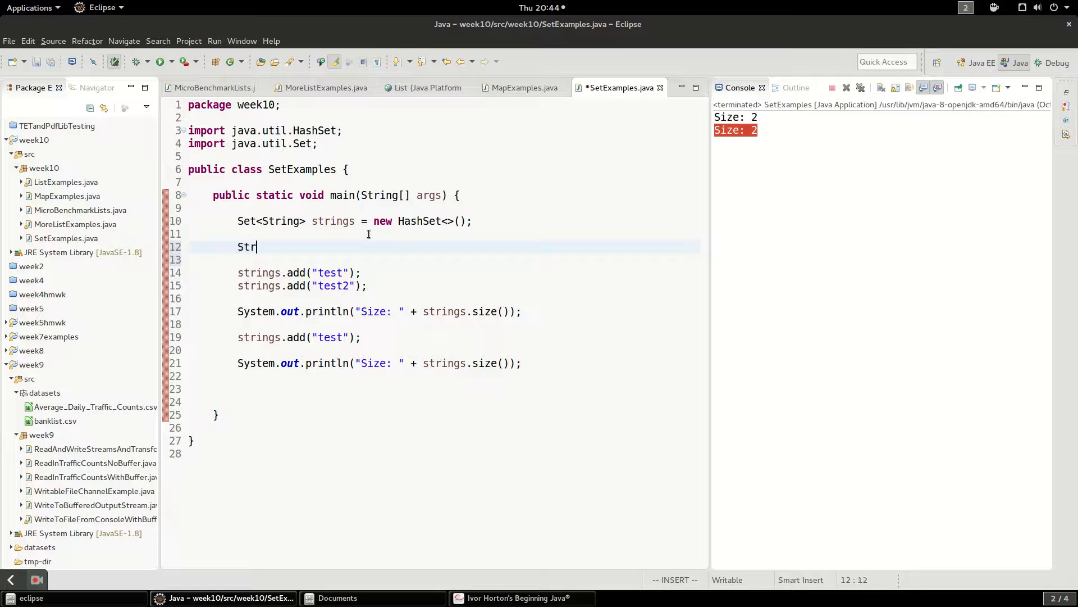
pyautogui.write('ing test =')
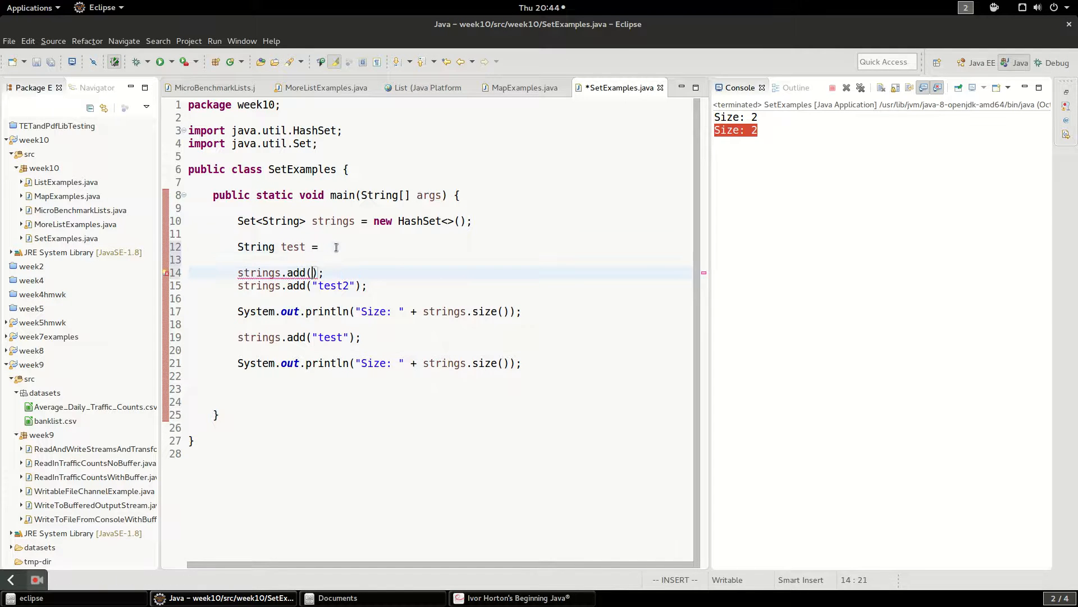
pyautogui.write('"test";')
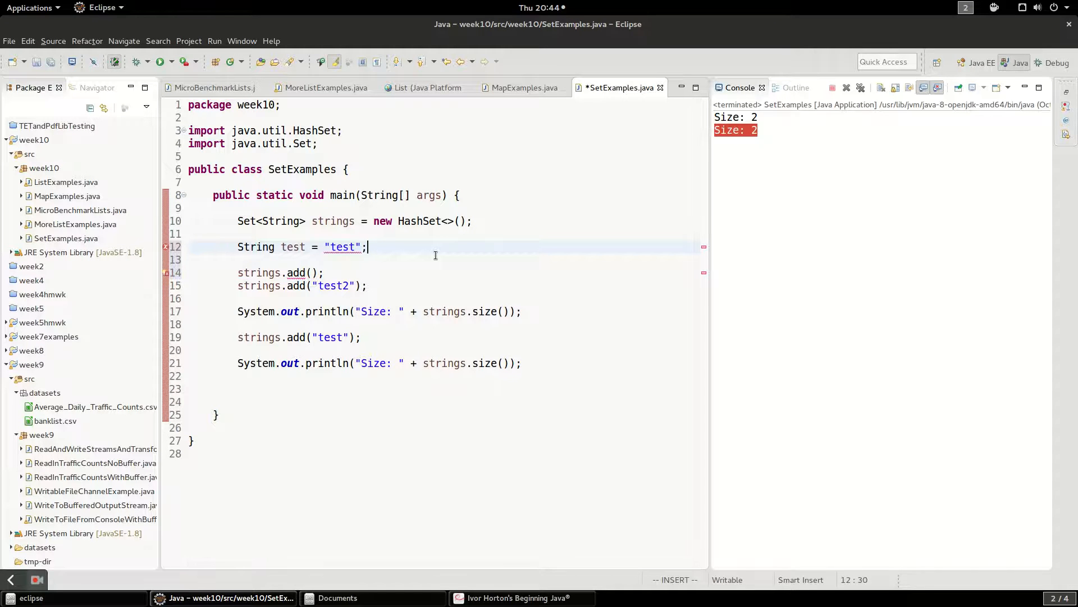
pyautogui.write('String')
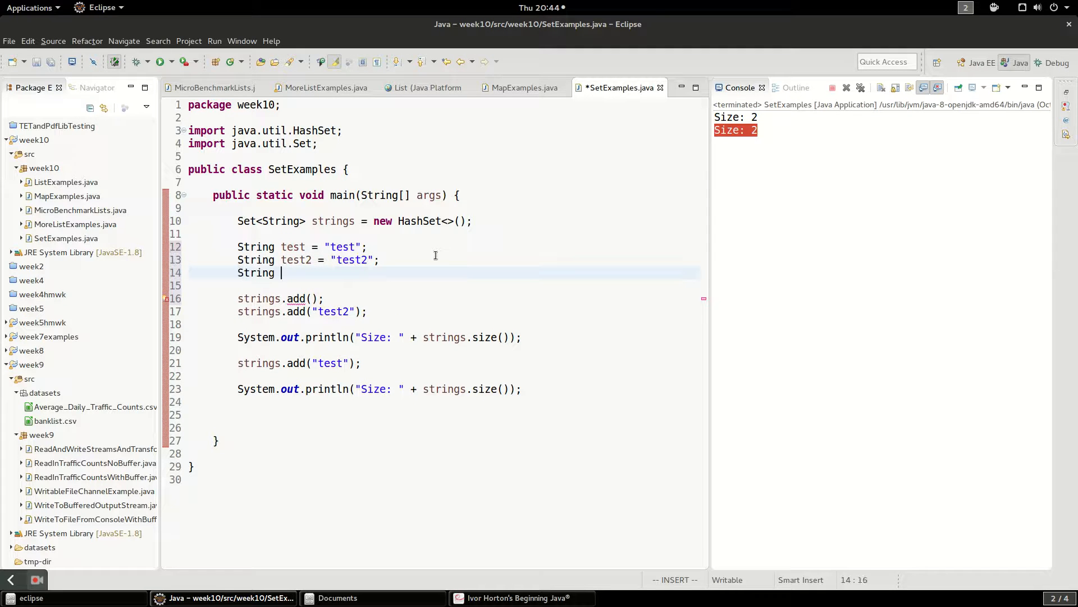
pyautogui.write('test3 =')
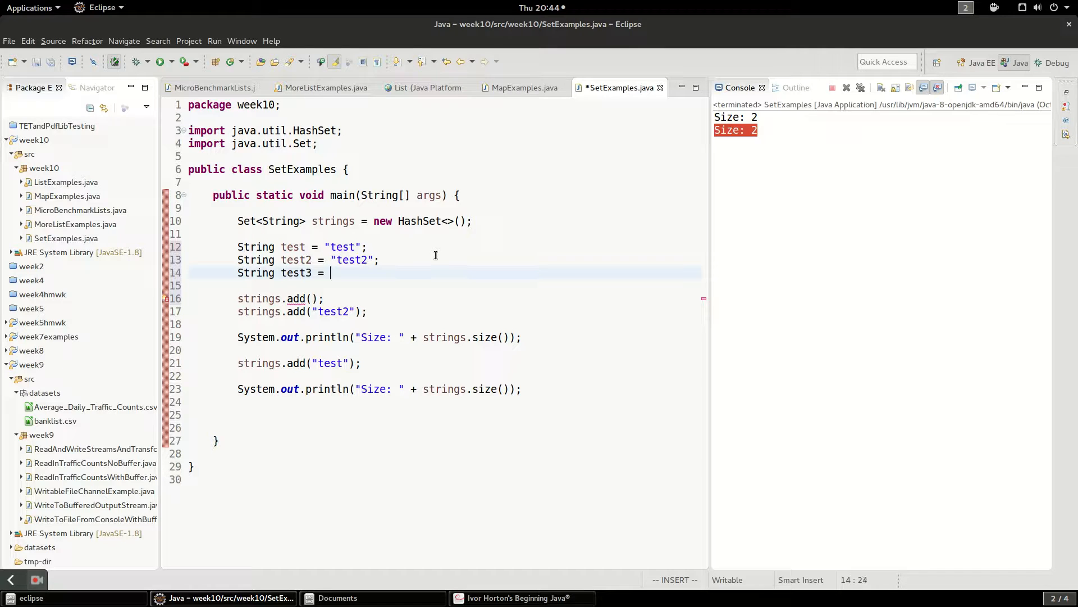
pyautogui.write('"test"')
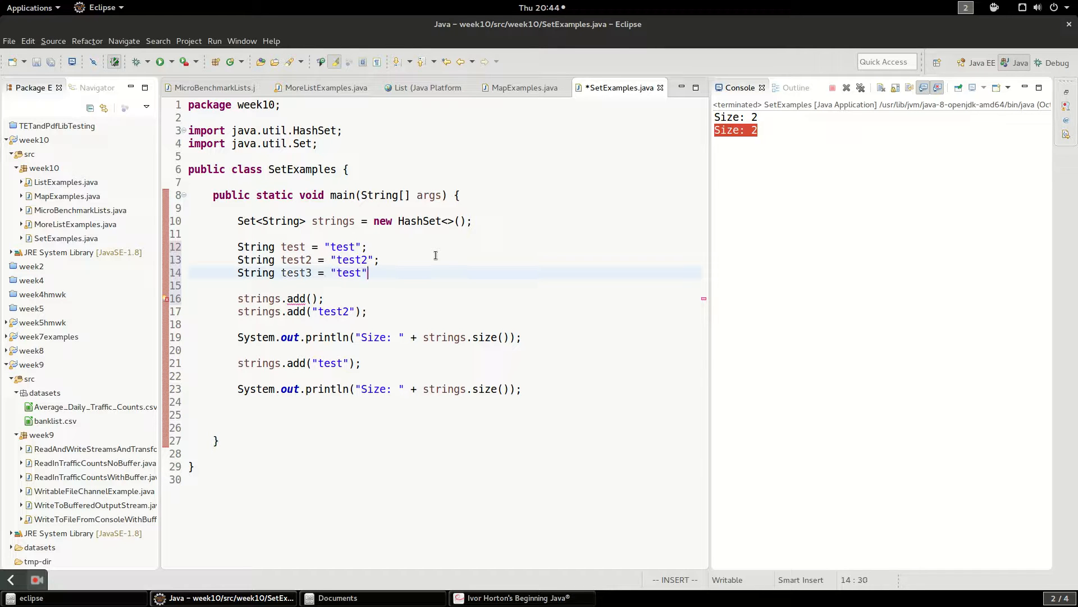
pyautogui.write(';')
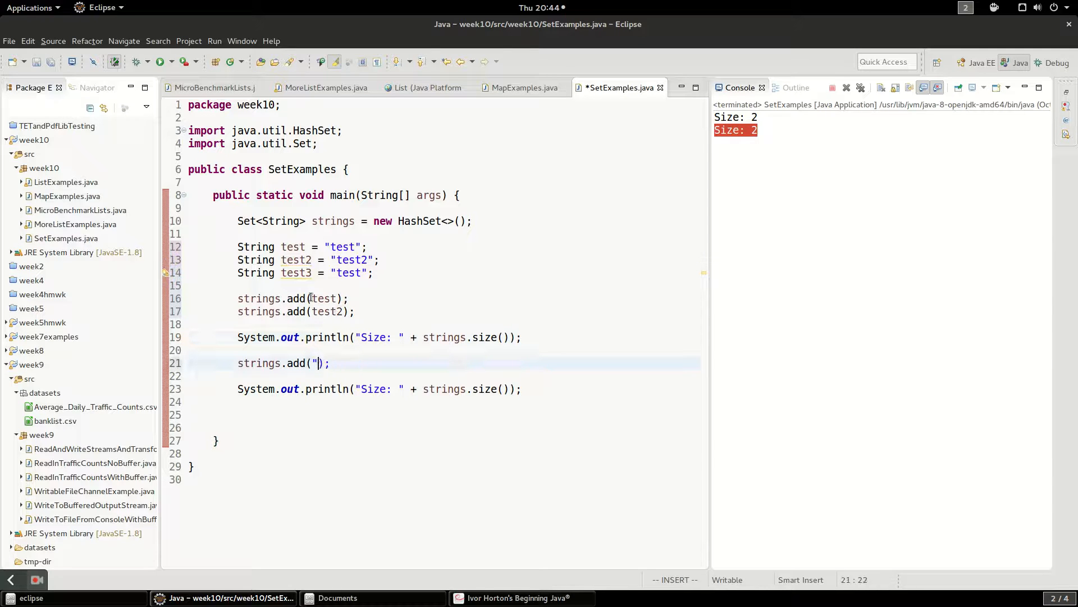
# - Use add(test), add(test2), add(test3) and rerun so Size: 2 still prints twice
pyautogui.write('test3')
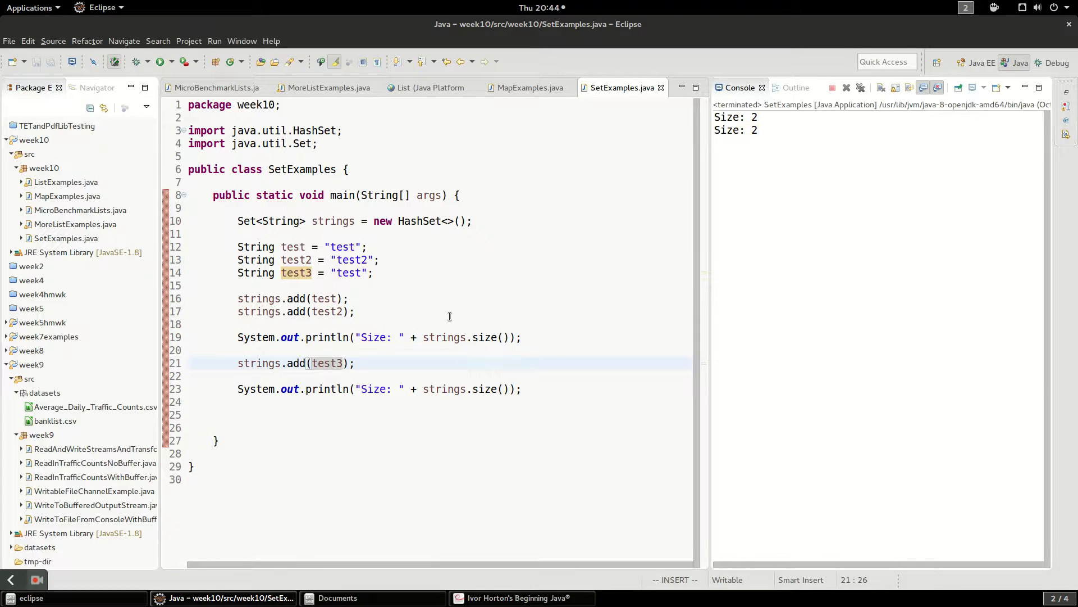
pyautogui.click(423, 221)
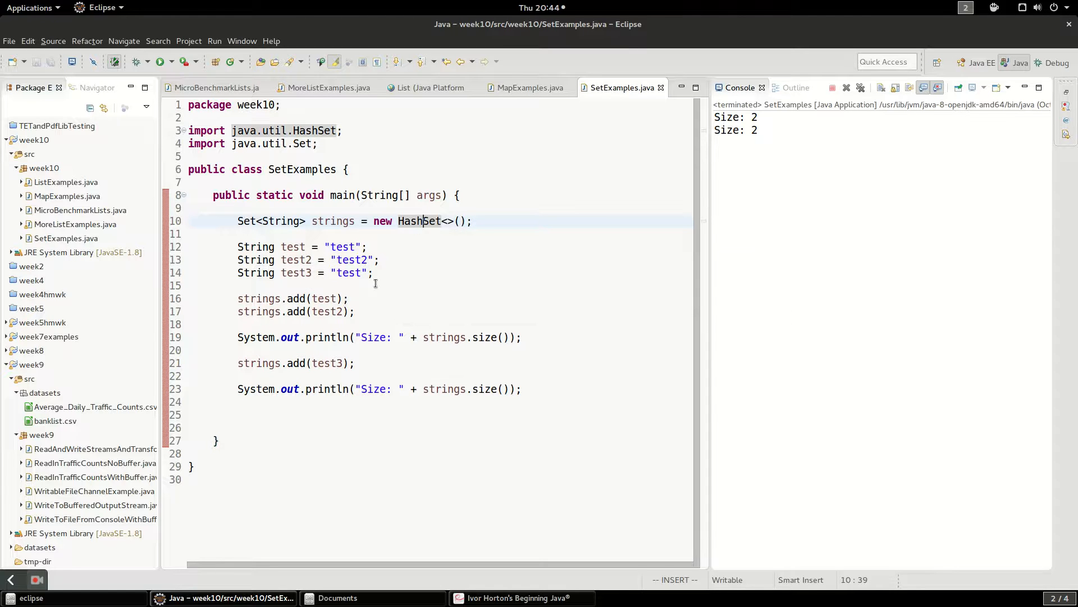
pyautogui.click(348, 272)
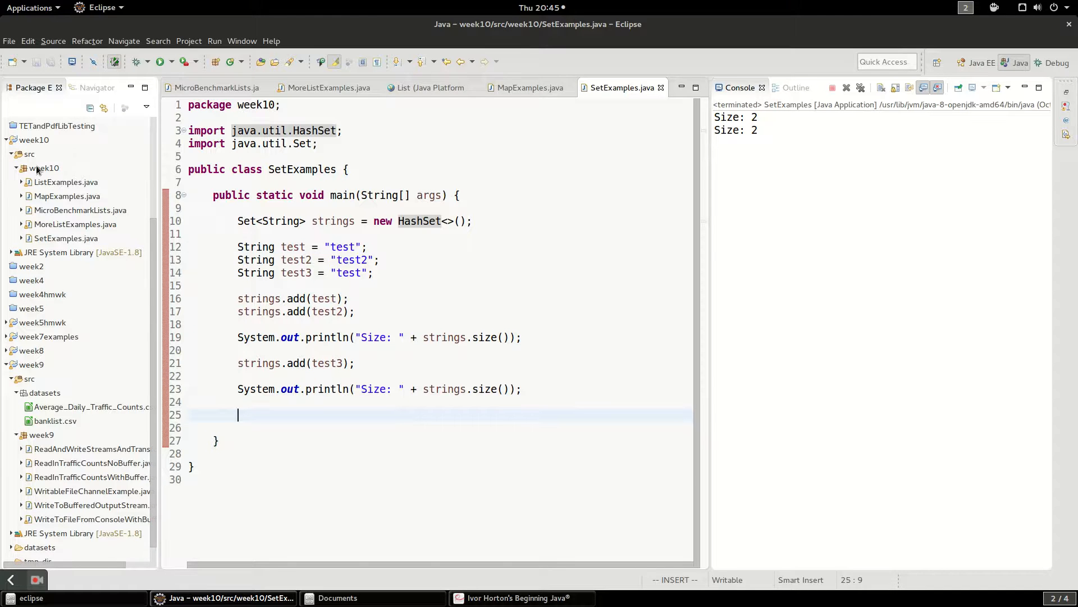
# - Create a new Dog class in the week10 package
pyautogui.rightClick(44, 167)
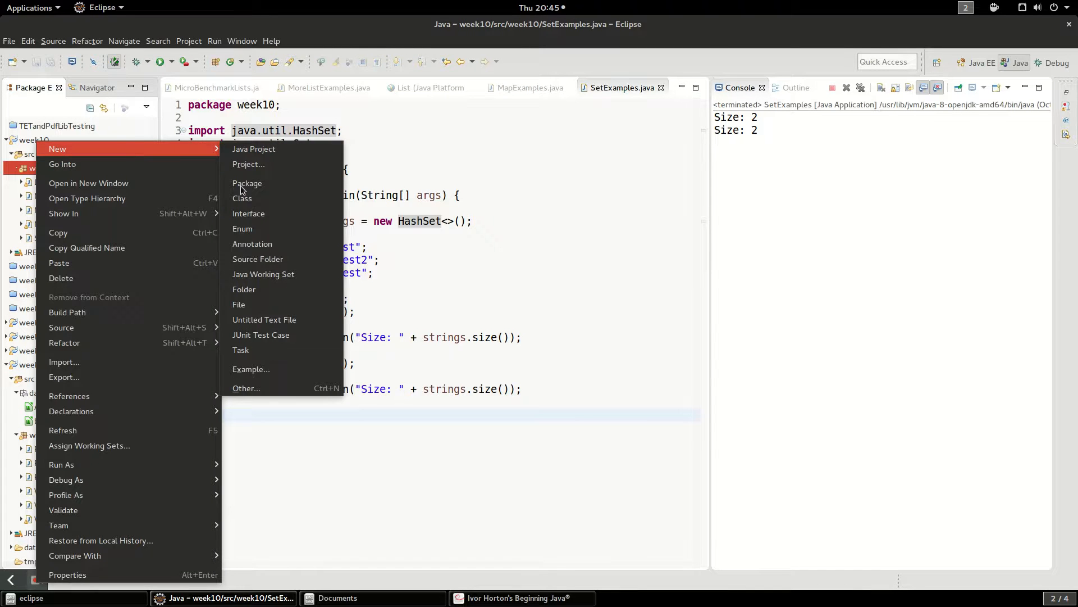
pyautogui.click(243, 198)
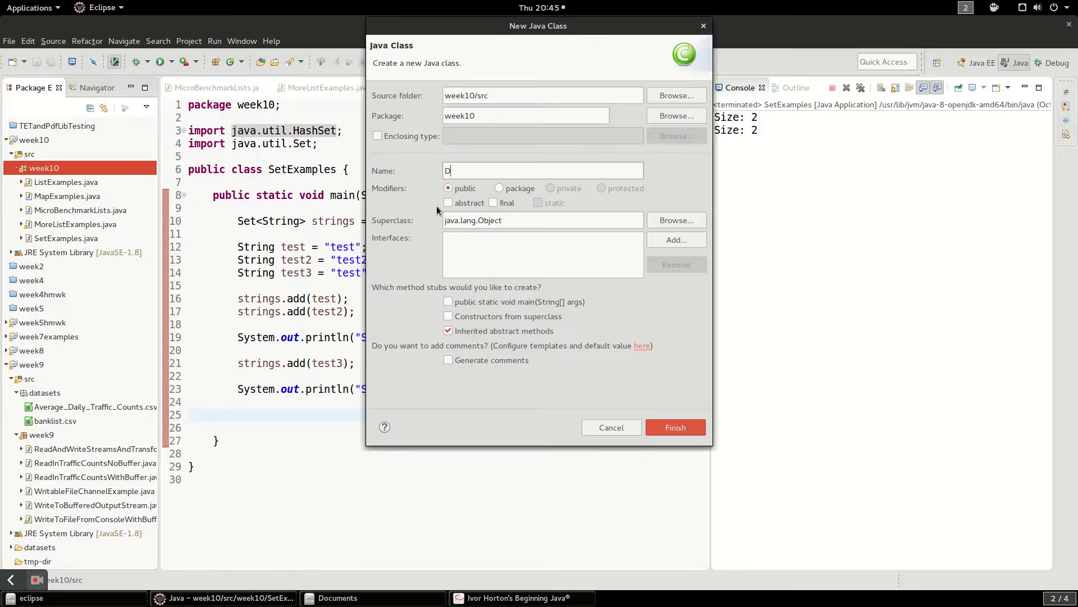
pyautogui.write('og')
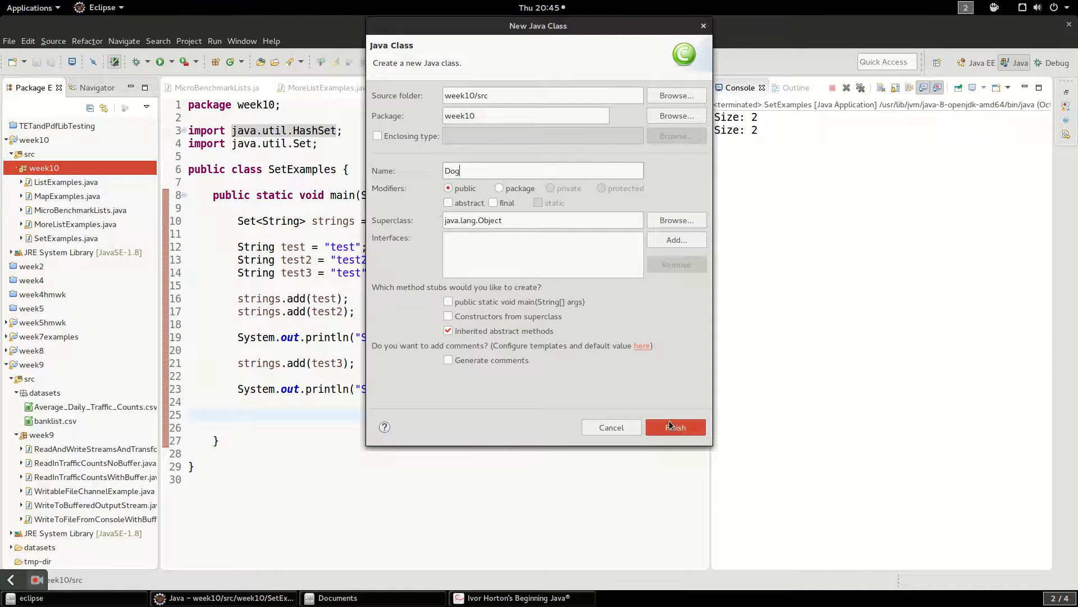
pyautogui.click(675, 427)
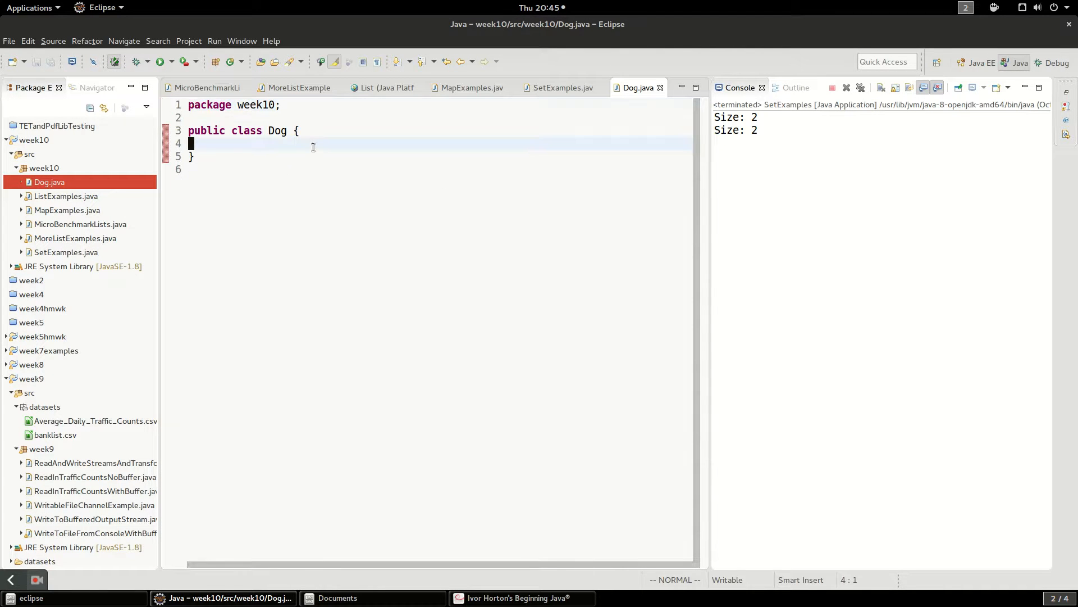
# - Add a public String name field and generate a constructor that sets it
pyautogui.write('S')
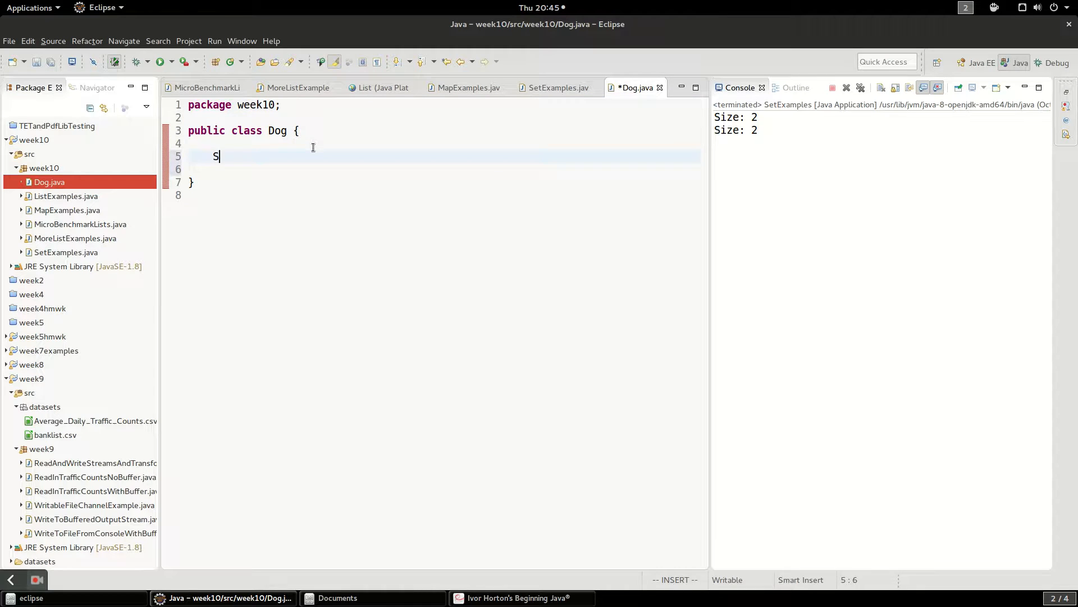
pyautogui.write('ublic')
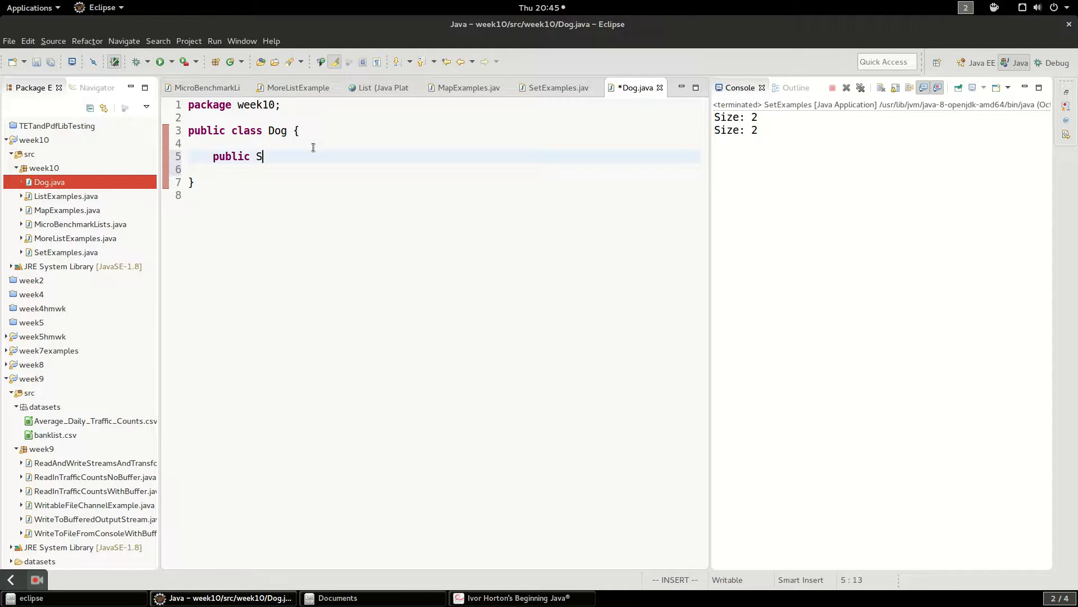
pyautogui.write('tring name;')
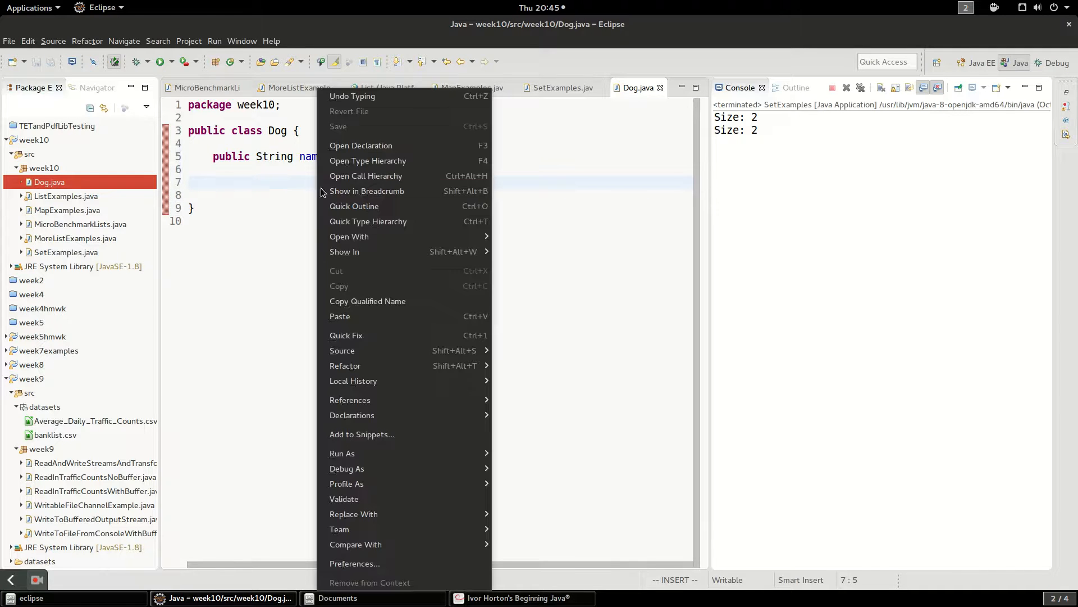
pyautogui.moveTo(346, 483)
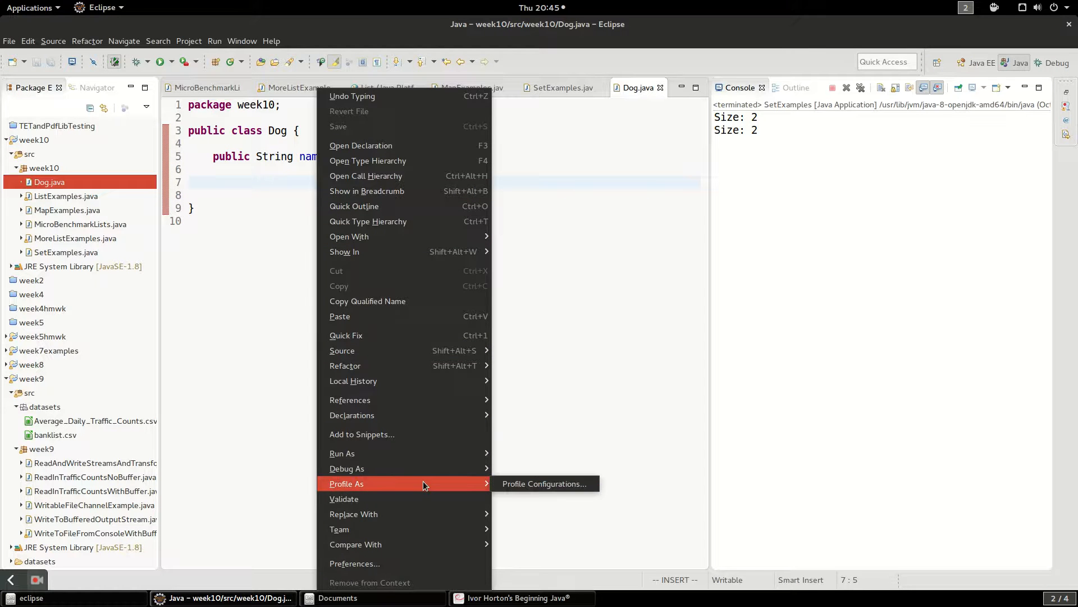
pyautogui.moveTo(341, 350)
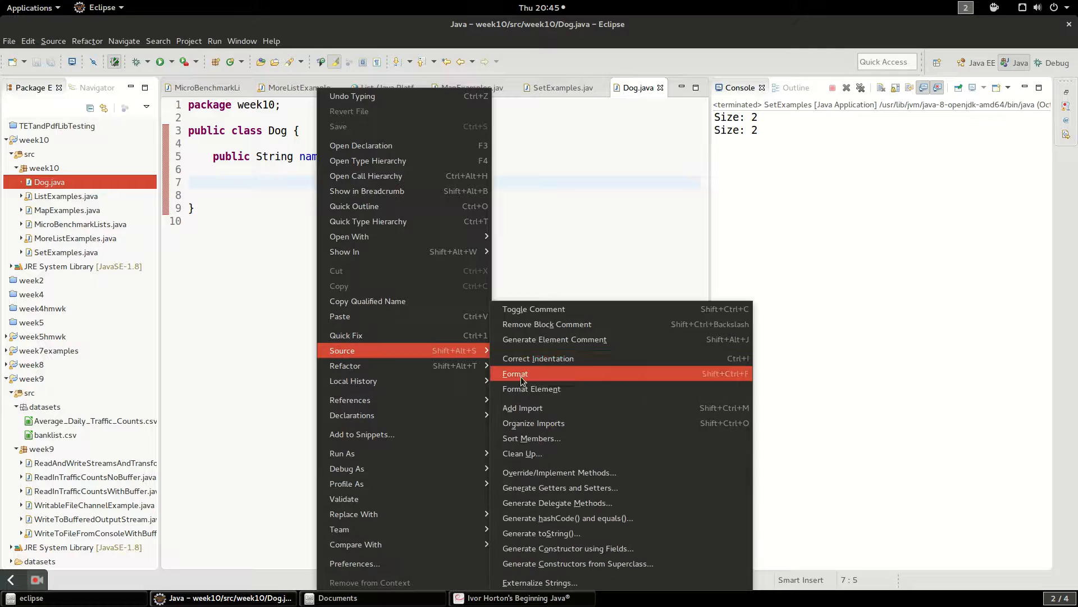
pyautogui.click(514, 373)
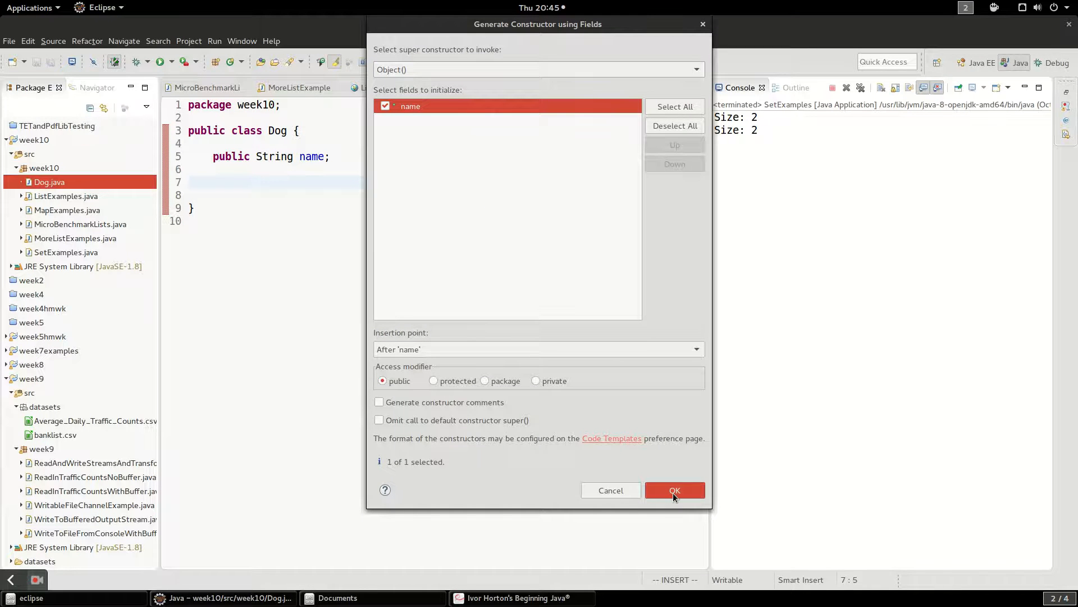
pyautogui.click(674, 490)
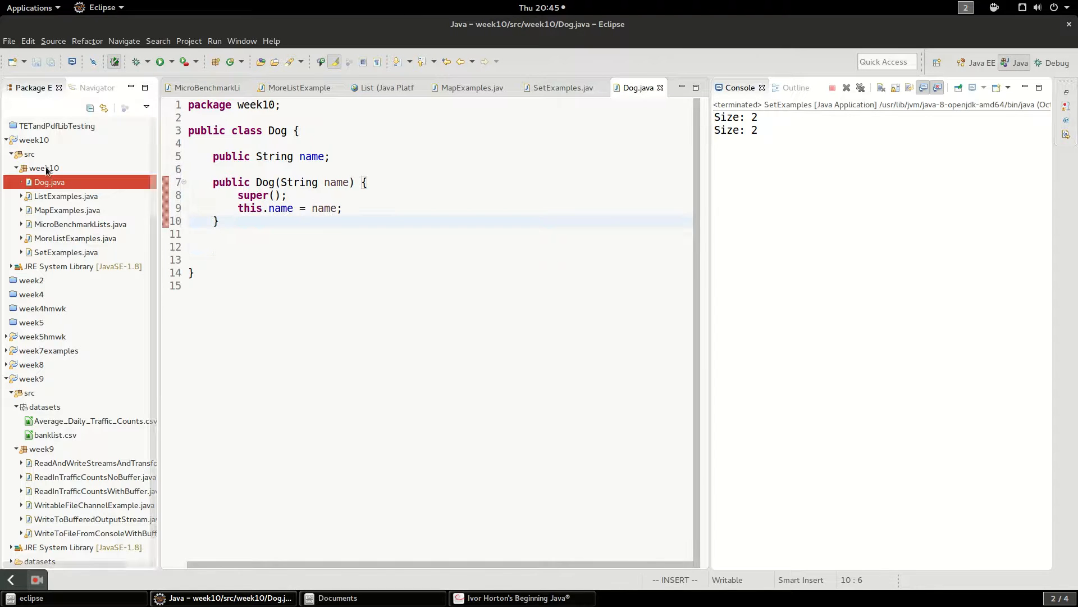
# - Create a SetOfDogs class in week10 with a main method stub
pyautogui.rightClick(43, 168)
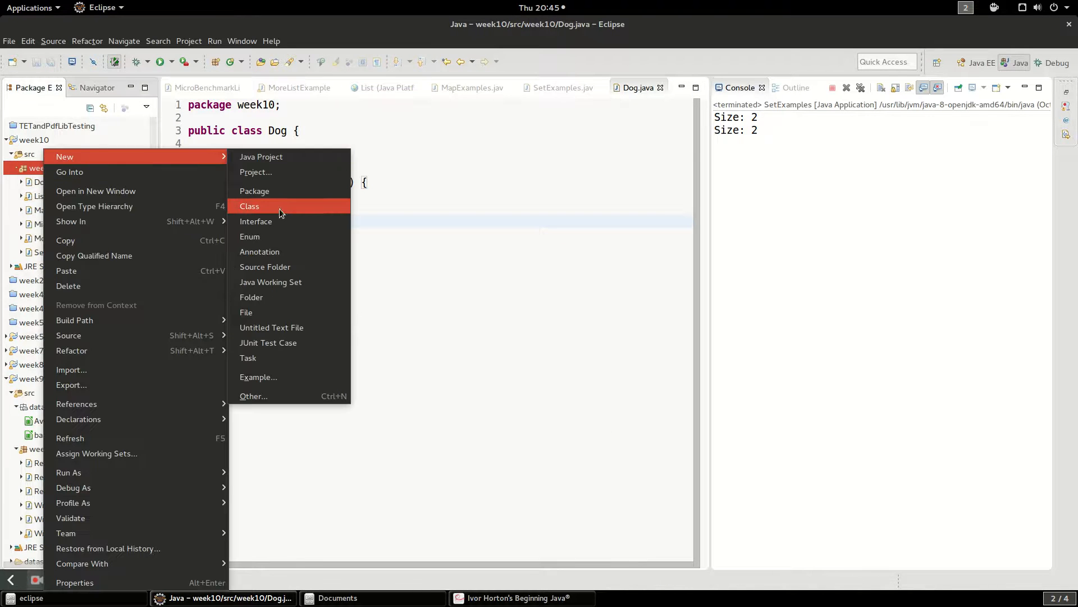
pyautogui.click(249, 206)
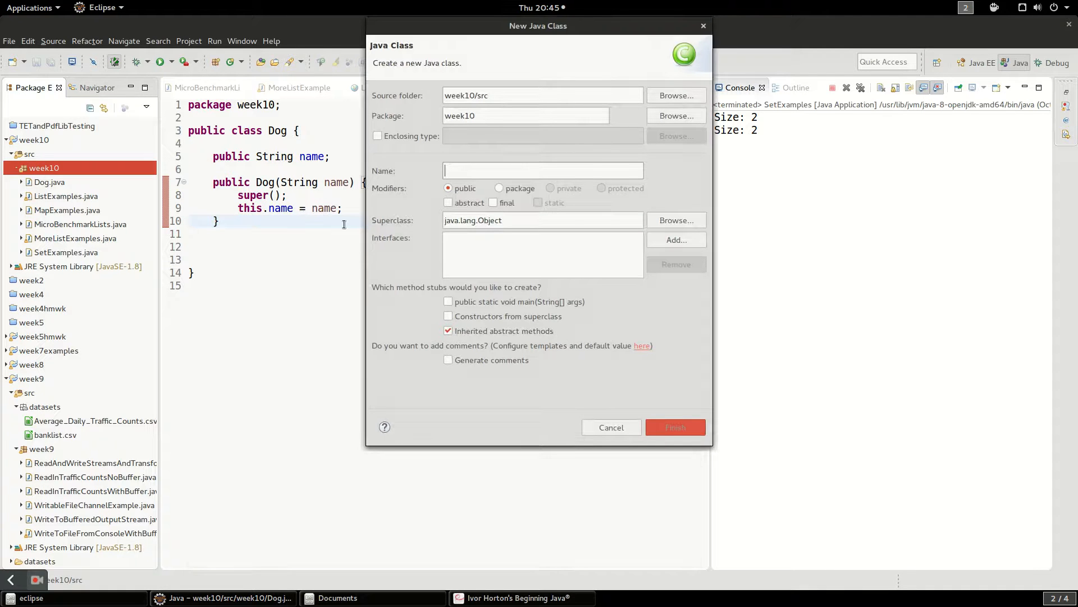
pyautogui.write('SetOfDogs')
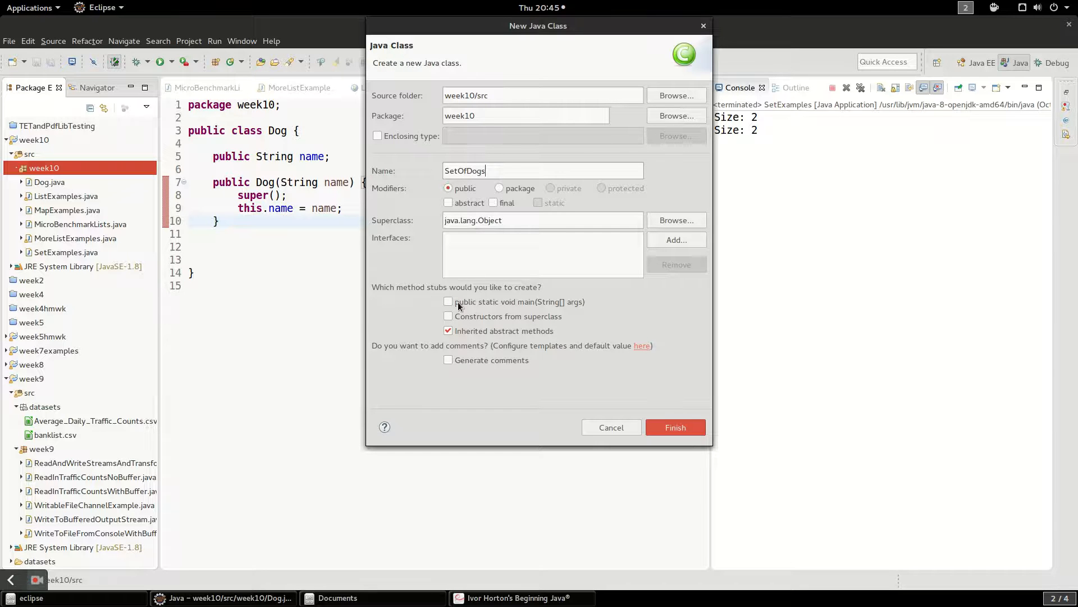
pyautogui.click(674, 427)
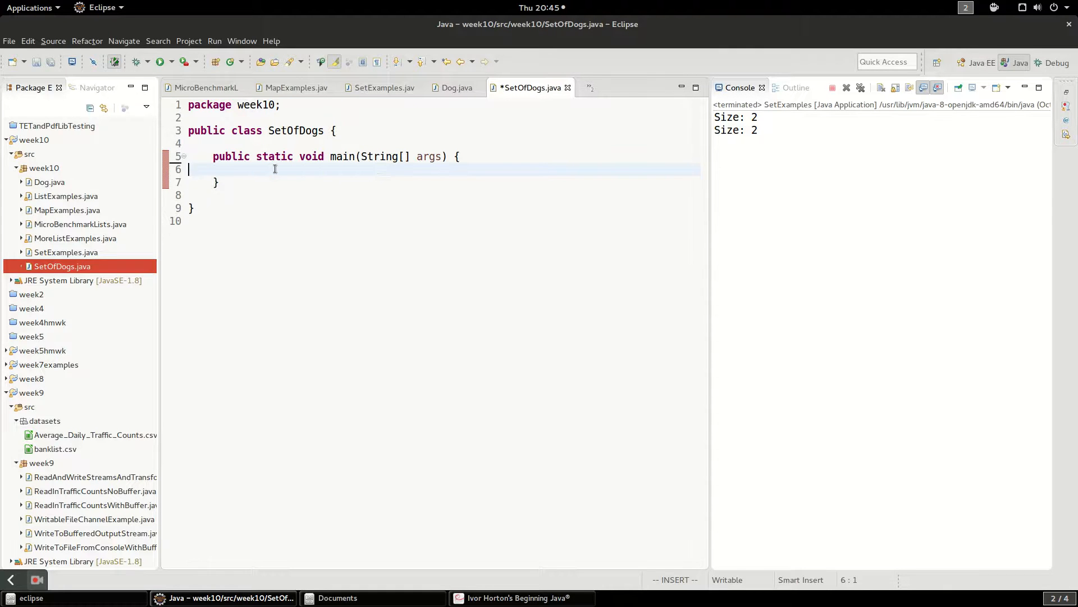
# - Declare Set<Dog> dogs = new HashSet<>() in main
pyautogui.write('Set')
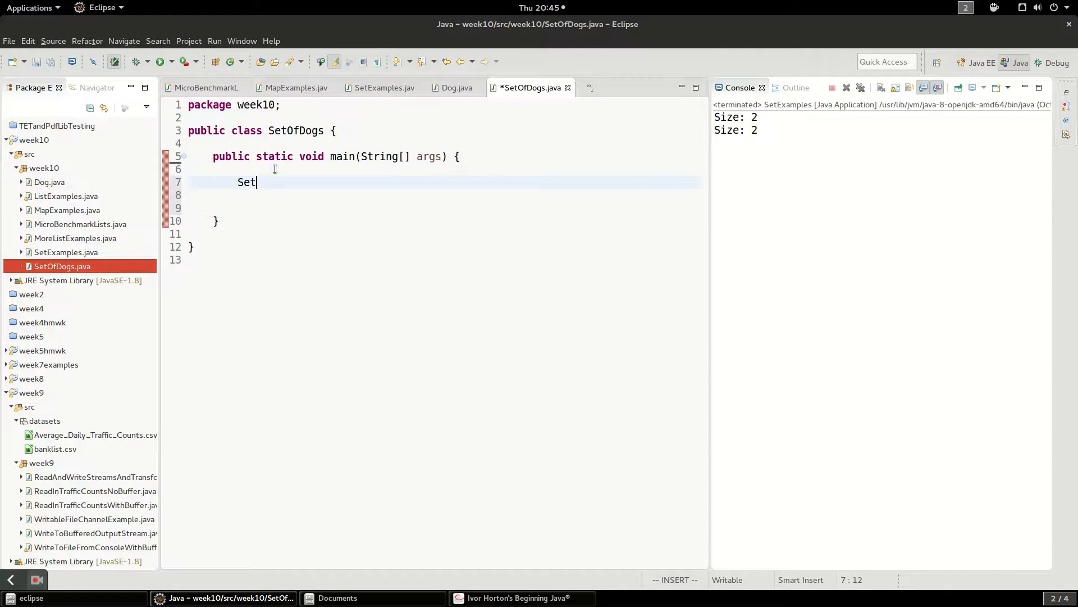
pyautogui.write('<E>')
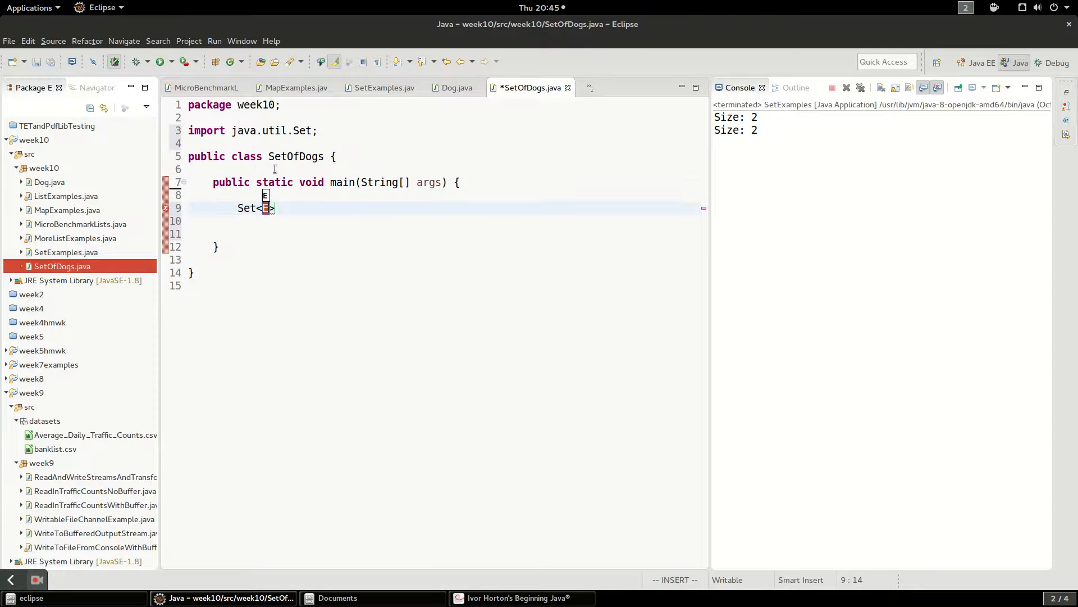
pyautogui.write('Dog')
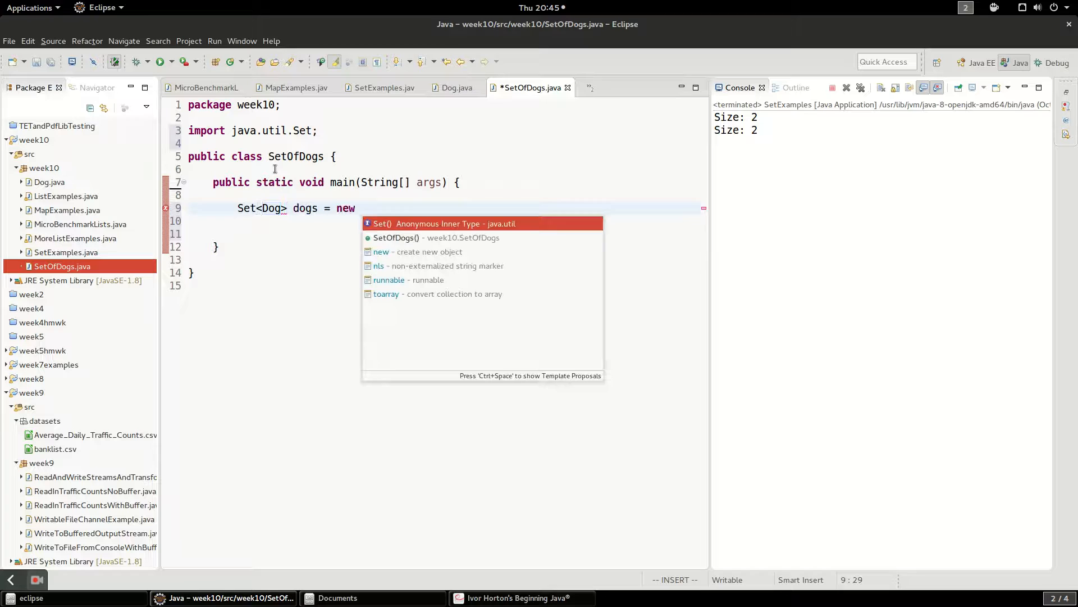
pyautogui.write('HashSet<>(')
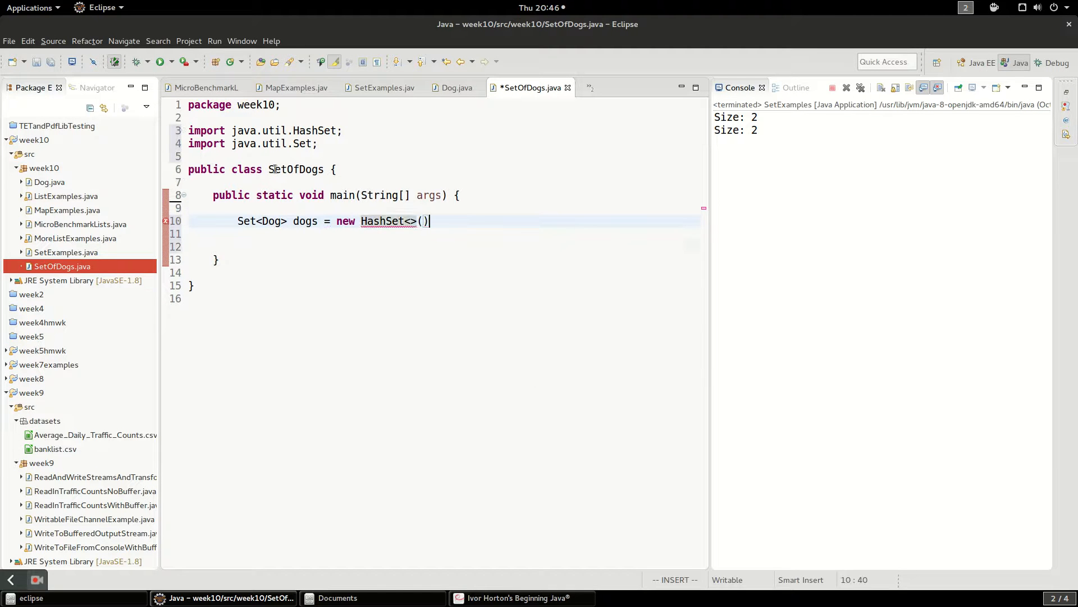
pyautogui.press('Return')
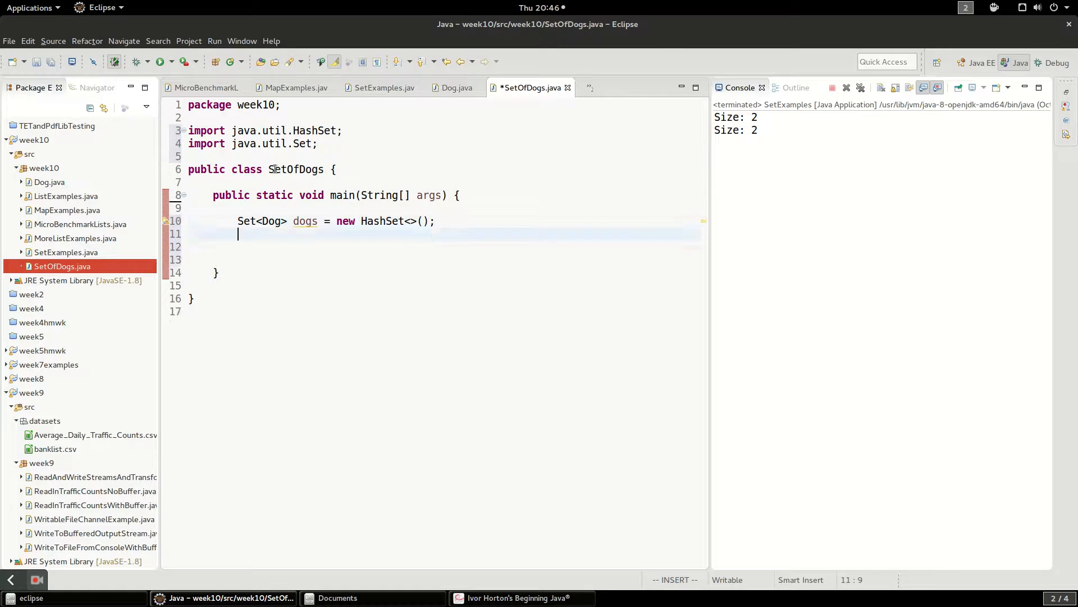
pyautogui.press('Return')
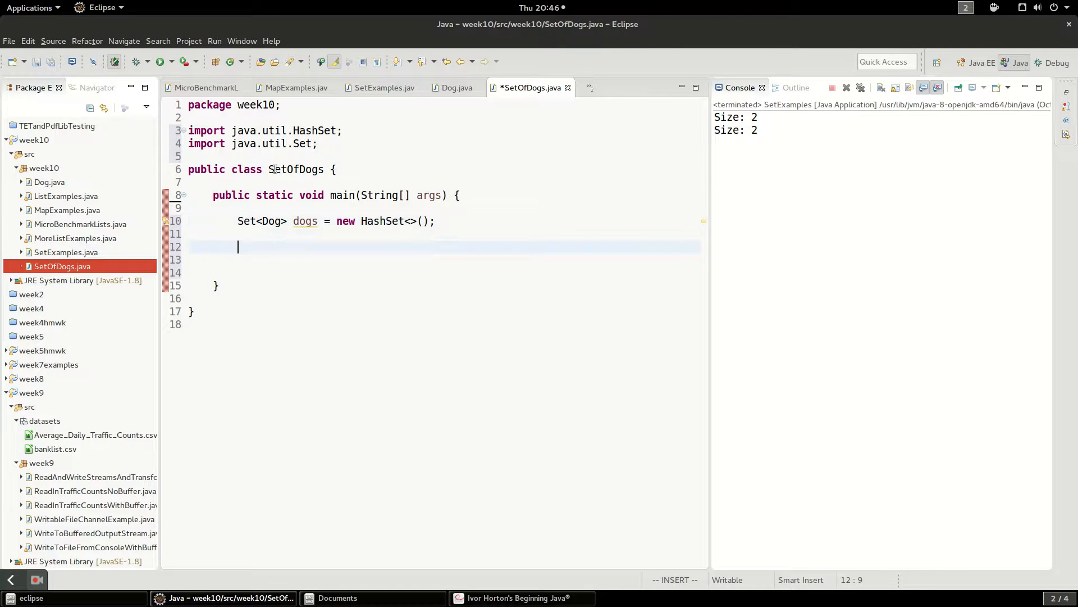
# - Create Dog d1 = new Dog("fido") and Dog d2 = new Dog("snoopy")
pyautogui.write('Dogs')
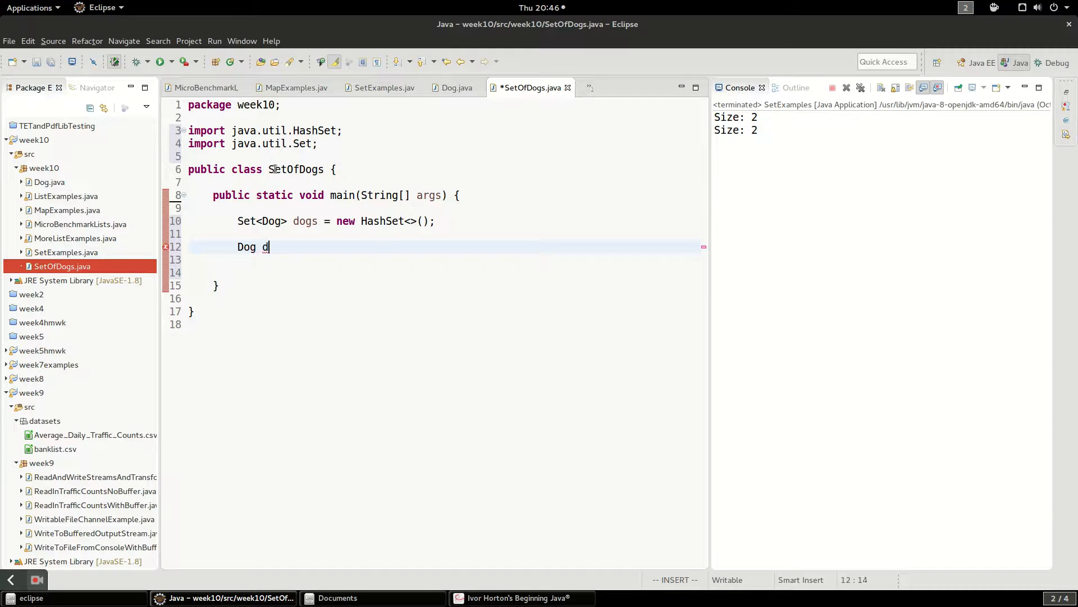
pyautogui.write('1 = new')
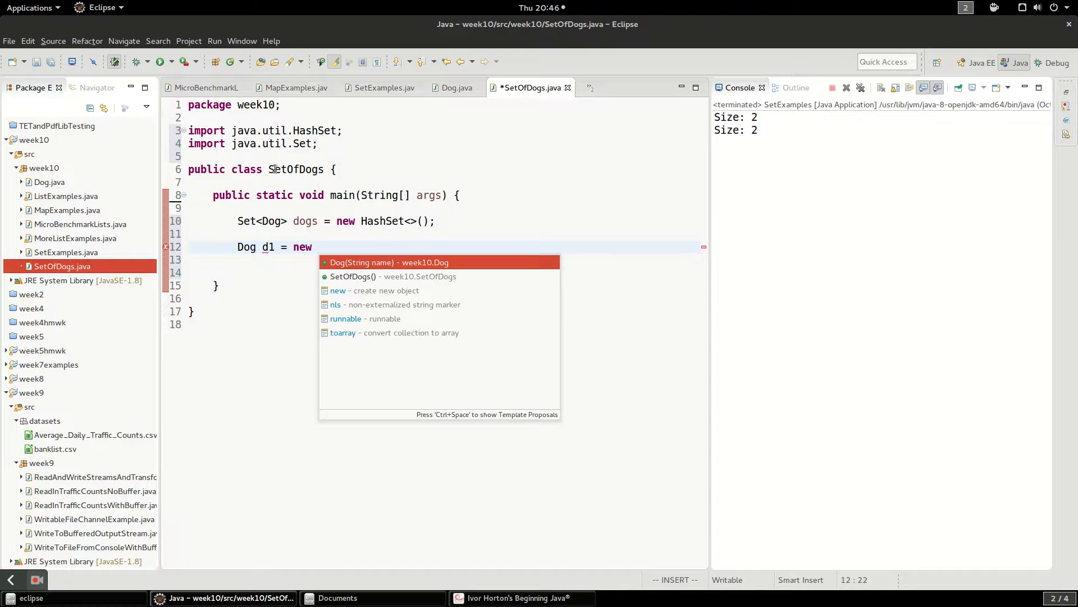
pyautogui.write('Dog("fi")')
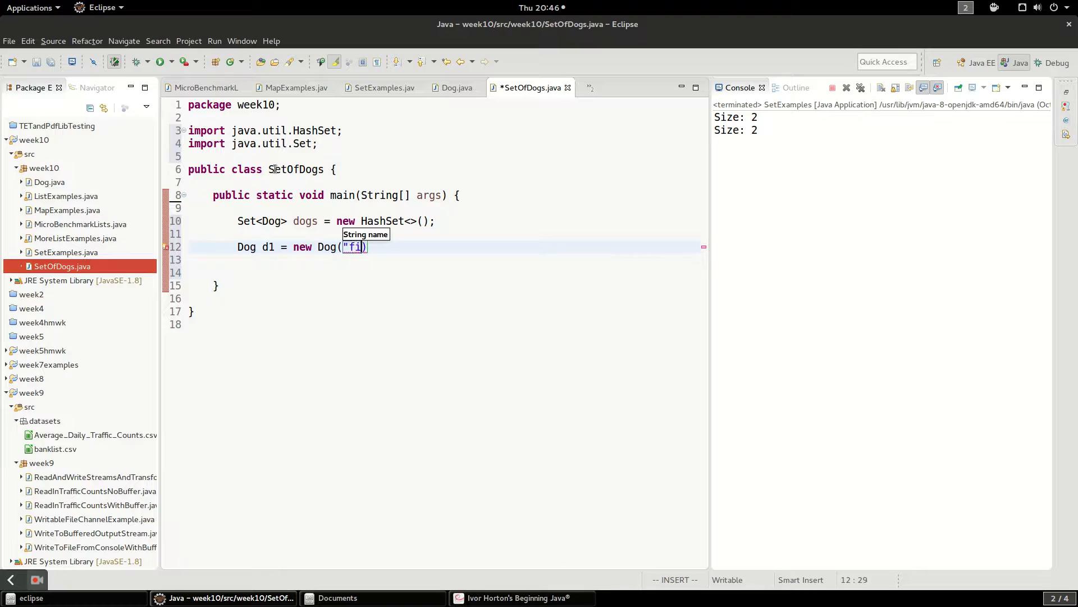
pyautogui.write('do"')
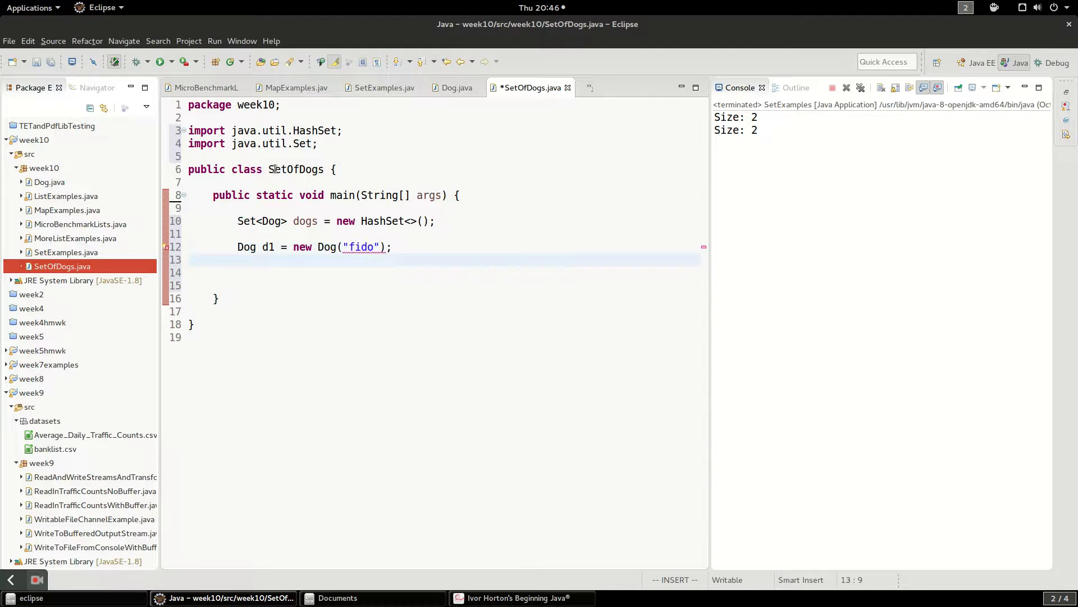
pyautogui.write('Dog d2')
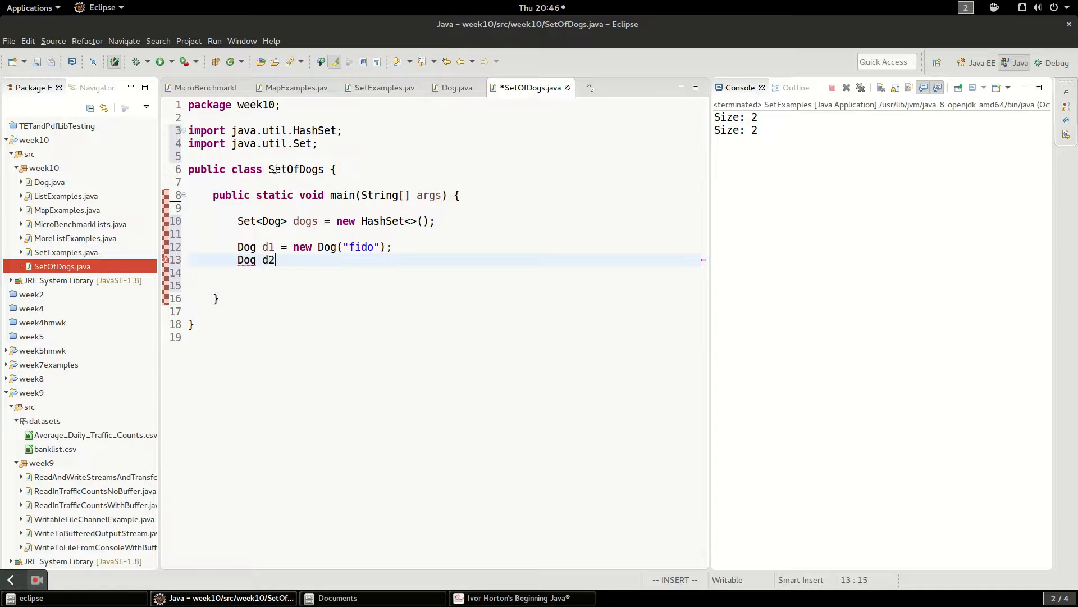
pyautogui.write('= new Dog')
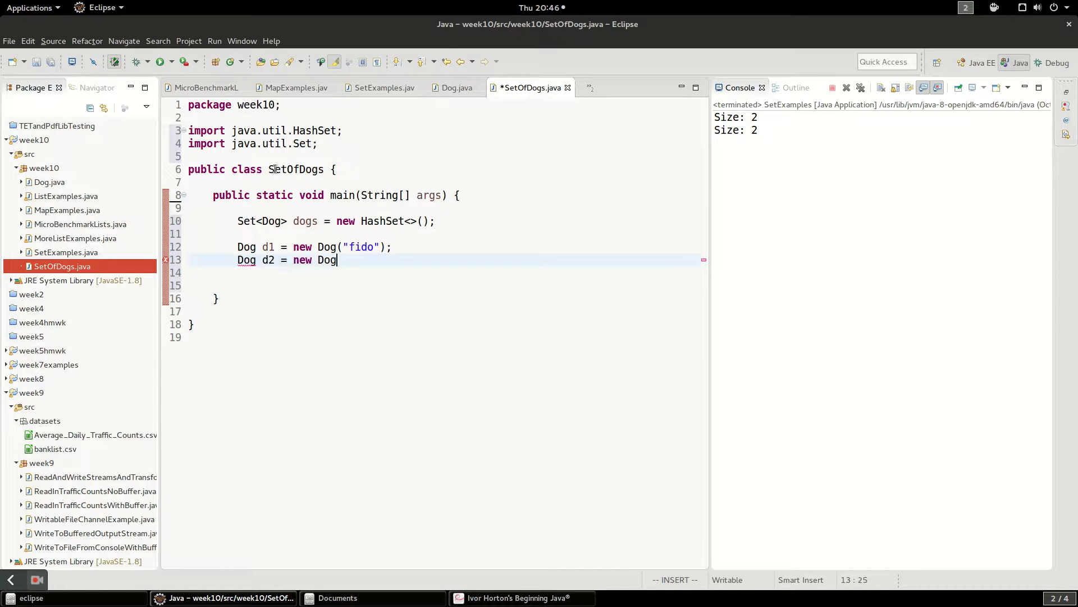
pyautogui.write('("snoop"')
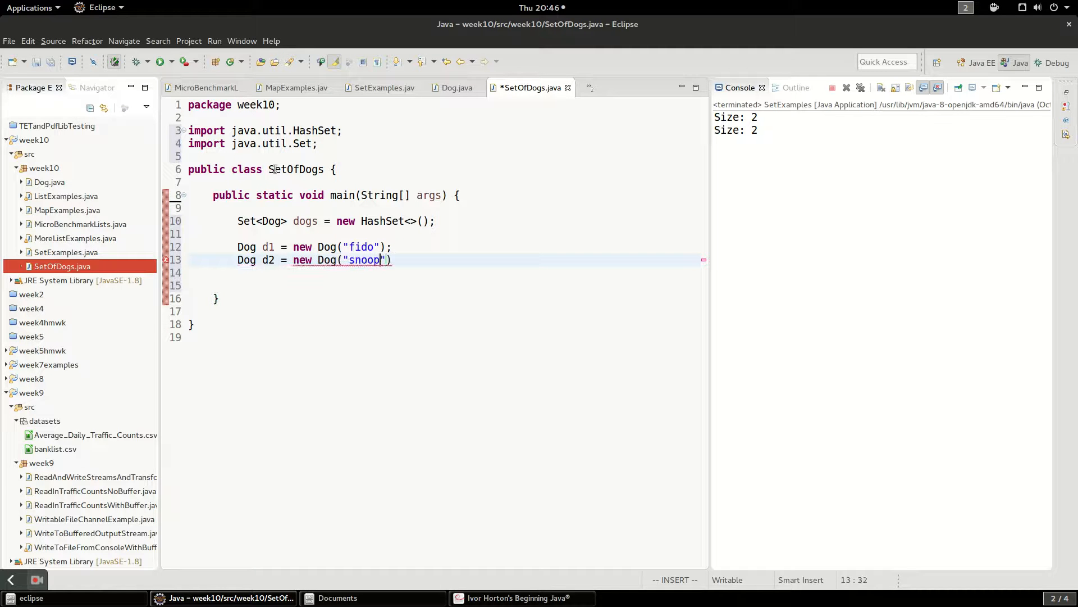
pyautogui.write('y')
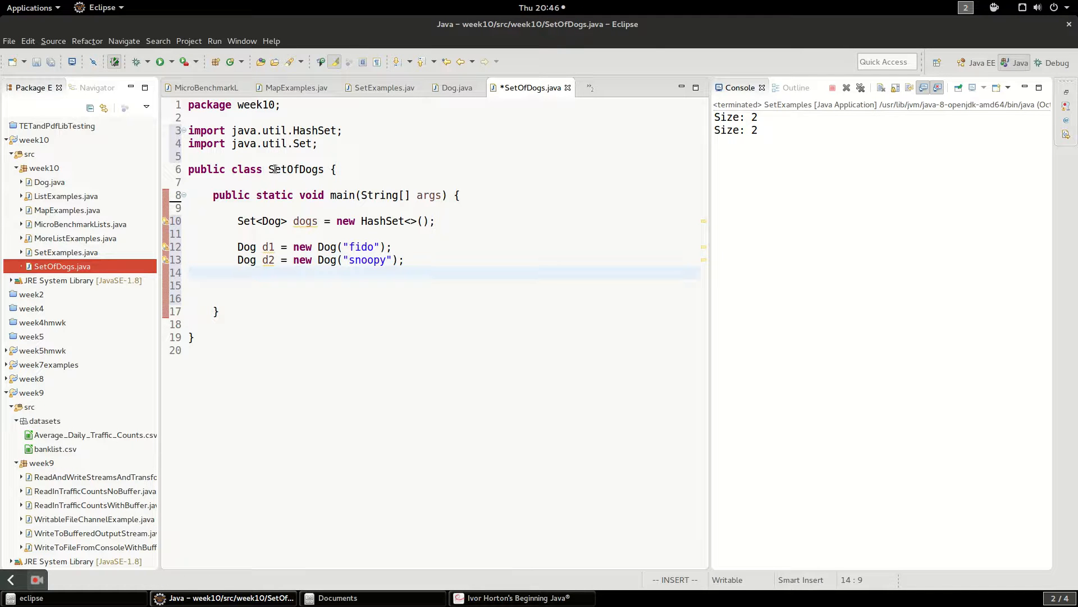
pyautogui.press('Return')
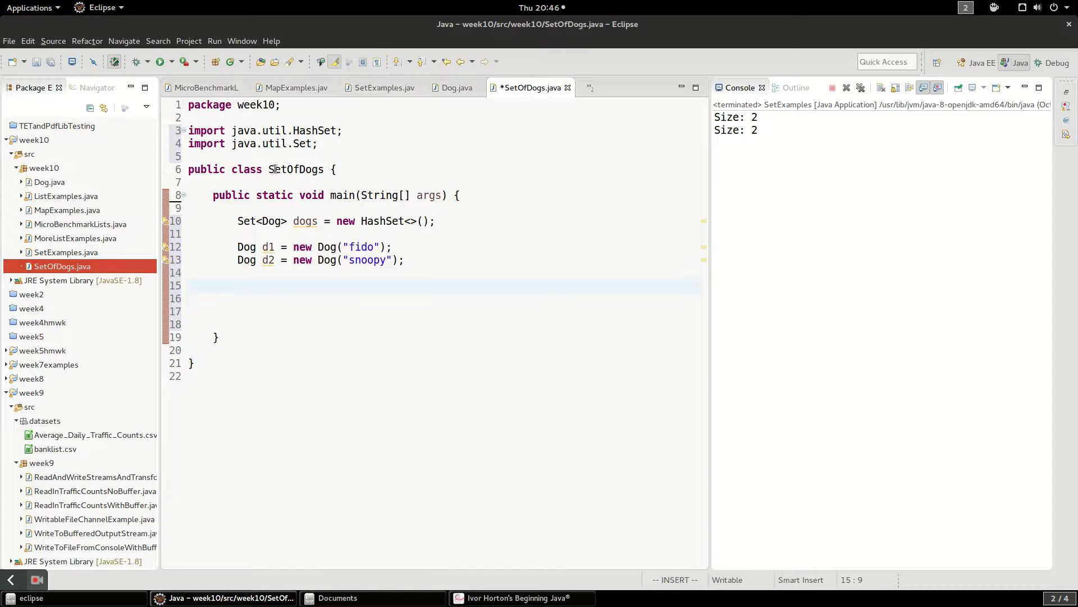
# - Add d1 and d2 to dogs, print "dog size: " + dogs.size(), and run to see dog size: 2
pyautogui.write('dogs.')
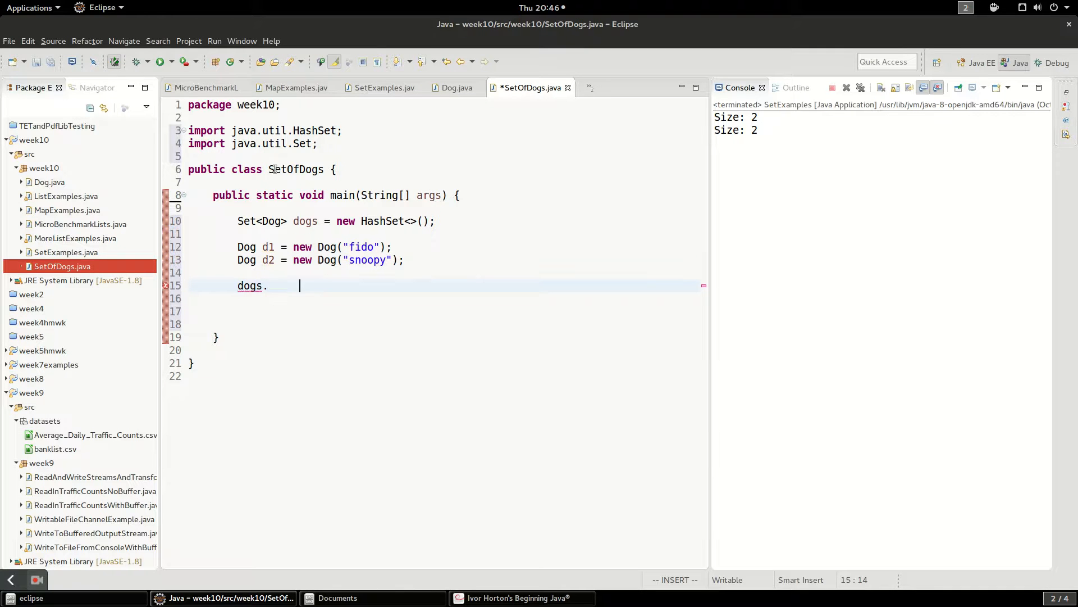
pyautogui.write('add(d1)')
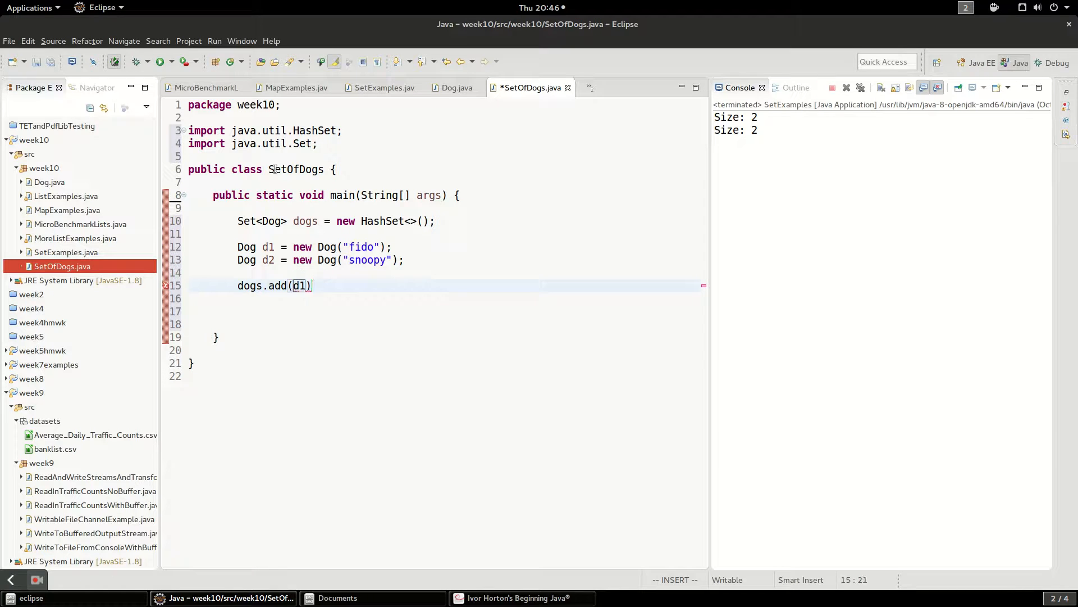
pyautogui.write('dogs.add(d2')
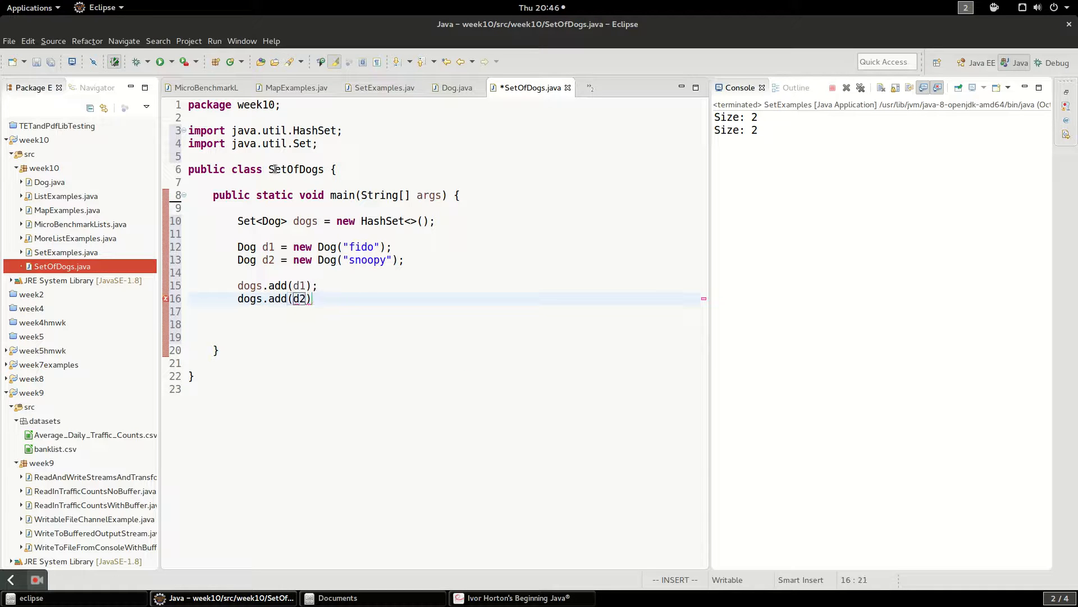
pyautogui.write('sys')
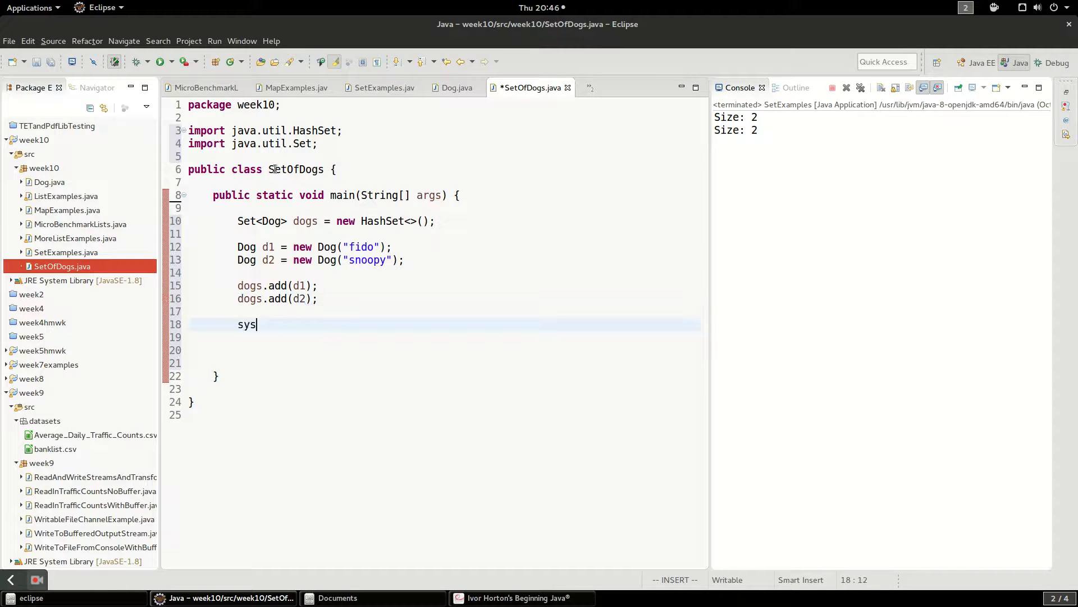
pyautogui.write('System.out.println("");')
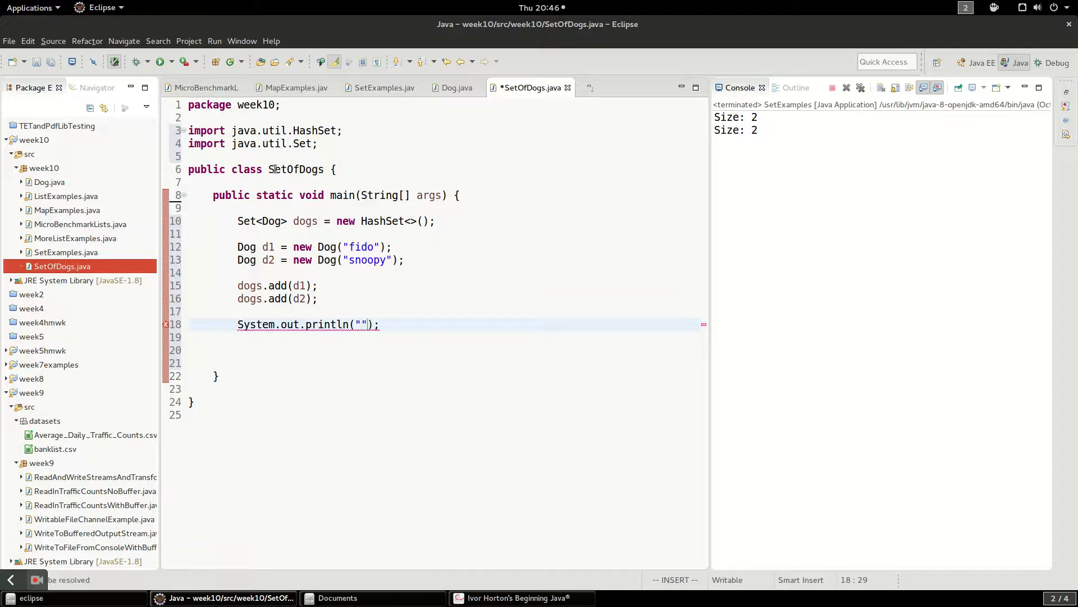
pyautogui.write('dog size')
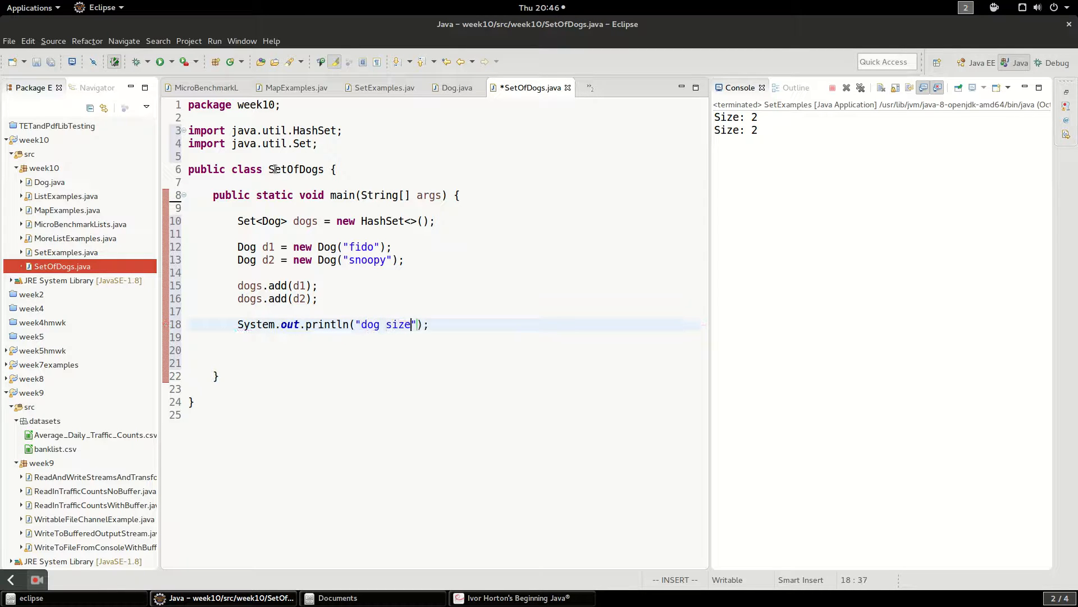
pyautogui.write(': " +')
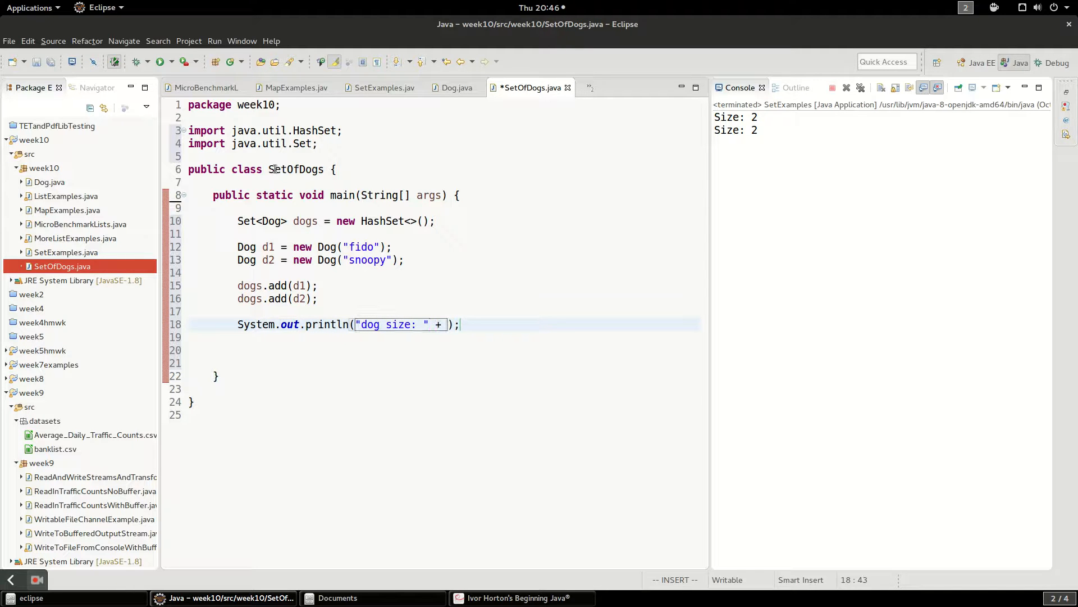
pyautogui.write('dogs.si')
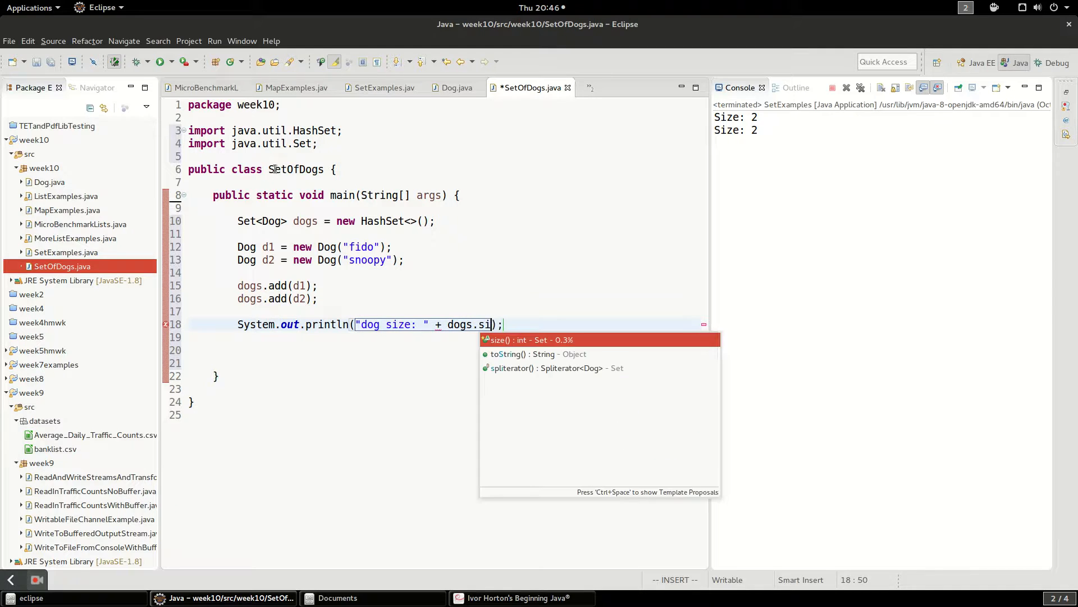
pyautogui.press('Enter')
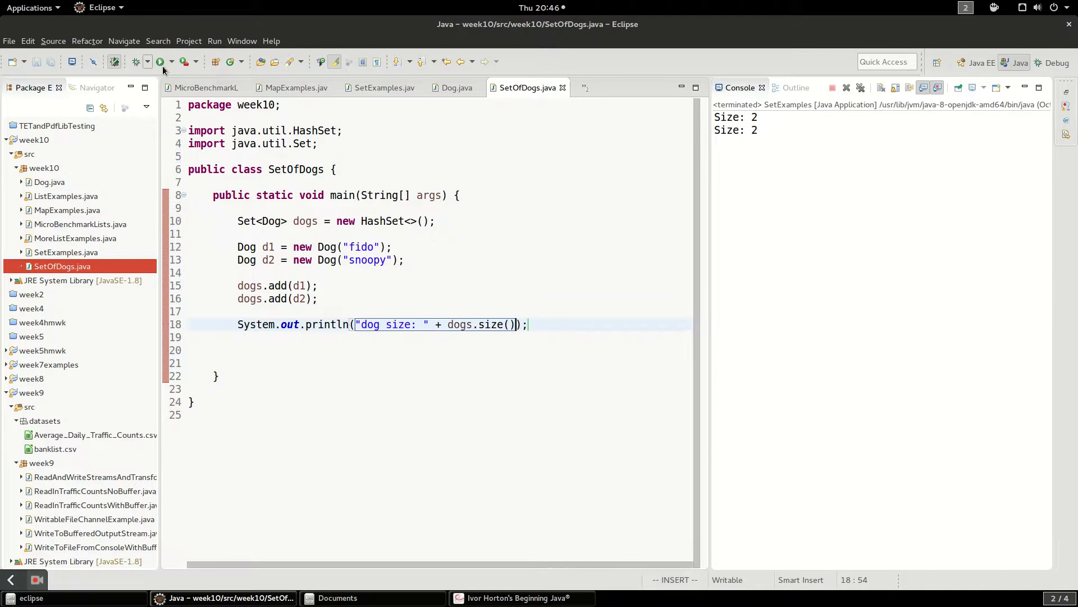
pyautogui.click(159, 62)
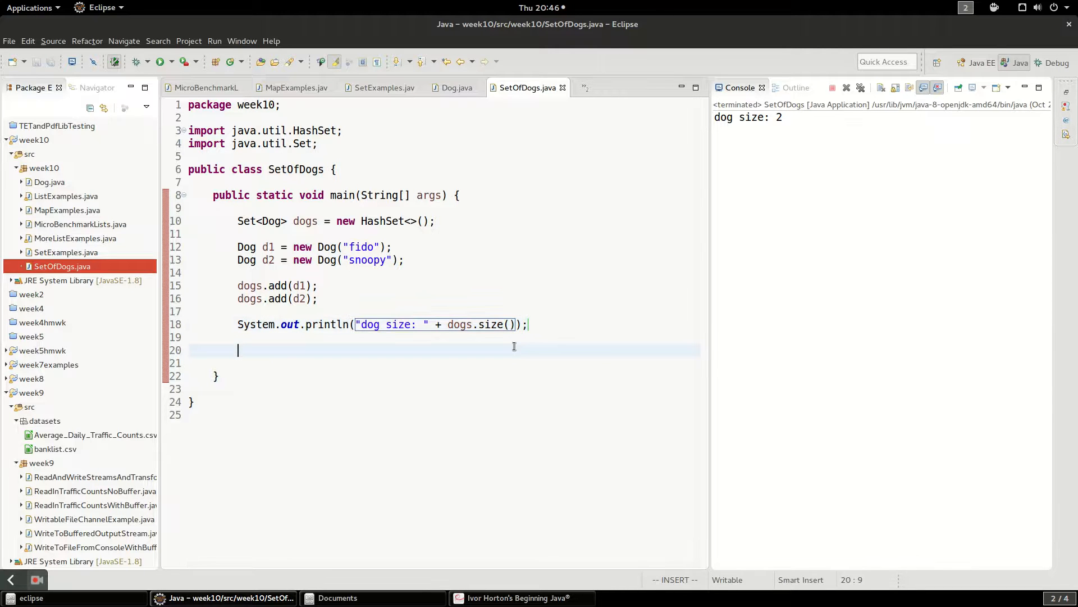
# - Create Dog d3 = new Dog("fido") and add it to dogs
pyautogui.write('Dog d3 =')
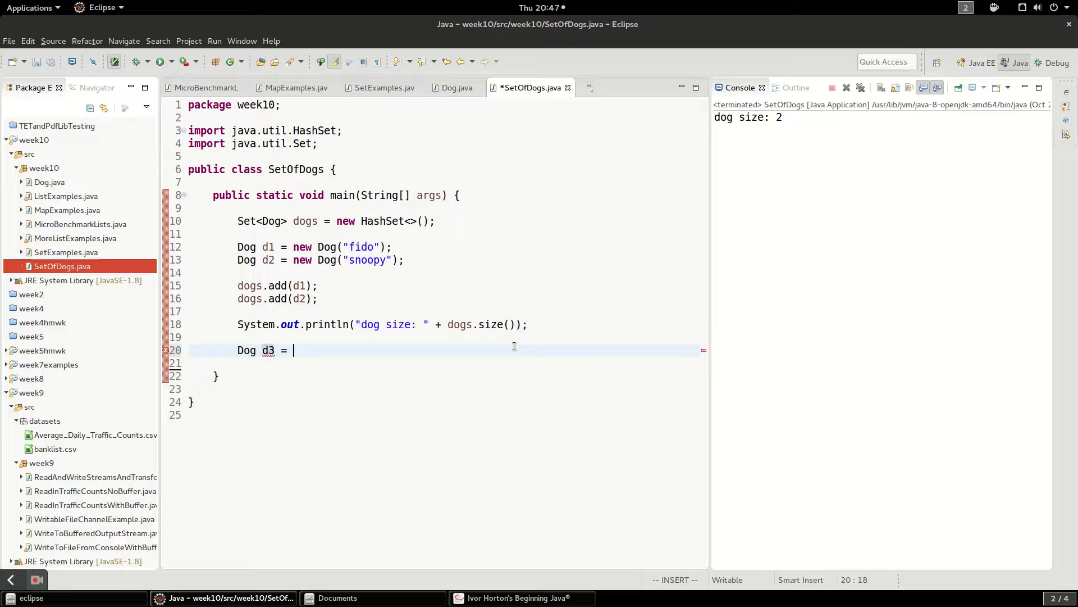
pyautogui.write('new Dog()')
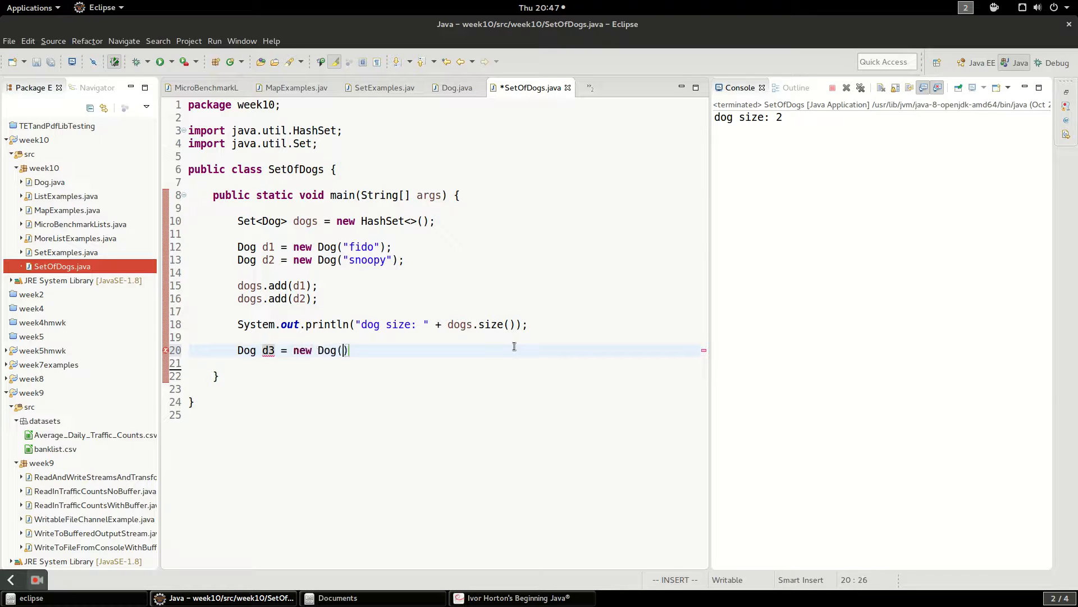
pyautogui.write('"fido')
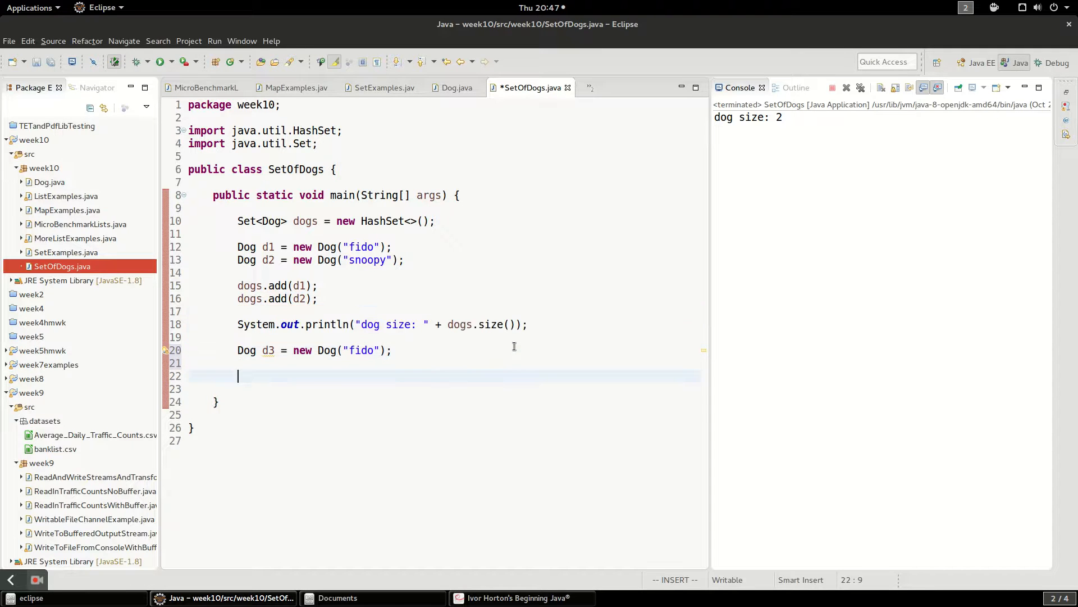
pyautogui.press('BackSpace')
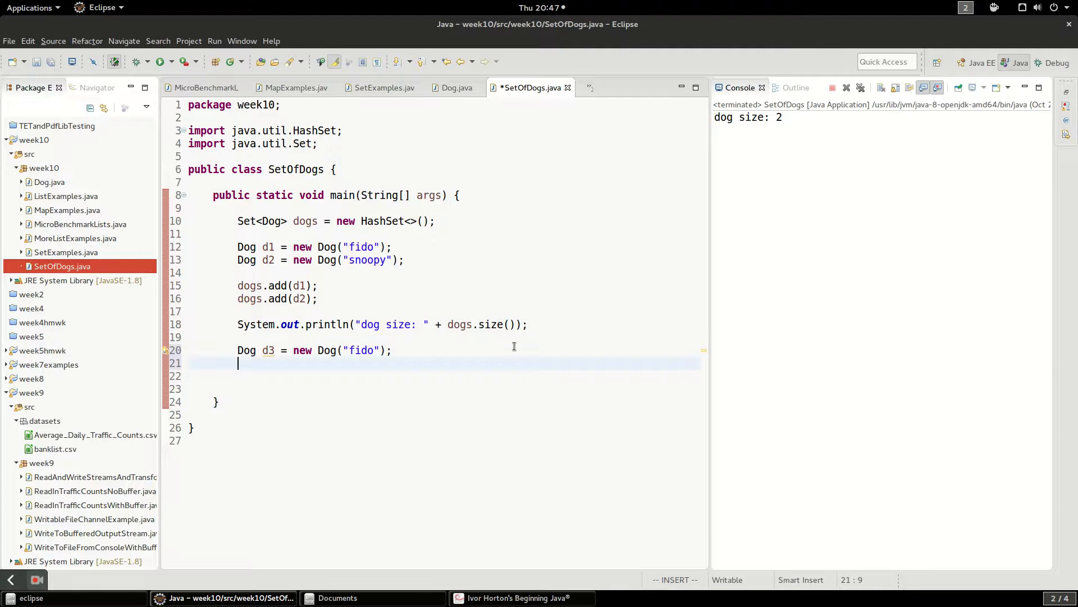
pyautogui.write('dogs')
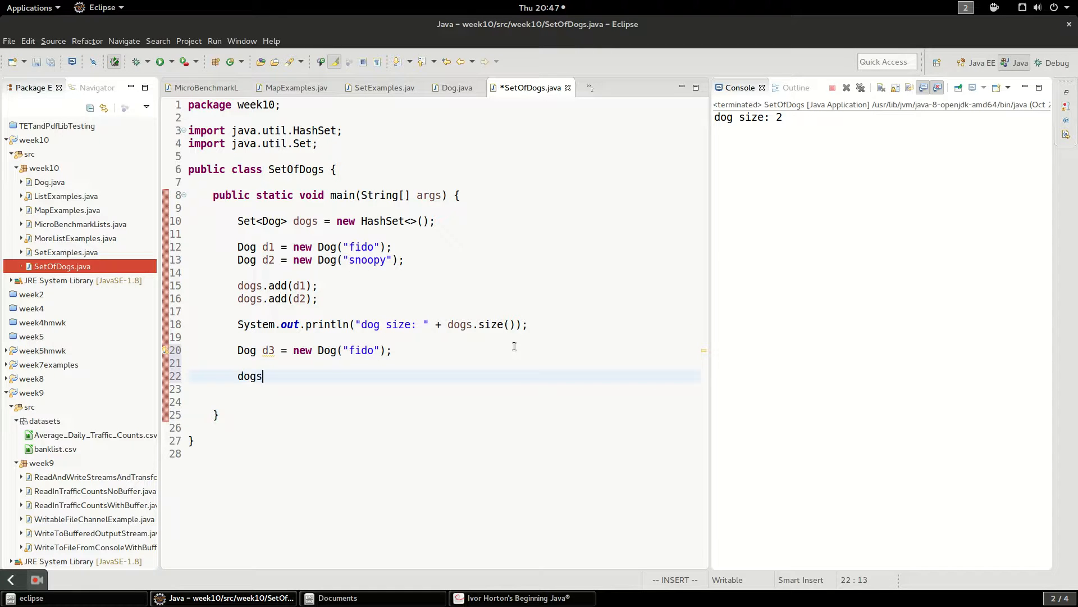
pyautogui.write('.add(d3)')
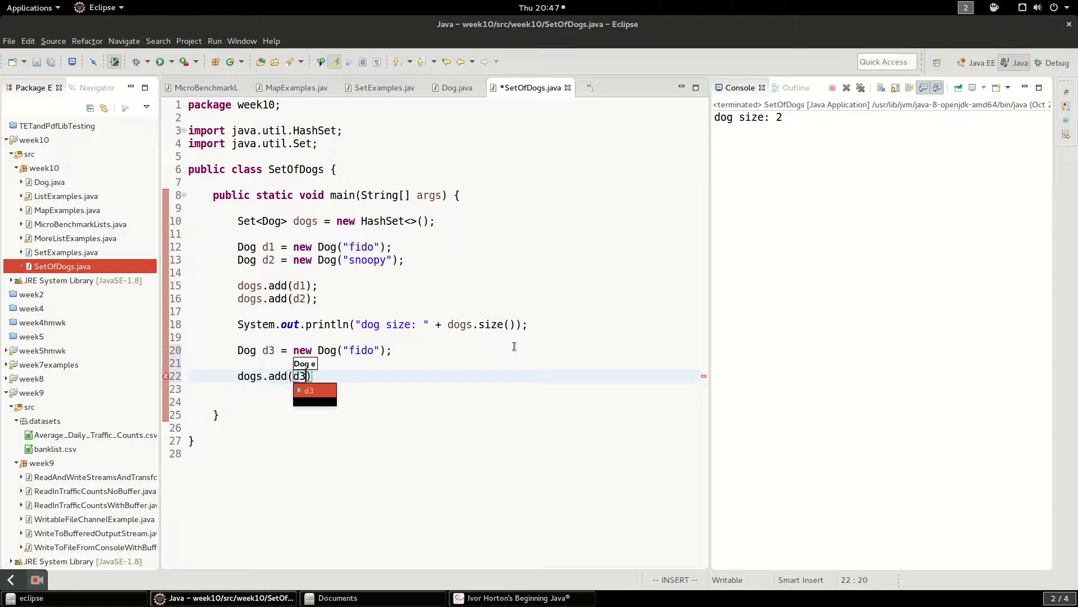
pyautogui.press('Return')
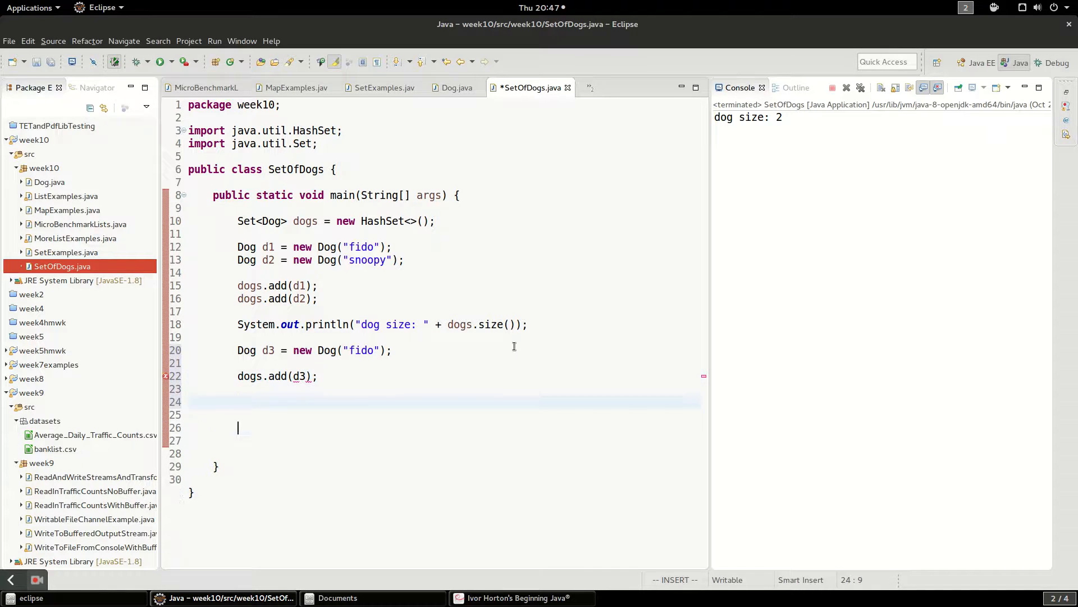
# - Print dogs.size() again and run so the console shows dog size 2 then 3
pyautogui.write('System.out.println("dog size: " + dogs.size());')
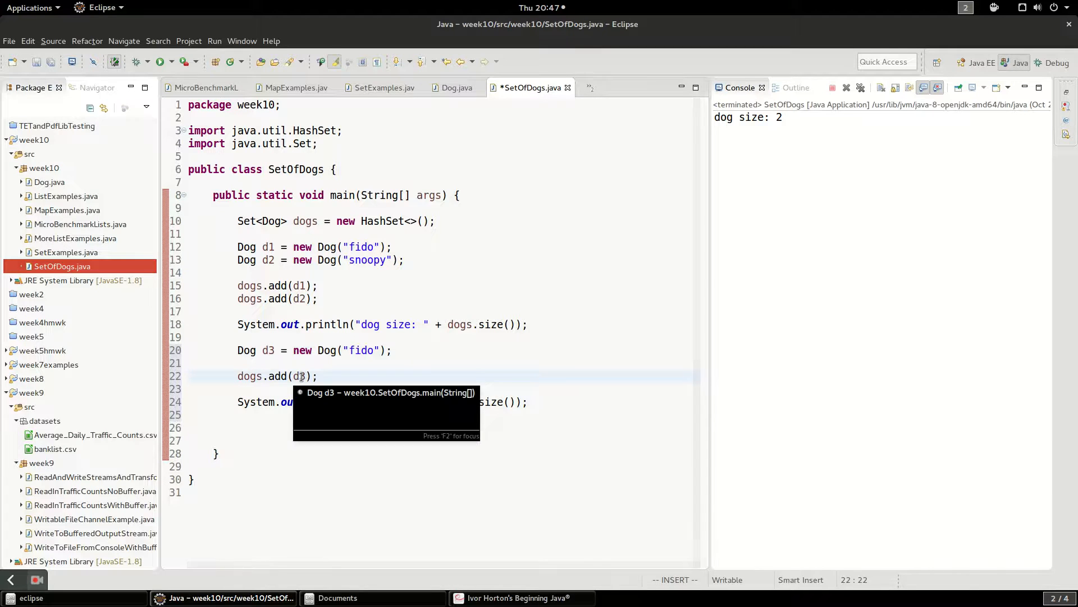
pyautogui.click(160, 62)
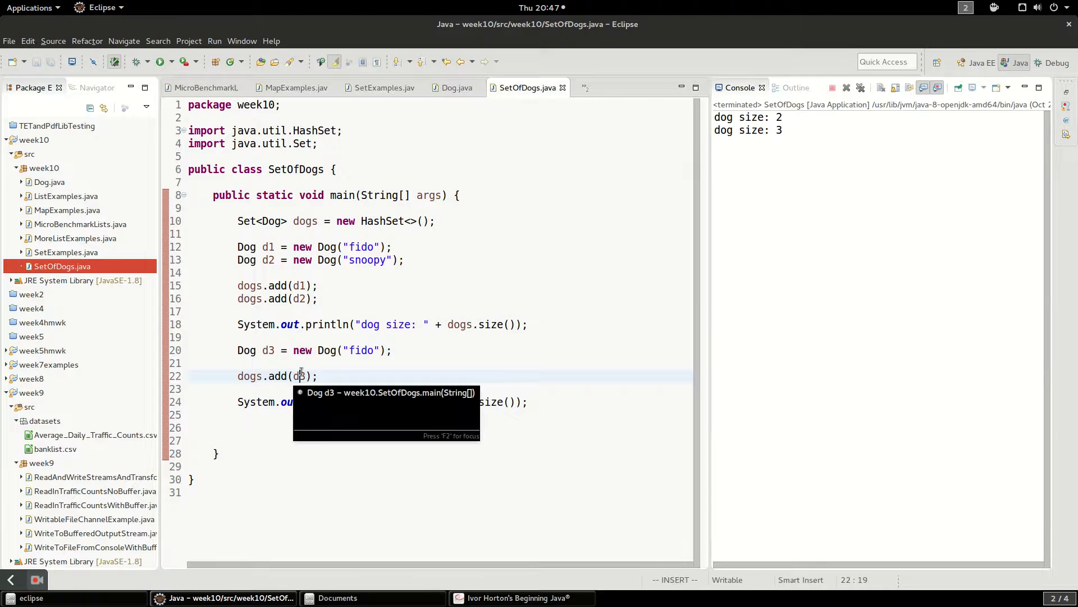
# - Re-add d2 instead of d3 and run to see dog size: 2 twice, then restore dogs.add(d3)
pyautogui.click(299, 375)
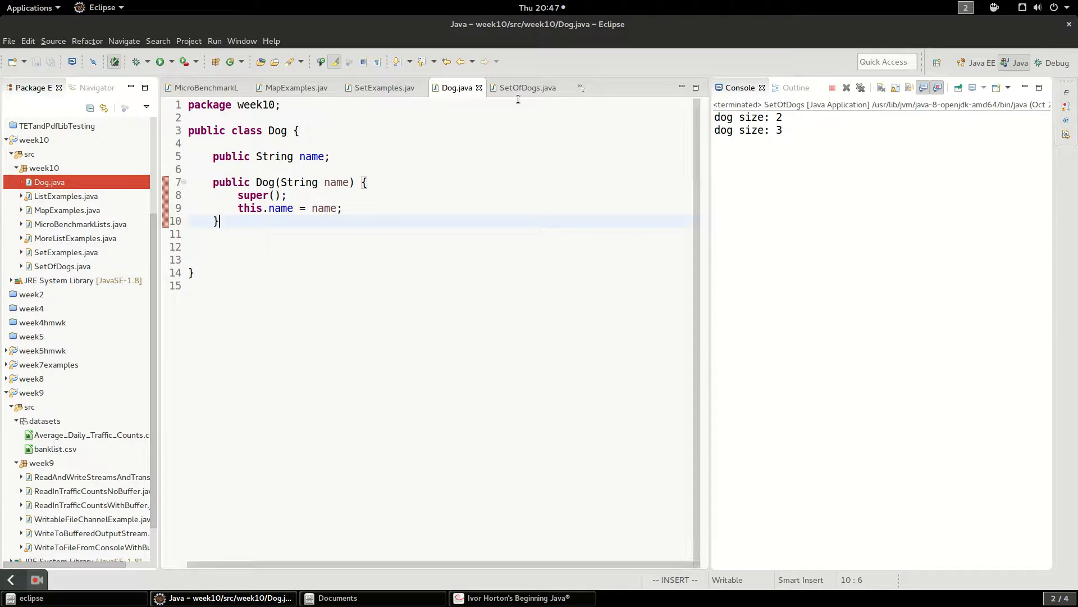
pyautogui.click(528, 88)
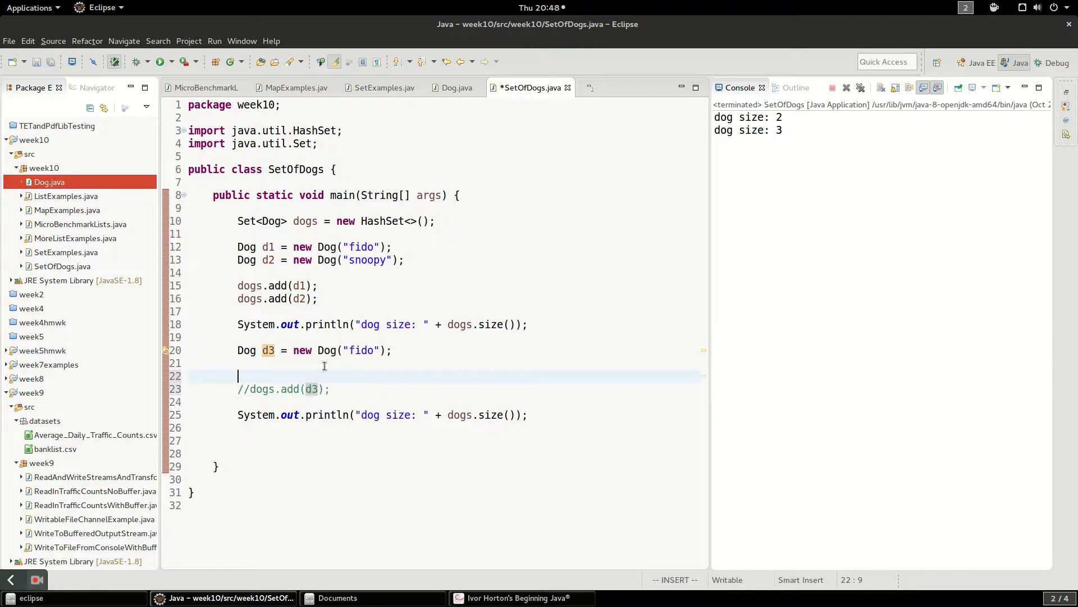
pyautogui.write('dogs.add(d2);')
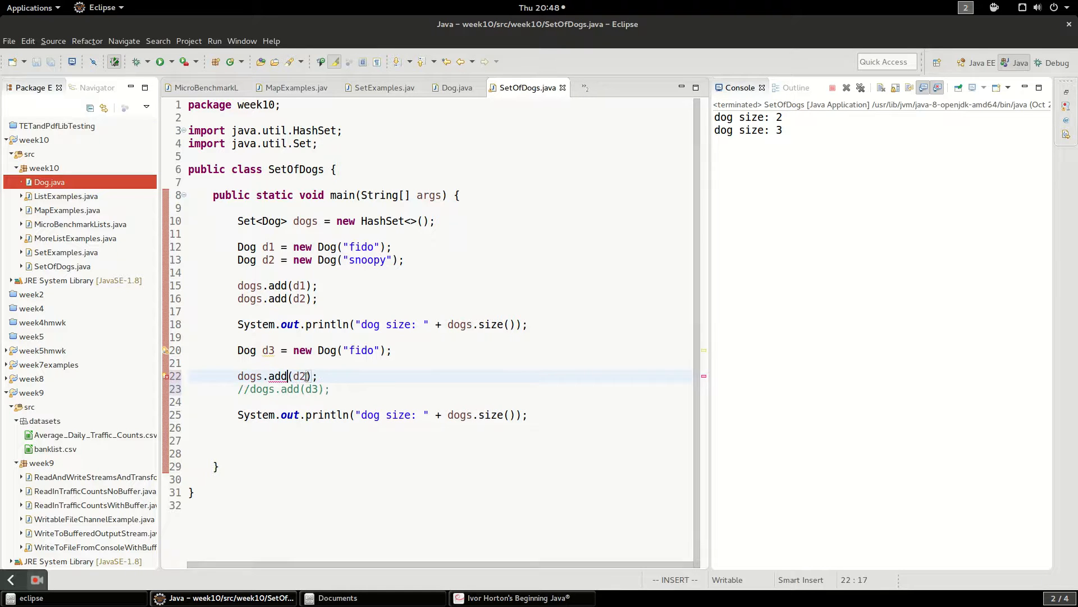
pyautogui.click(160, 62)
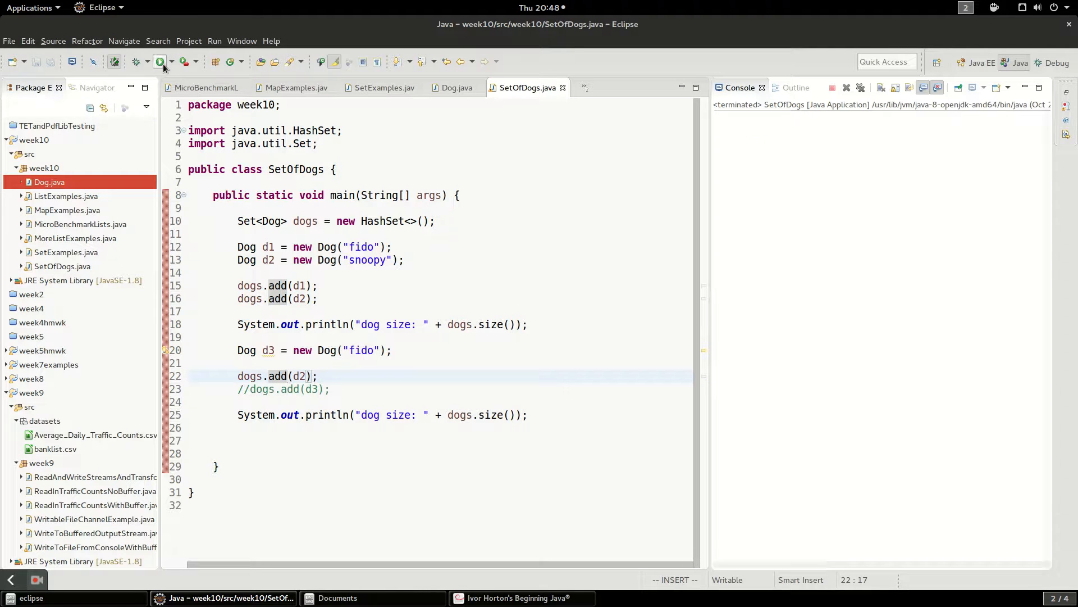
pyautogui.click(159, 61)
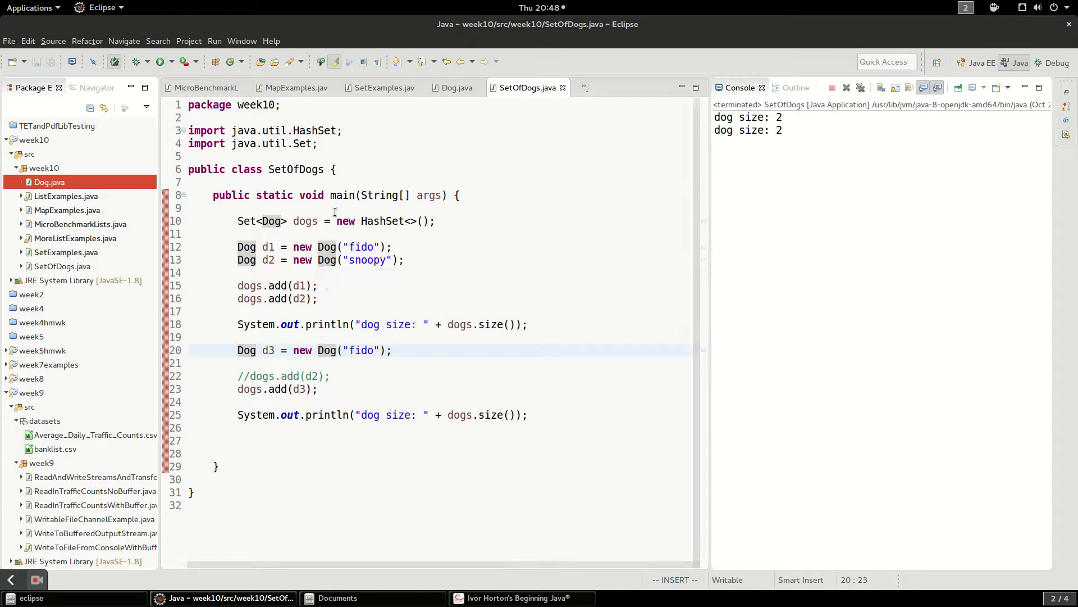
# - Generate hashCode() and equals() for Dog from its name field and review the code
pyautogui.click(456, 88)
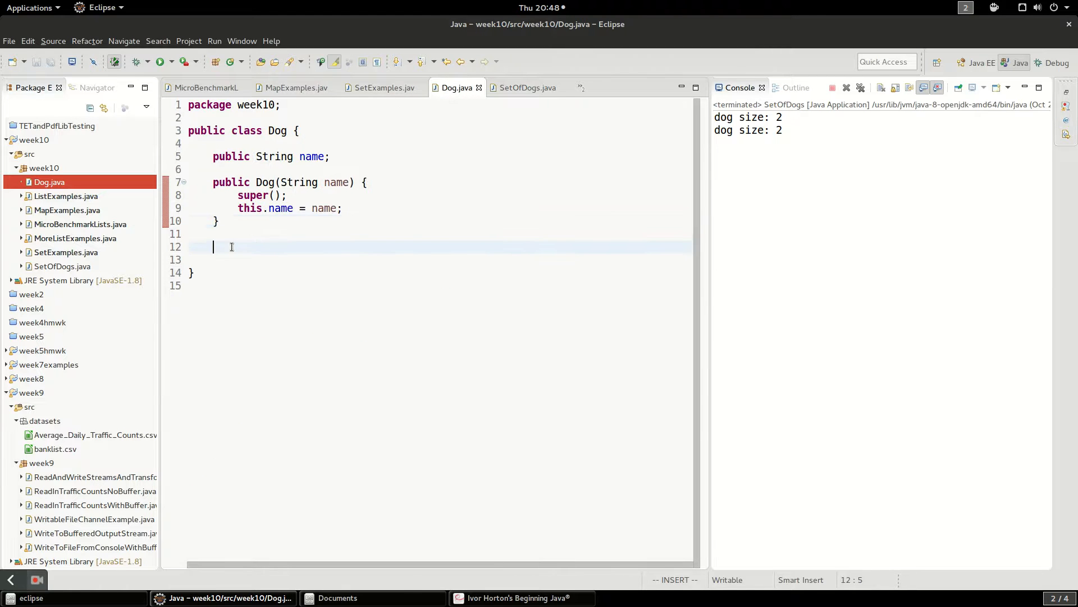
pyautogui.rightClick(231, 247)
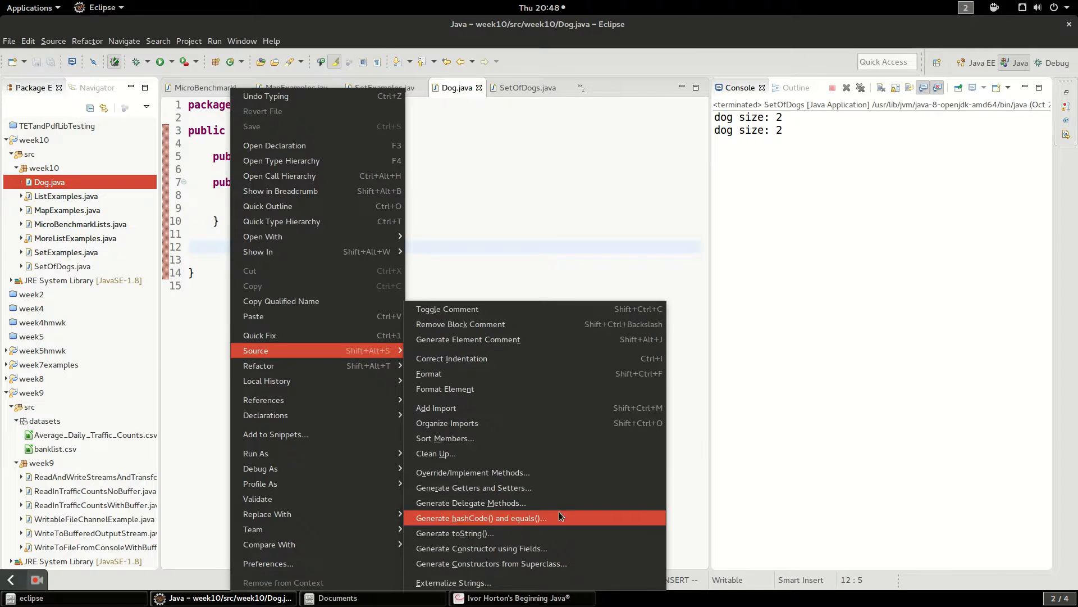
pyautogui.click(481, 518)
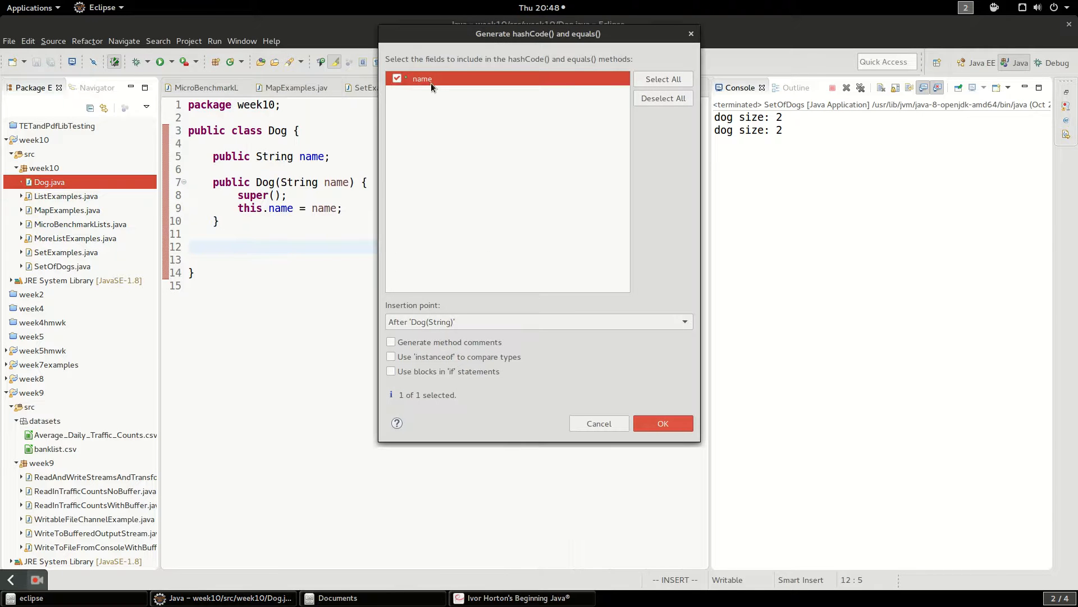
pyautogui.click(663, 424)
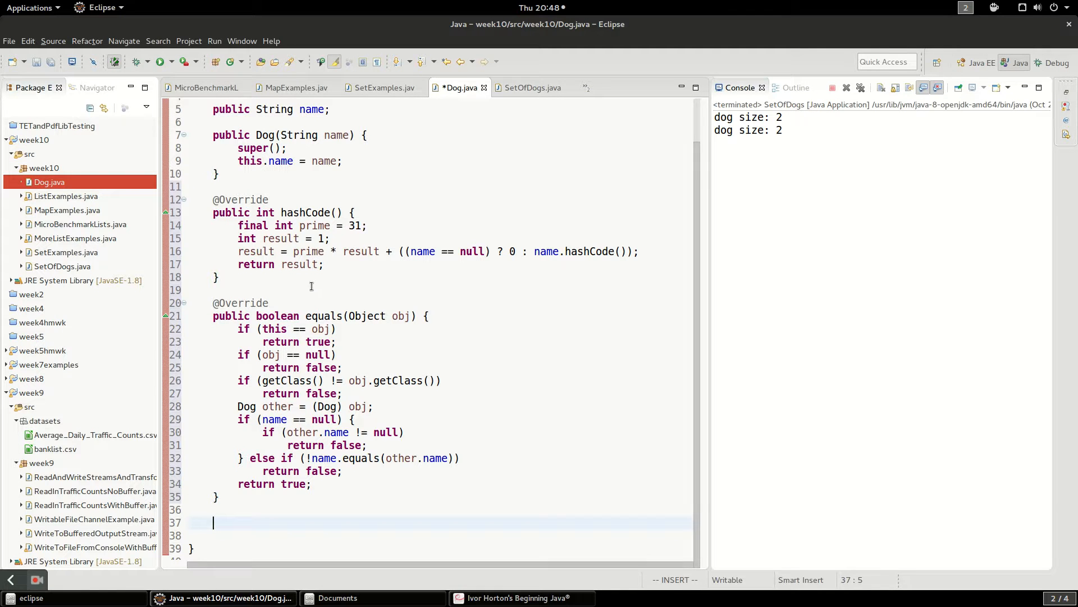
pyautogui.click(563, 250)
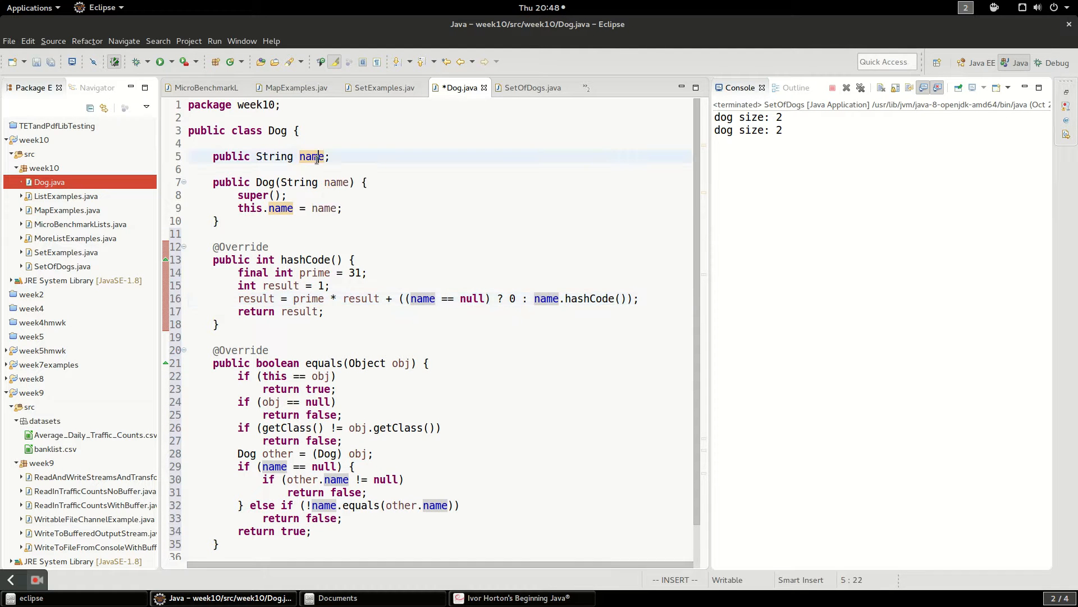
pyautogui.scroll(-3)
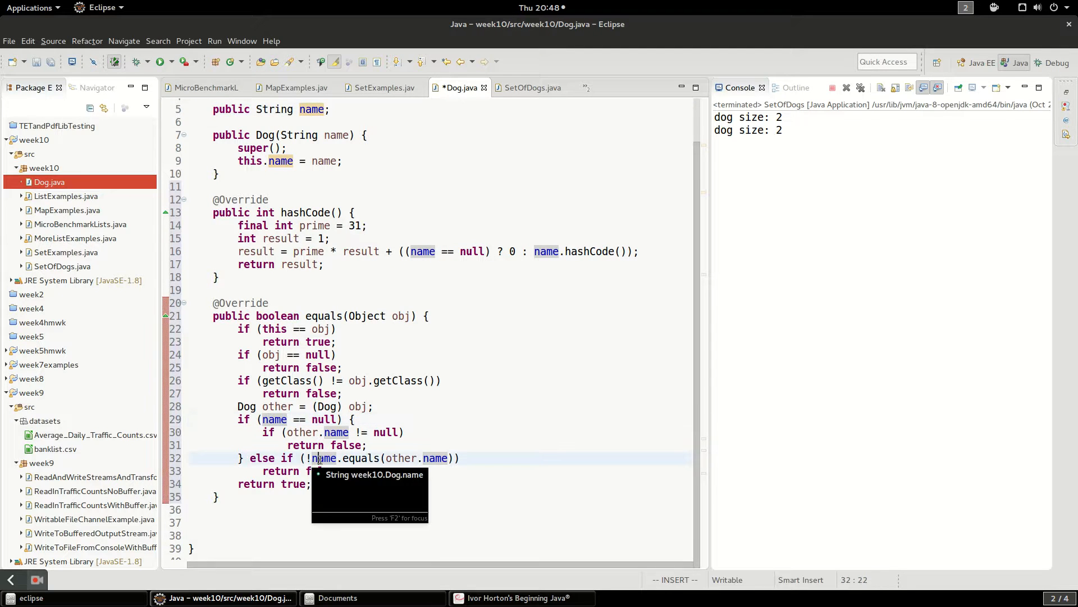
pyautogui.moveTo(230, 328)
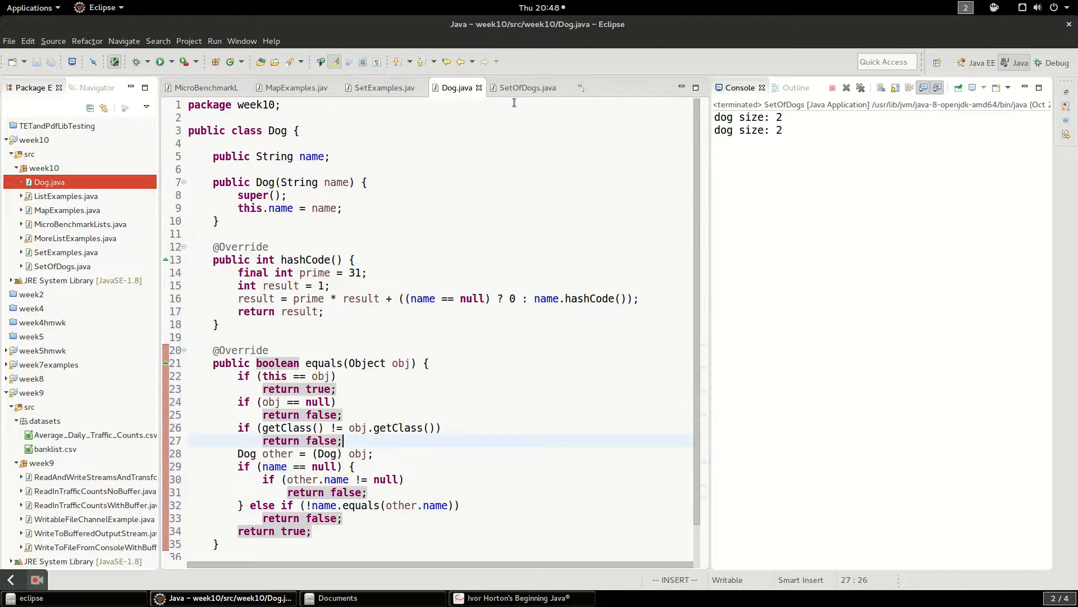
# - Rerun SetOfDogs so the console prints "dog size: 2" twice, the second fido discarded
pyautogui.click(528, 87)
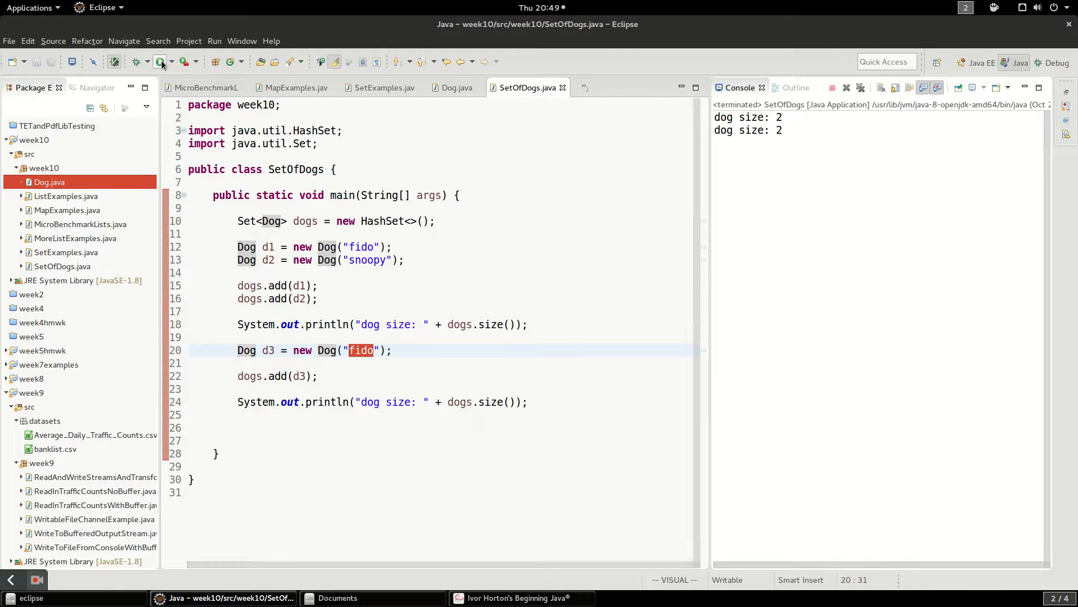
pyautogui.click(161, 61)
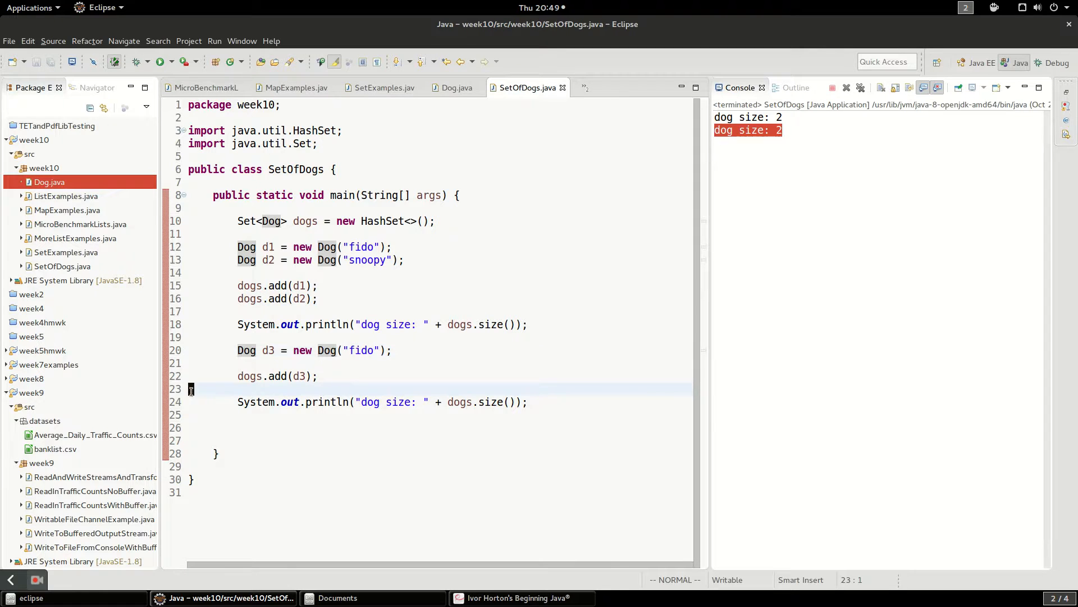
# - Debug SetOfDogs as a Java application, stepping over each add including the duplicate d3 fido
pyautogui.rightClick(191, 389)
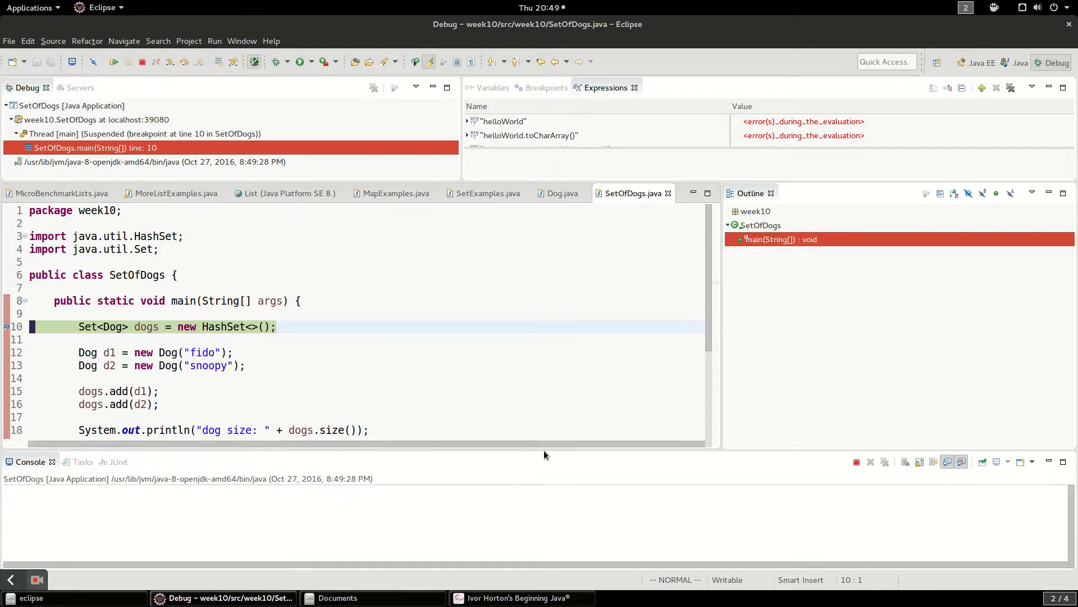
pyautogui.press('F6')
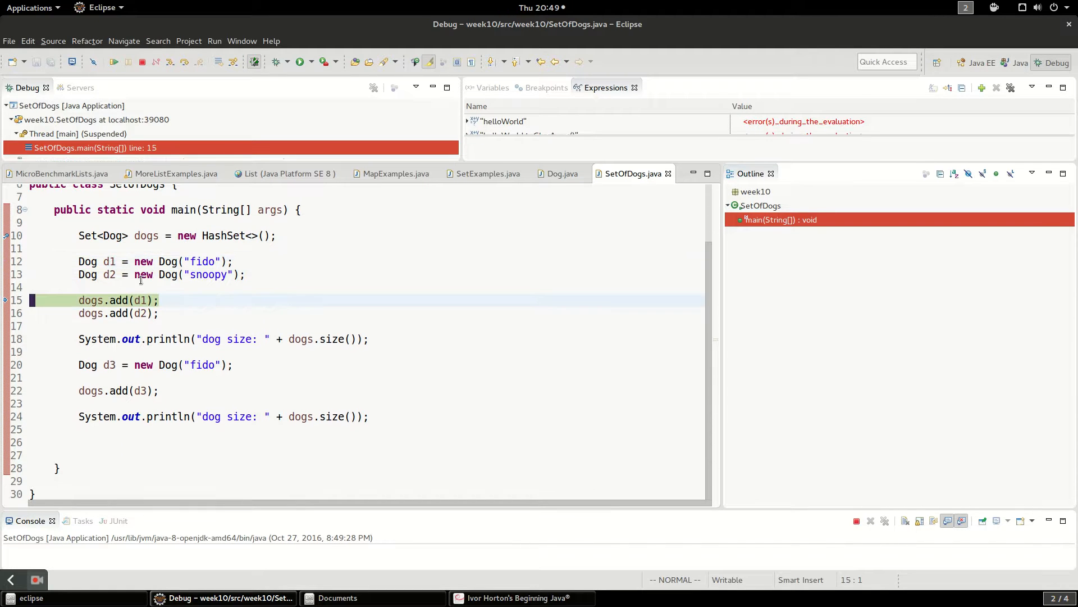
pyautogui.moveTo(146, 235)
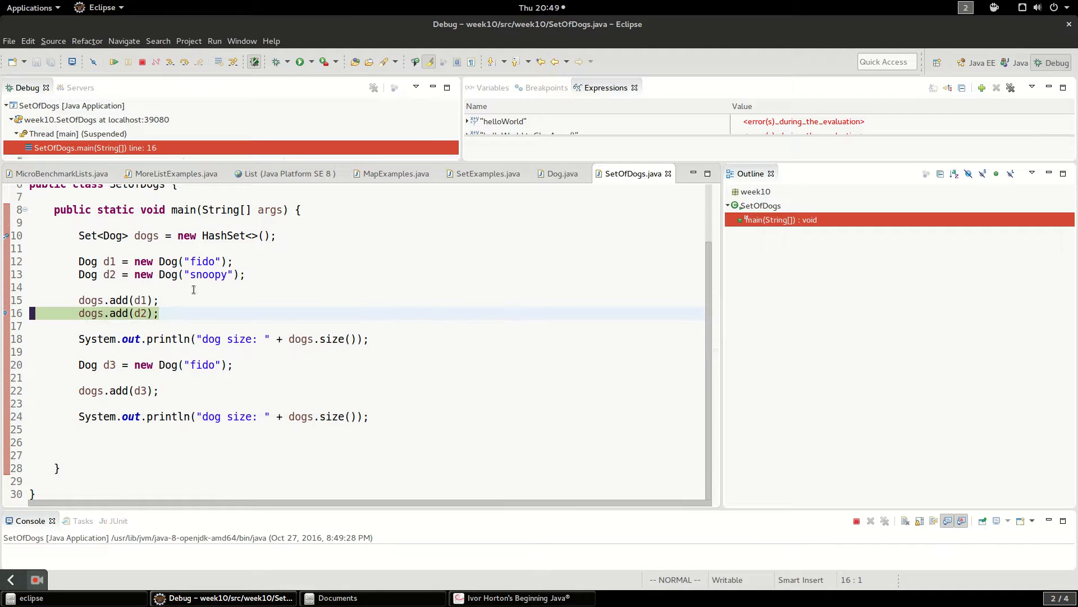
pyautogui.click(114, 62)
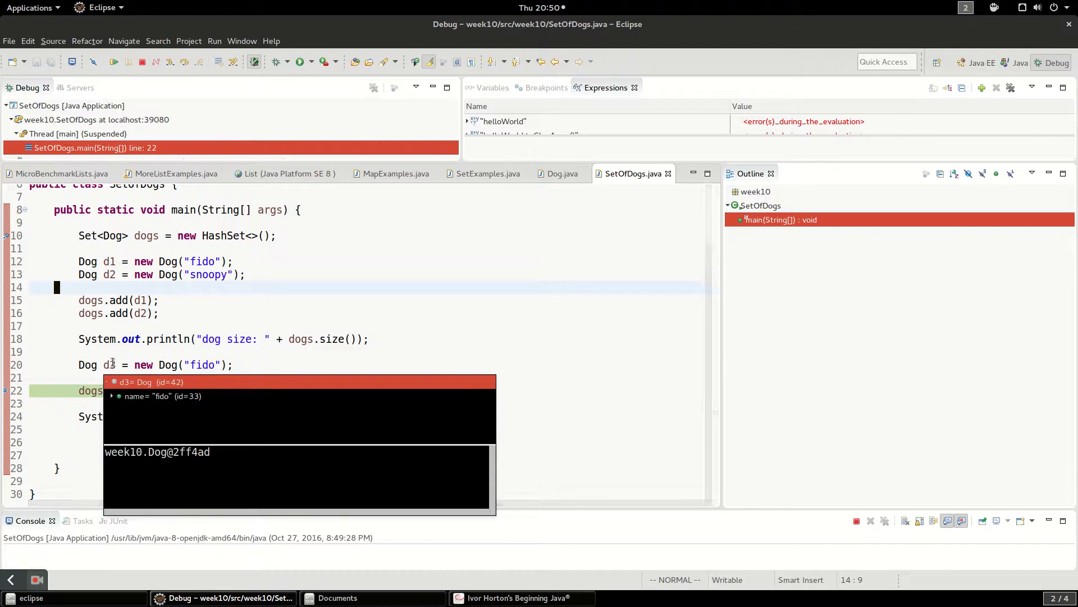
pyautogui.press('F6')
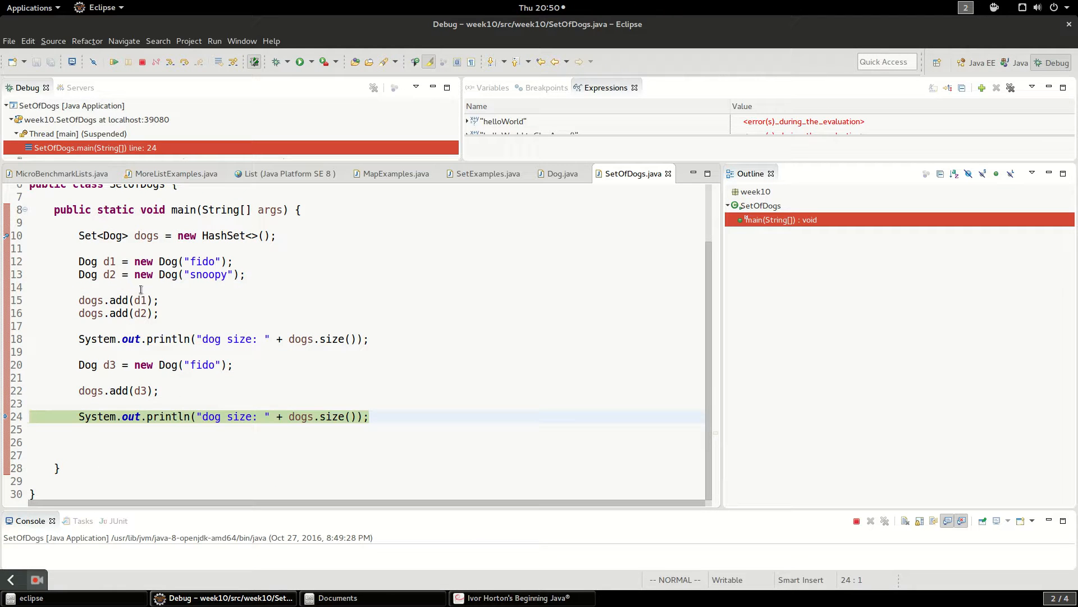
pyautogui.moveTo(141, 300)
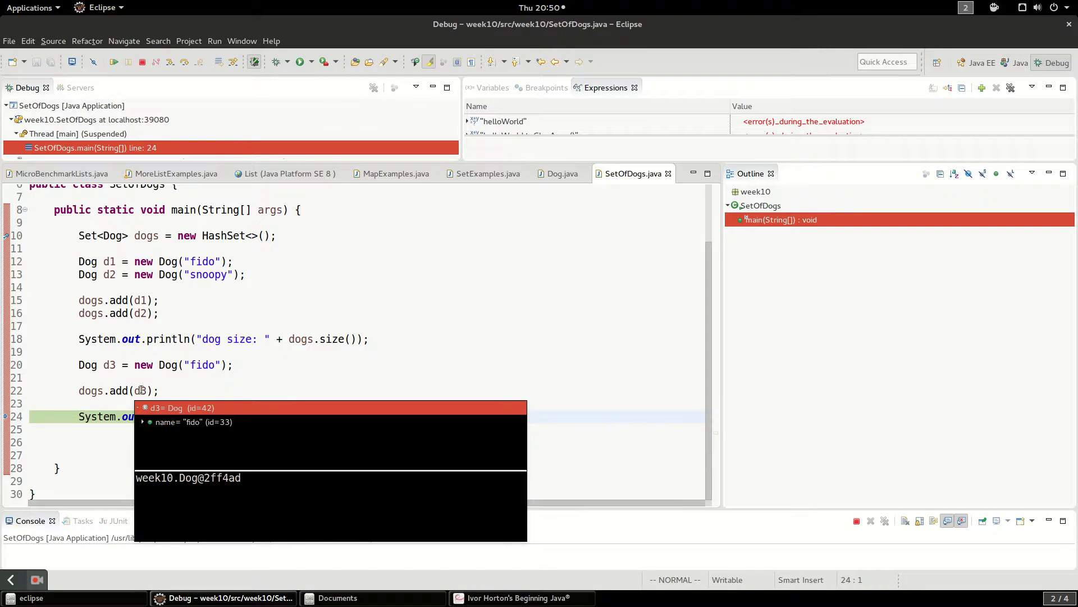
pyautogui.moveTo(142, 314)
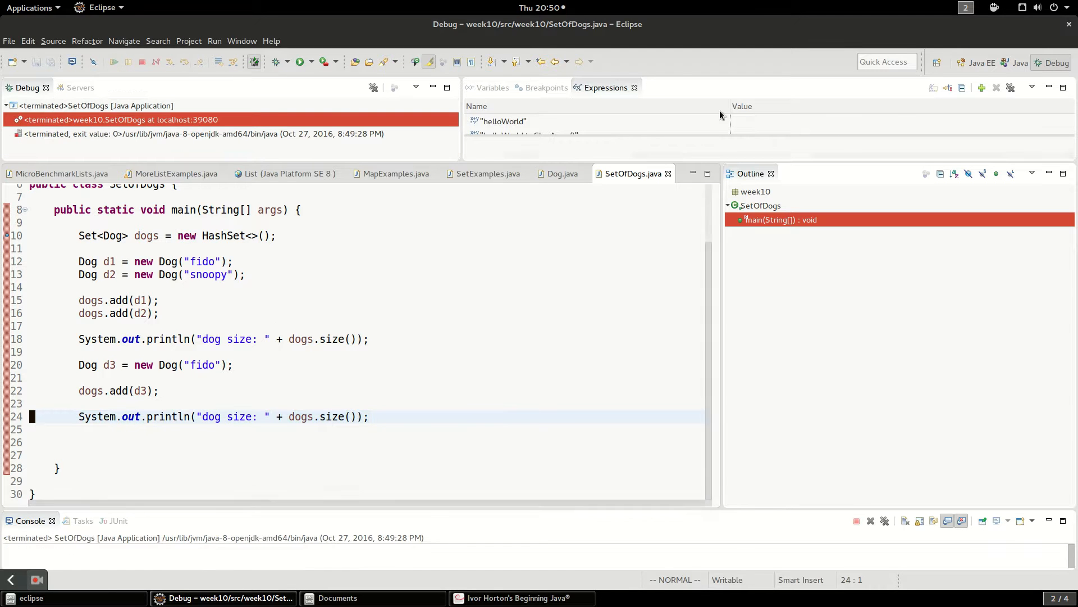
# - Close the Debug perspective and return to the Java perspective with "dog size: 2" shown twice
pyautogui.click(976, 62)
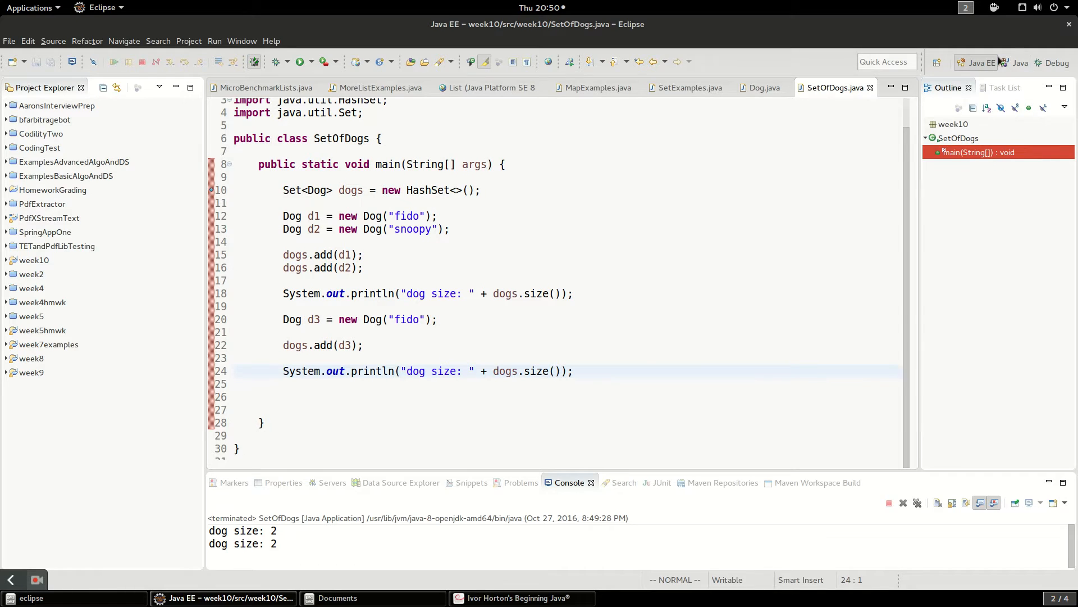
pyautogui.click(1021, 63)
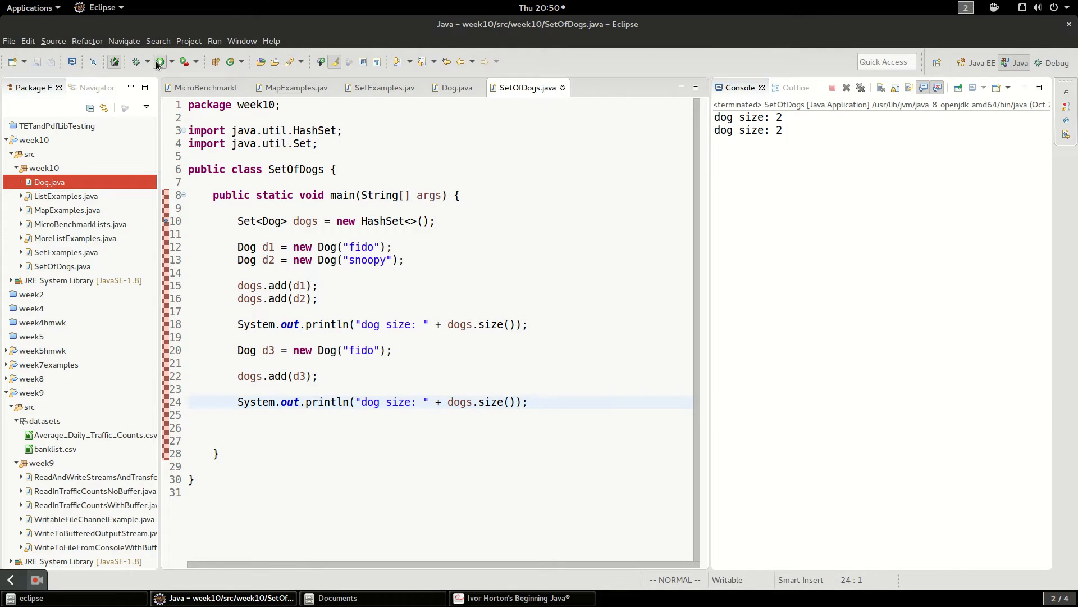
pyautogui.moveTo(290, 402)
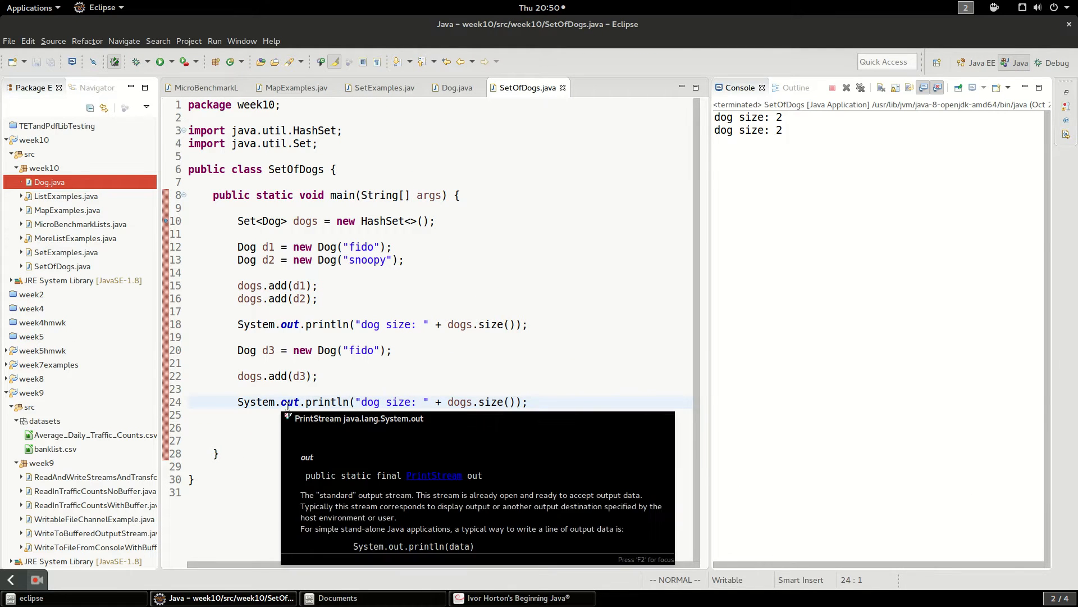
pyautogui.moveTo(343, 365)
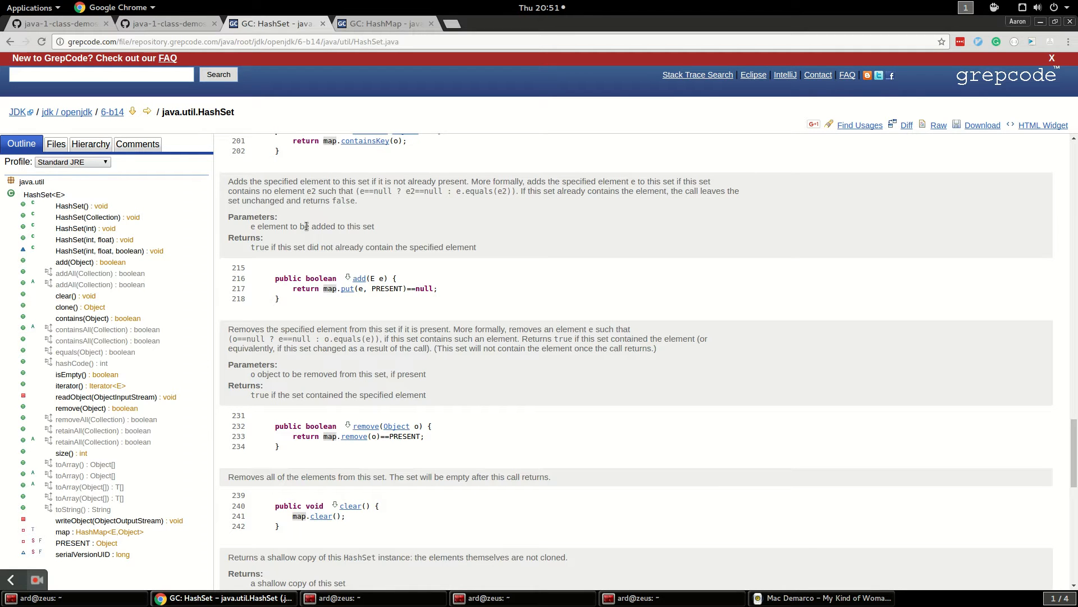
pyautogui.moveTo(323, 298)
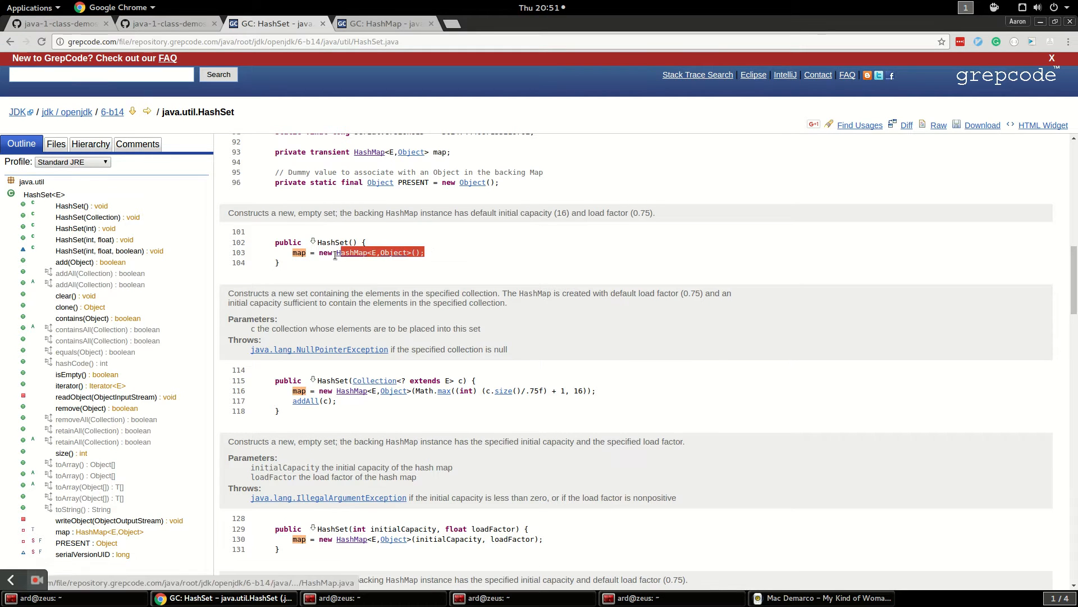
# - Read HashSet add calling map.put and HashMap put on grepcode, then return to Eclipse
pyautogui.scroll(-3)
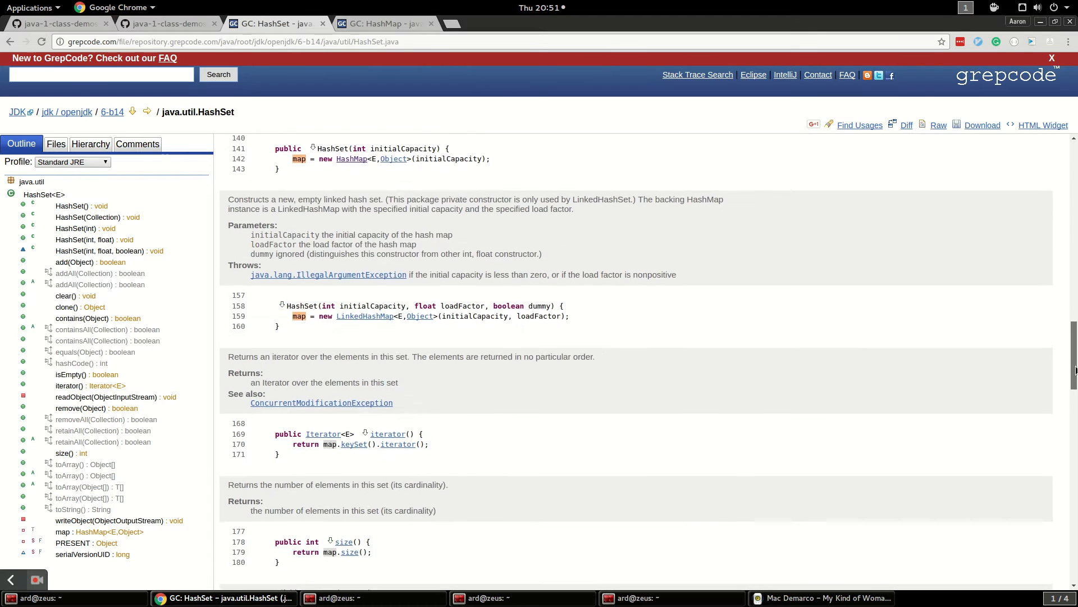
pyautogui.scroll(-3)
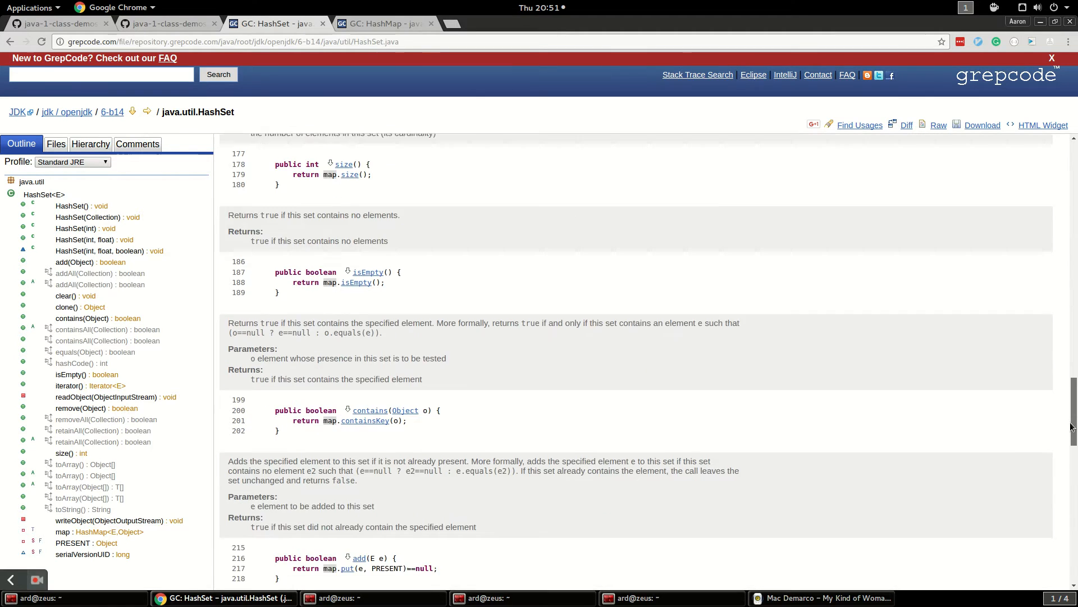
pyautogui.scroll(-3)
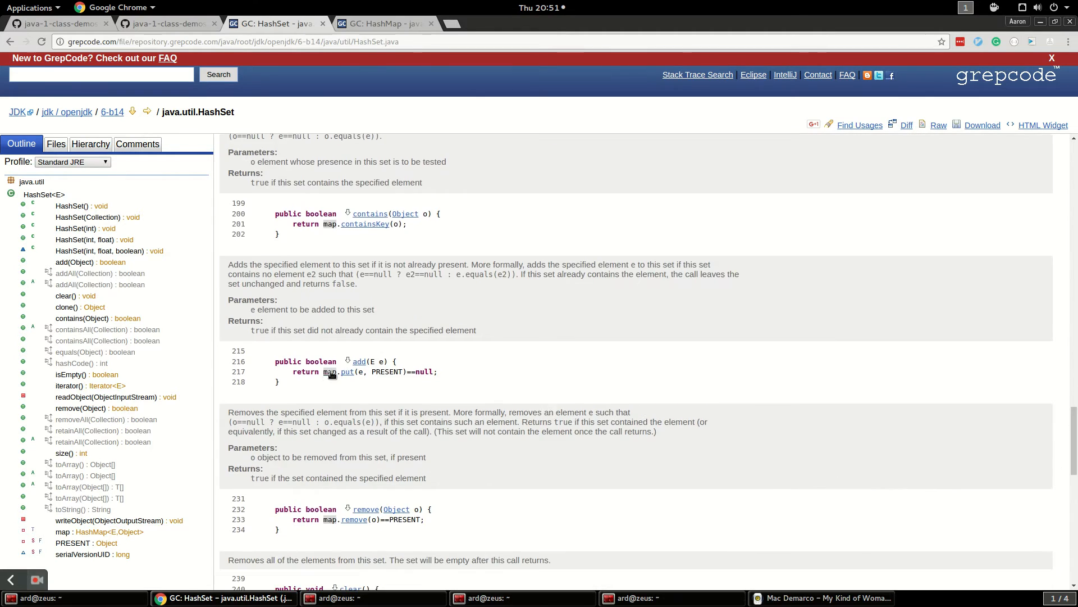
pyautogui.doubleClick(331, 372)
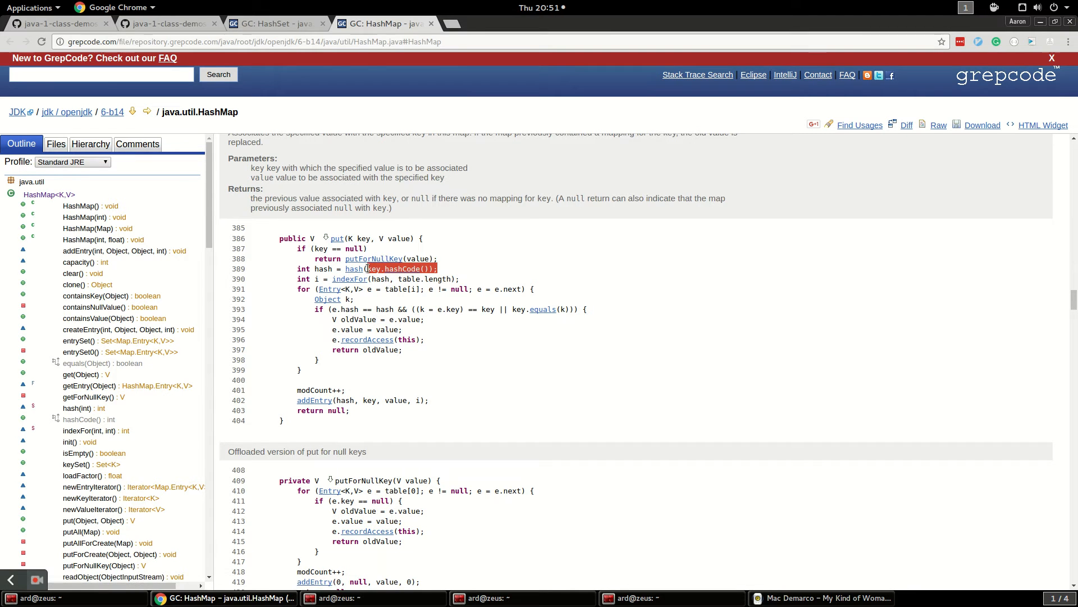
pyautogui.click(223, 598)
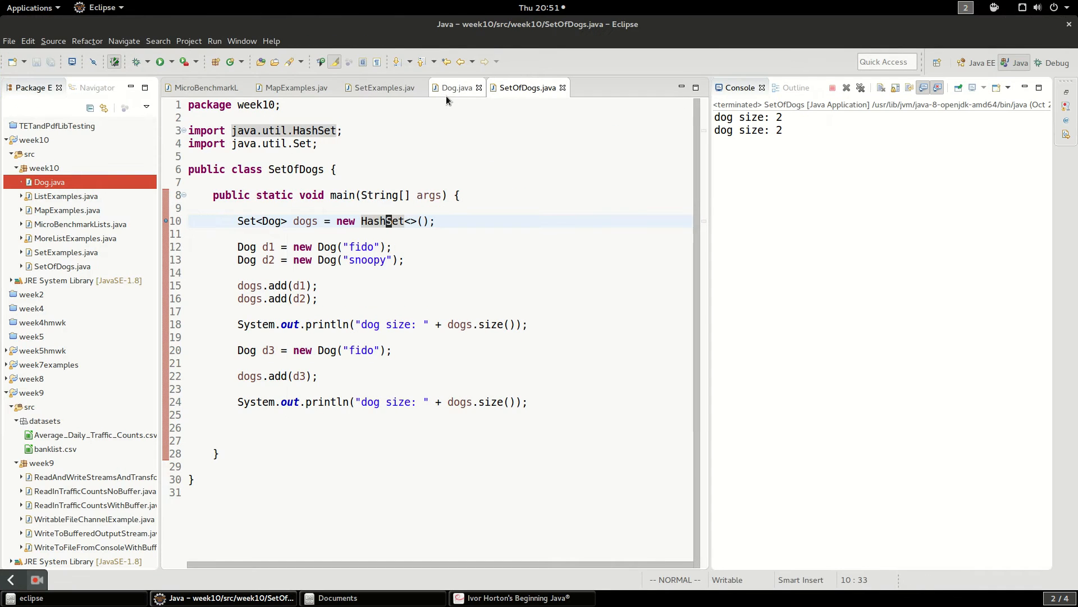
# - Review Dog.java's generated hashCode with prime 31, comparing against SetOfDogs.java
pyautogui.click(456, 87)
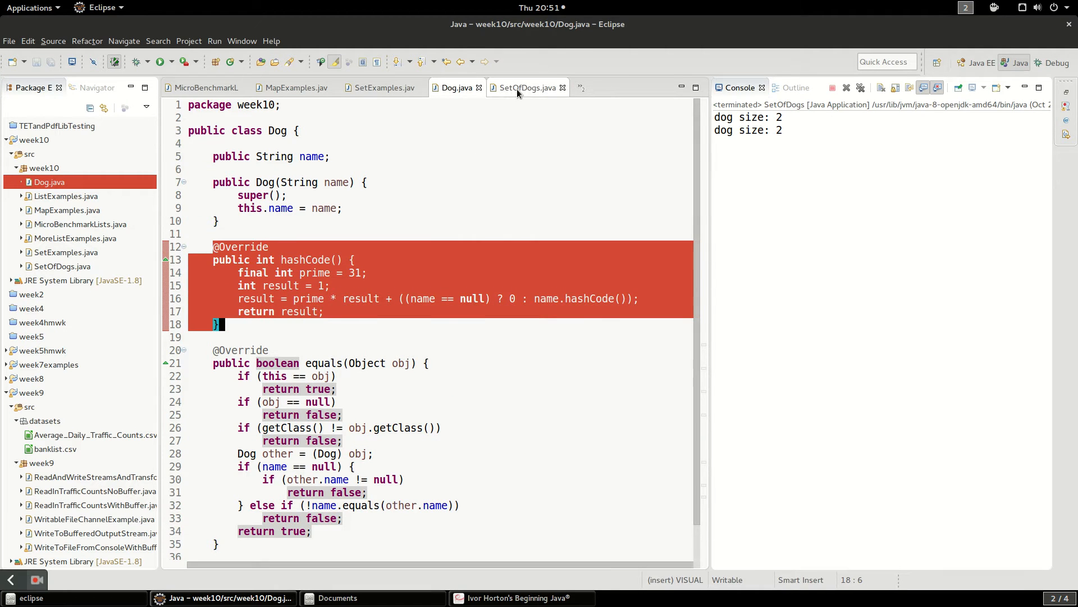
pyautogui.click(528, 88)
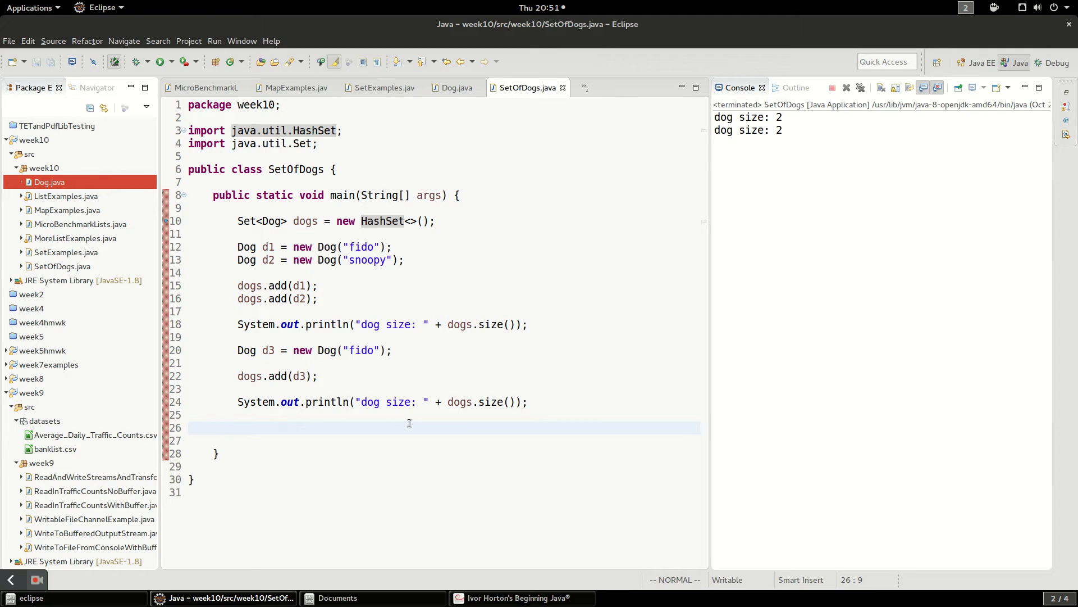
pyautogui.click(216, 427)
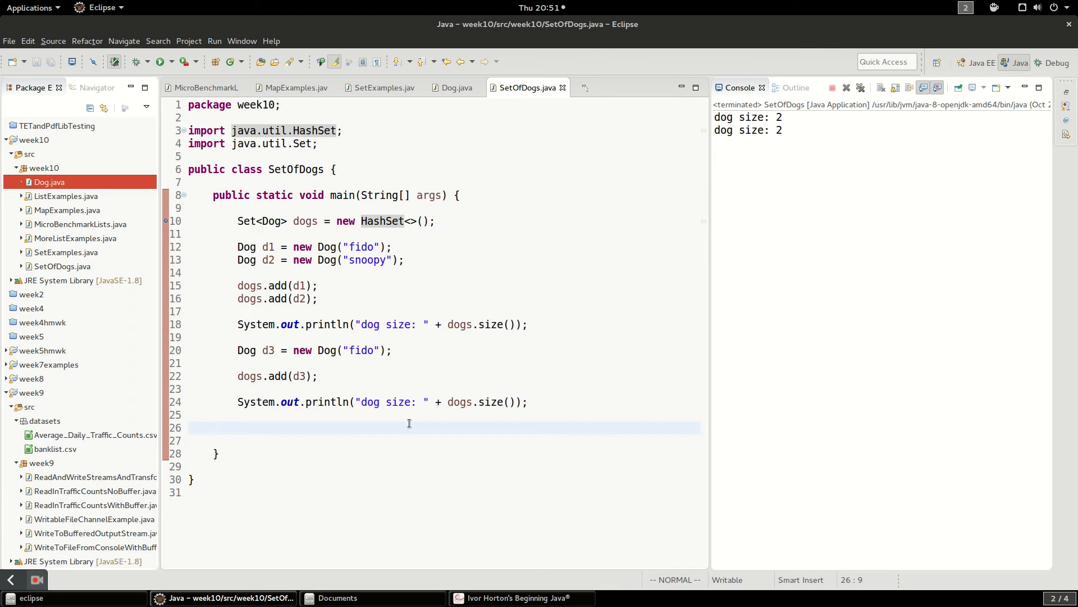
pyautogui.click(216, 428)
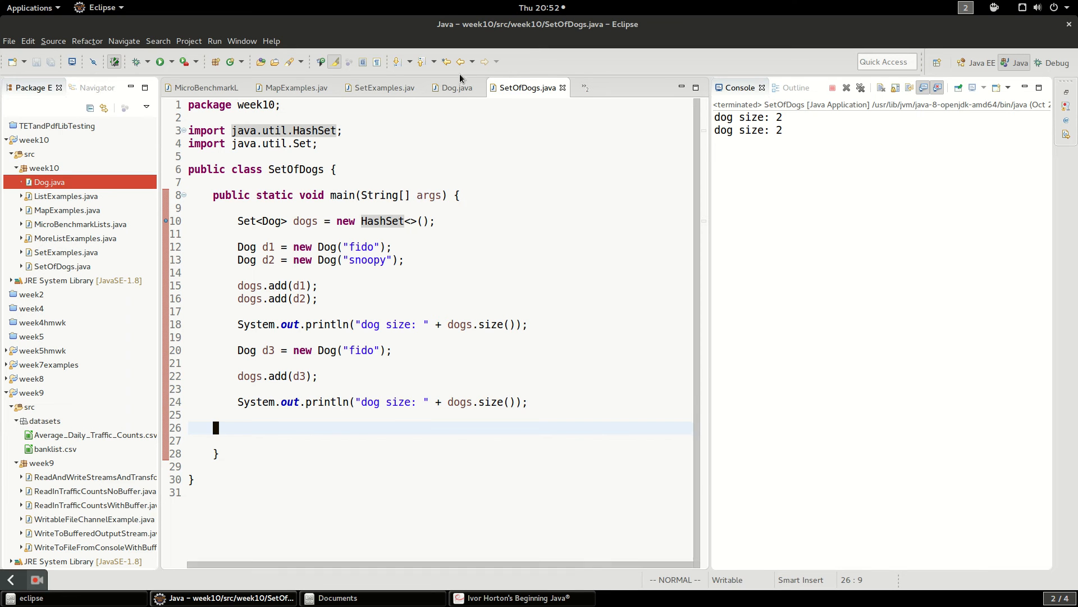
pyautogui.click(452, 88)
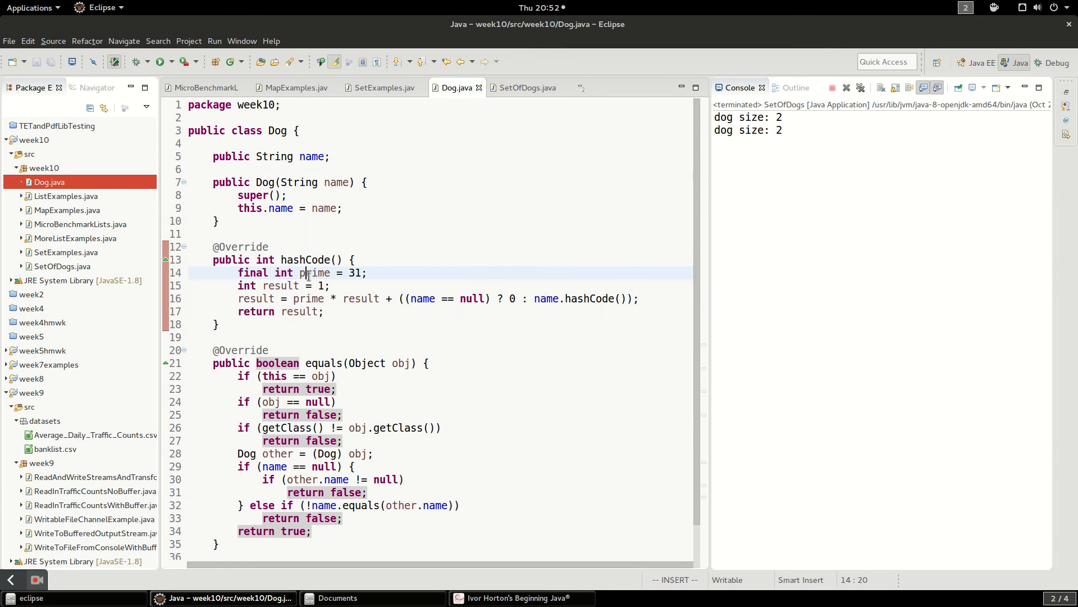